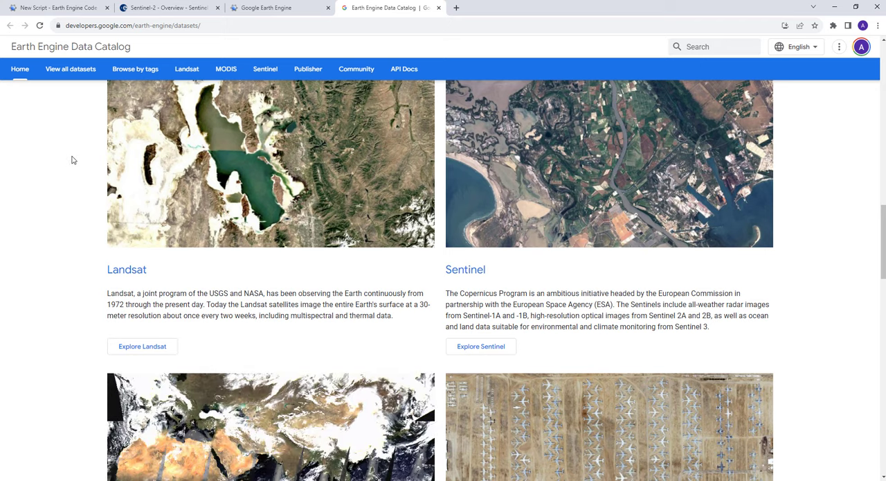
mouse_move(67, 202)
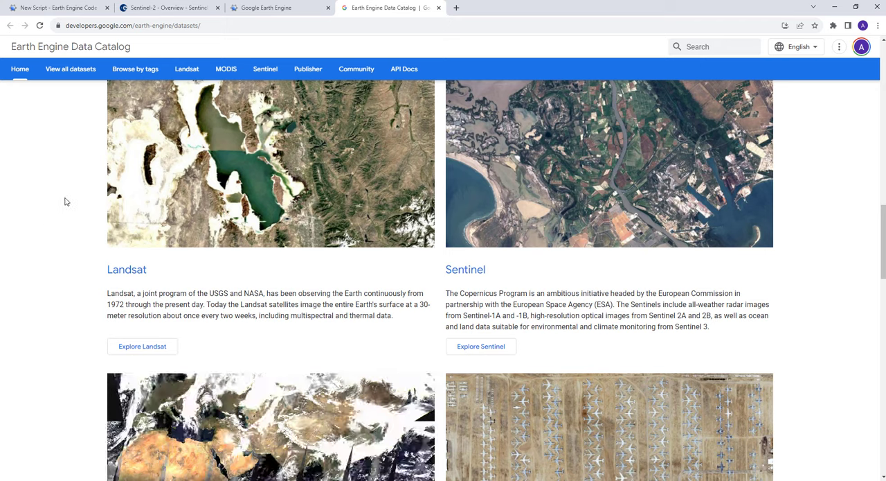
Read the Sentinel-2 Overview page on its 13 spectral bands and twin-satellite orbit, returning to the top
left_click(169, 8)
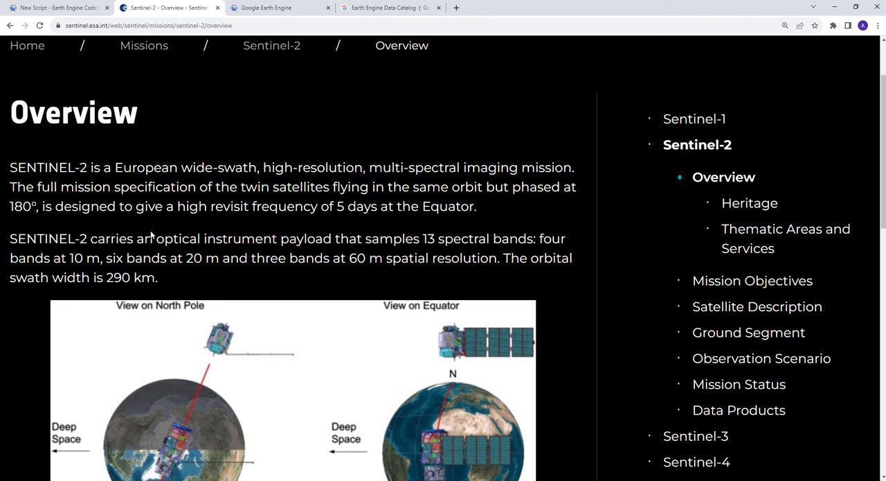
mouse_move(152, 239)
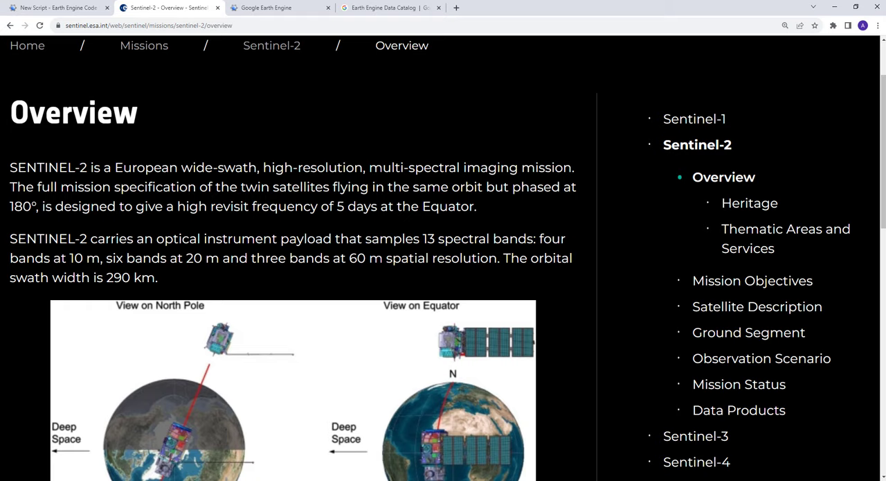
scroll("up", 3)
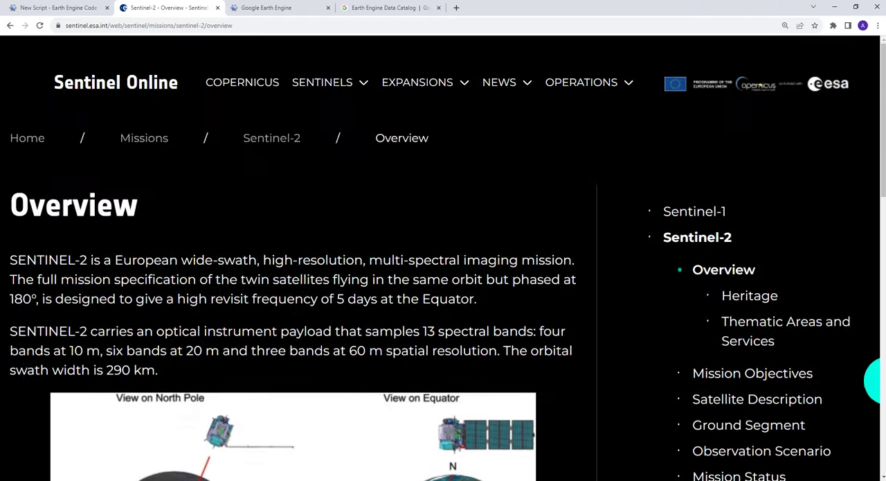
scroll("down", 3)
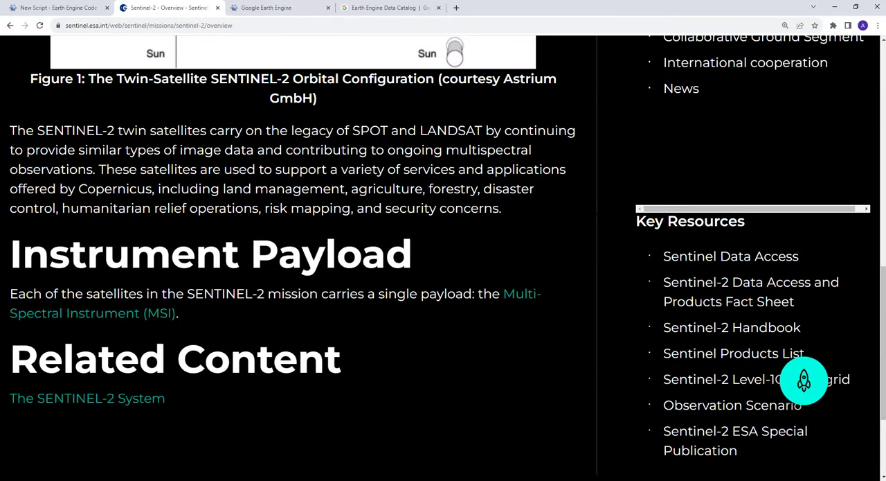
scroll("up", 3)
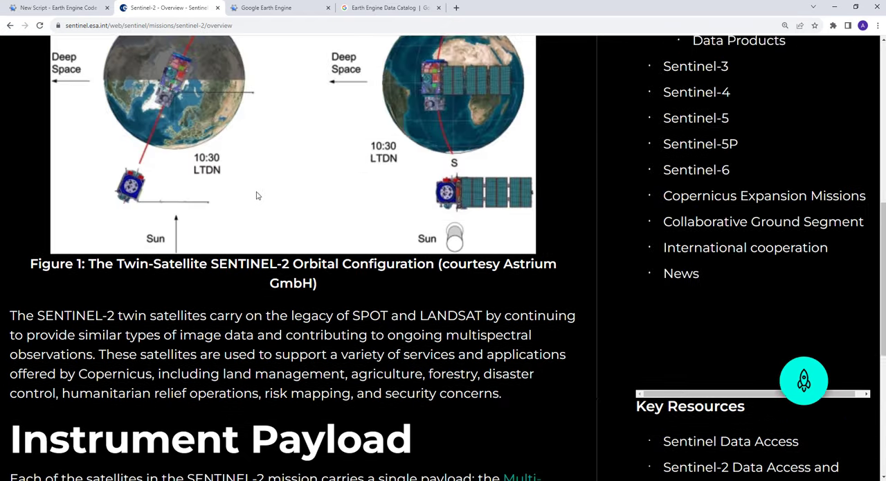
scroll("up", 3)
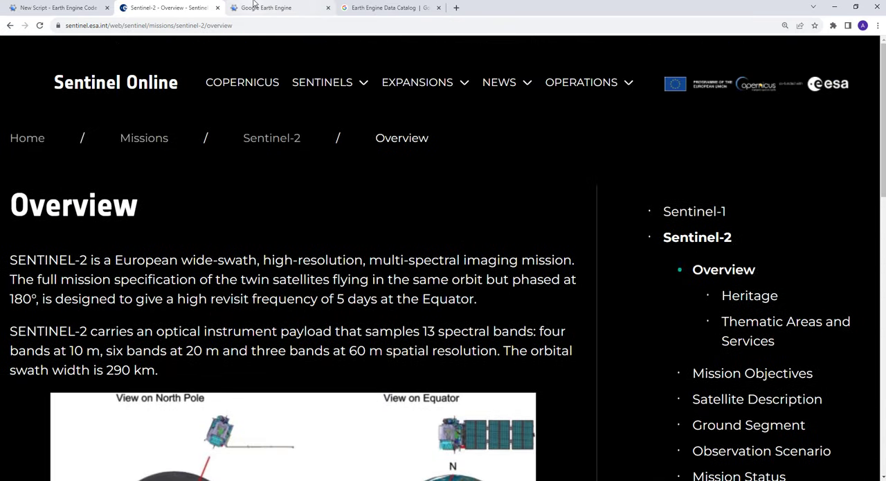
From the Google Earth Engine homepage, open Datasets to launch the Data Catalog in a new tab
left_click(277, 7)
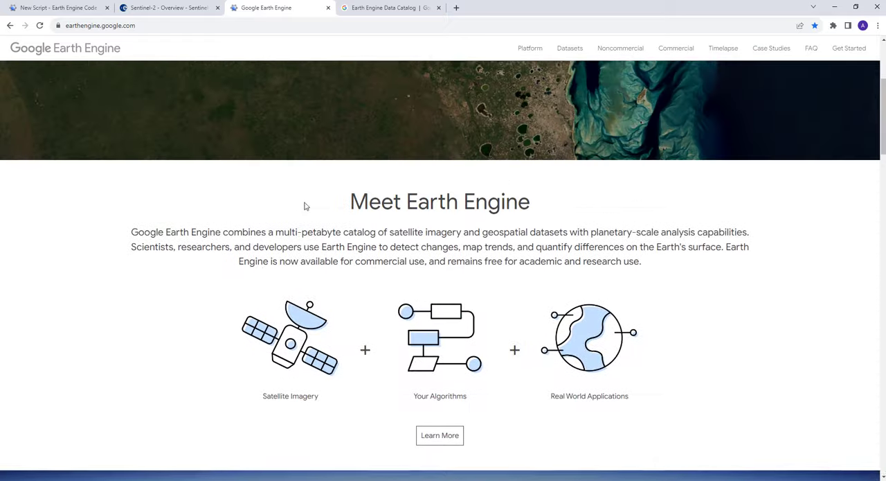
scroll("up", 3)
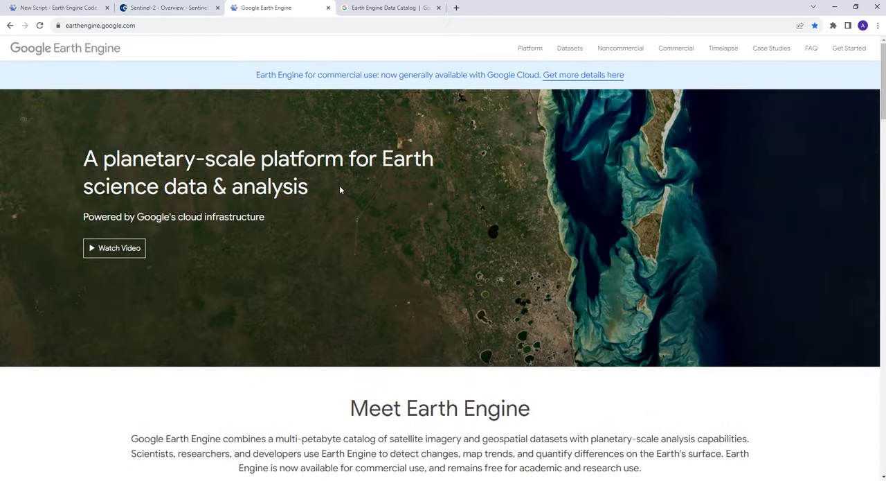
left_click(529, 48)
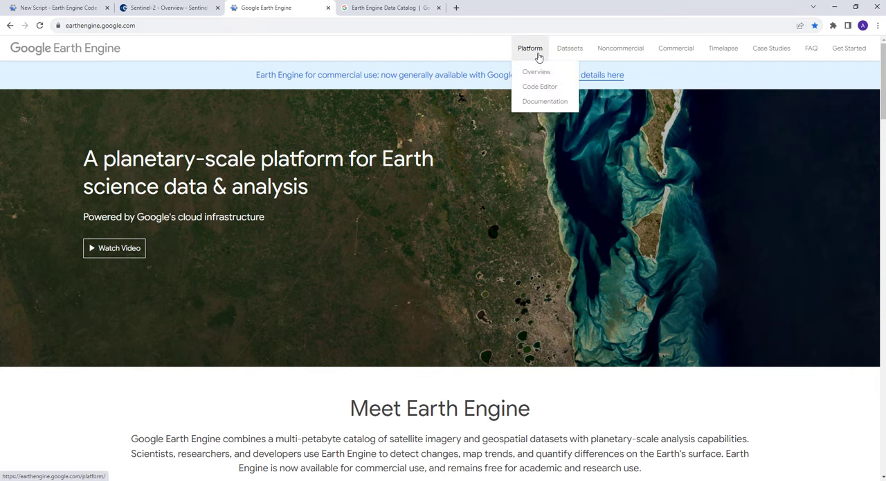
scroll("down", 3)
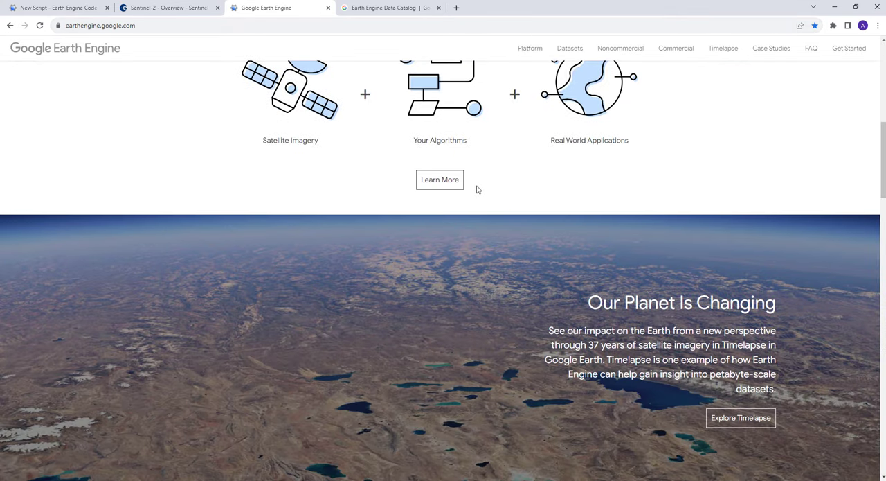
mouse_move(504, 38)
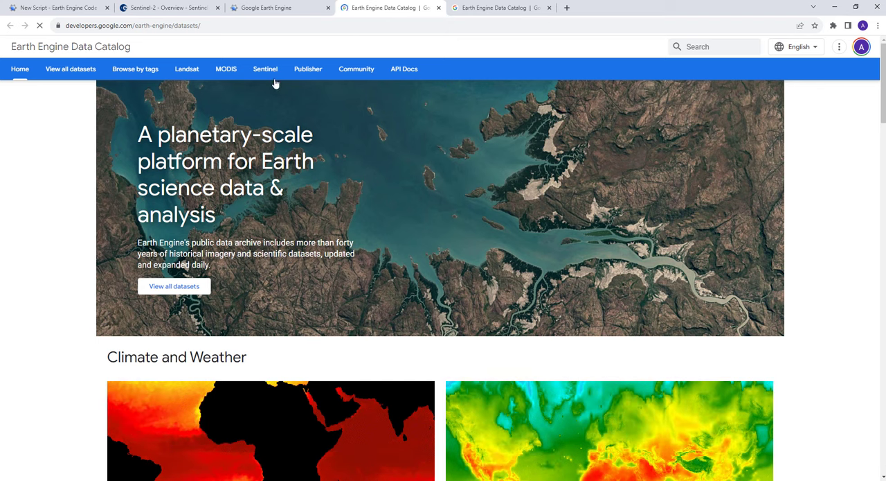
mouse_move(265, 69)
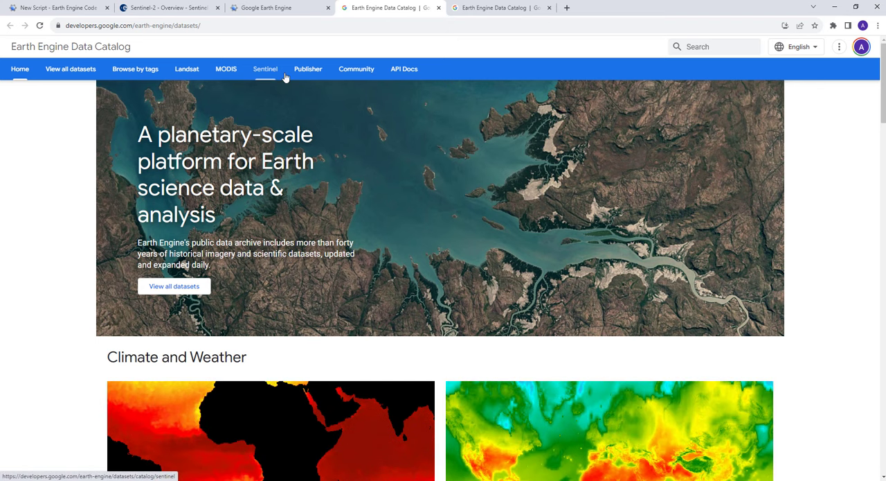
Browse the catalog's Sentinel-2 MSI datasets and open the Surface Reflectance dataset page
left_click(265, 69)
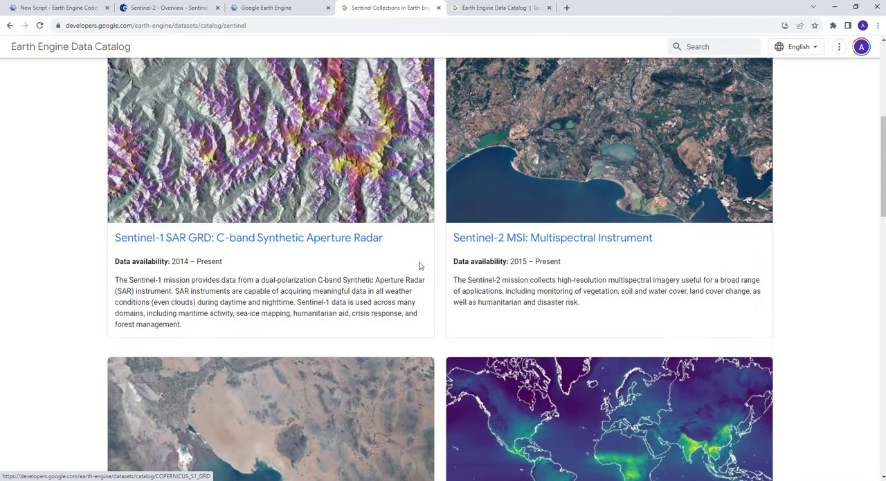
scroll("up", 3)
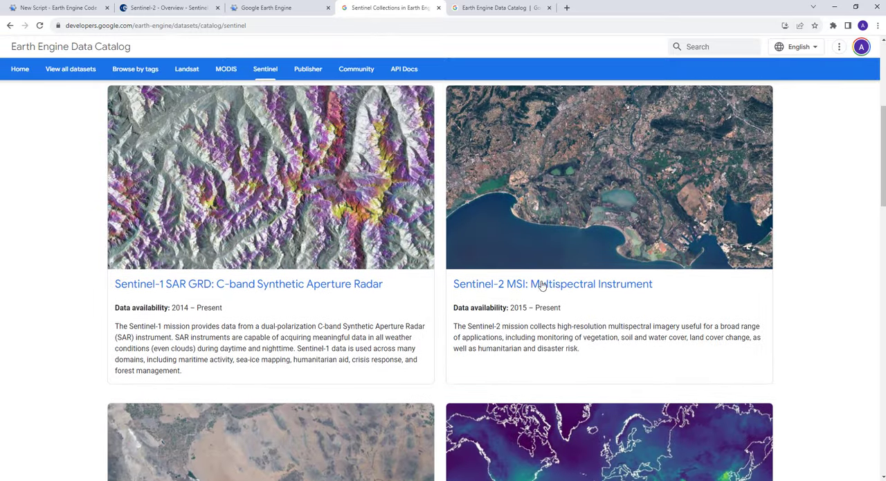
mouse_move(586, 284)
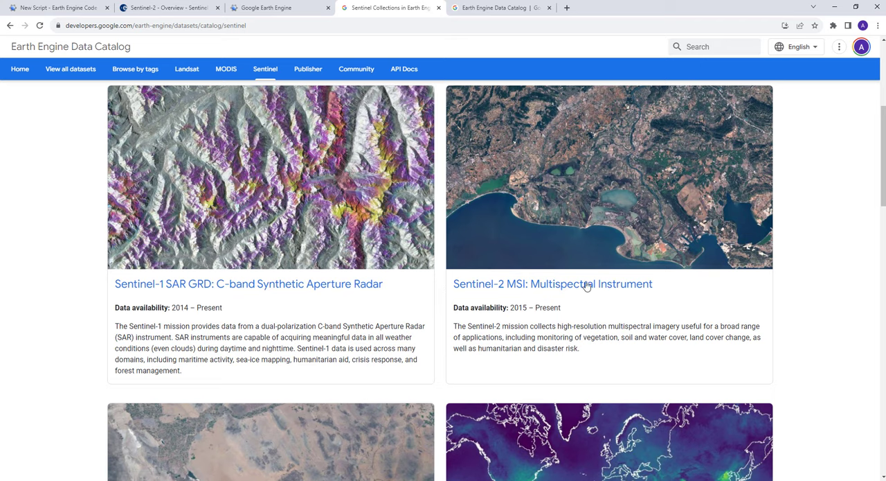
mouse_move(540, 284)
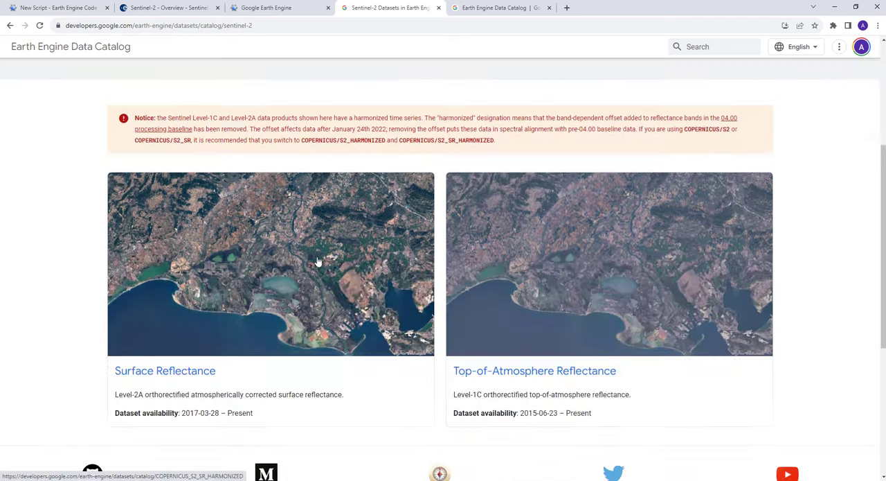
scroll("down", 3)
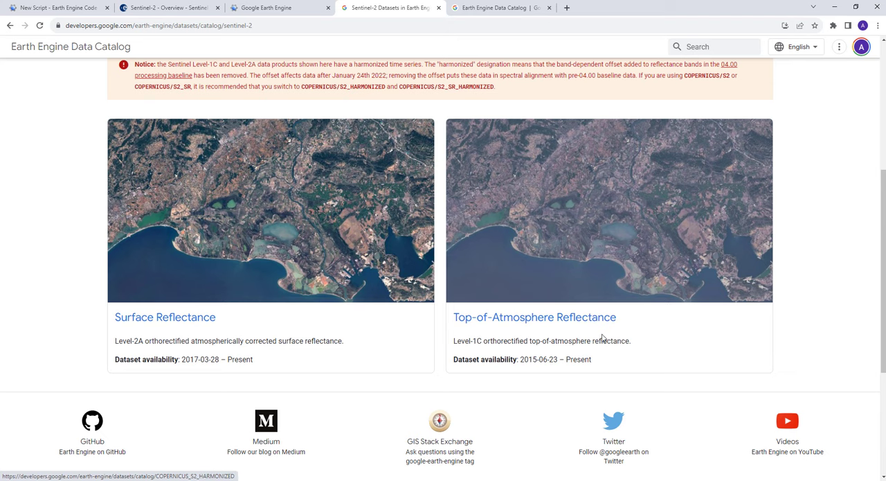
mouse_move(164, 339)
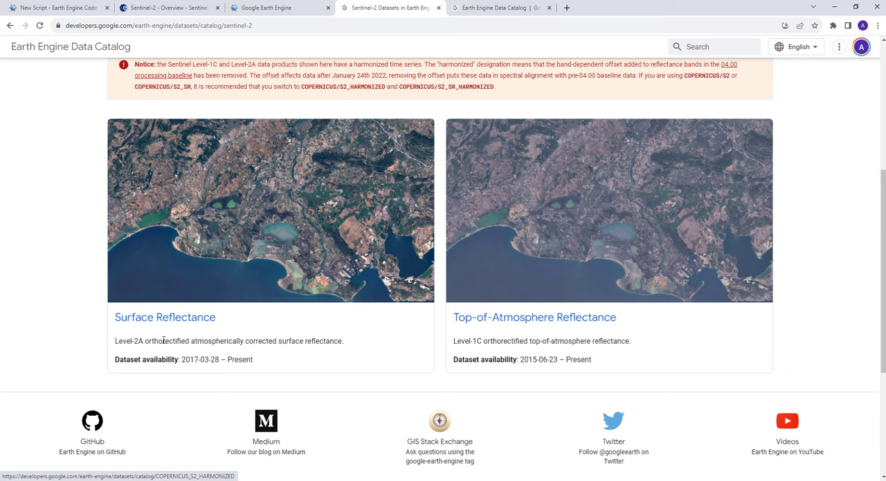
mouse_move(170, 319)
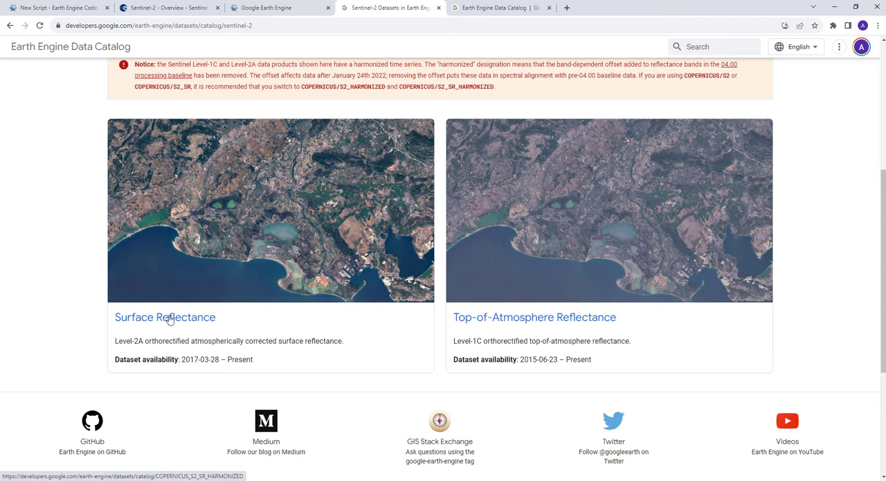
left_click(165, 317)
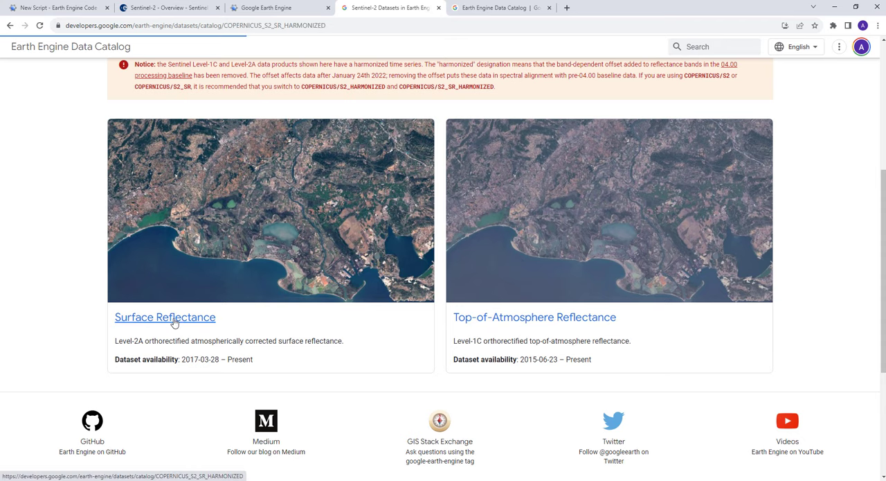
Scroll through the Harmonized Sentinel-2 Level-2A Bands table, then return to the Earth Engine homepage
left_click(165, 316)
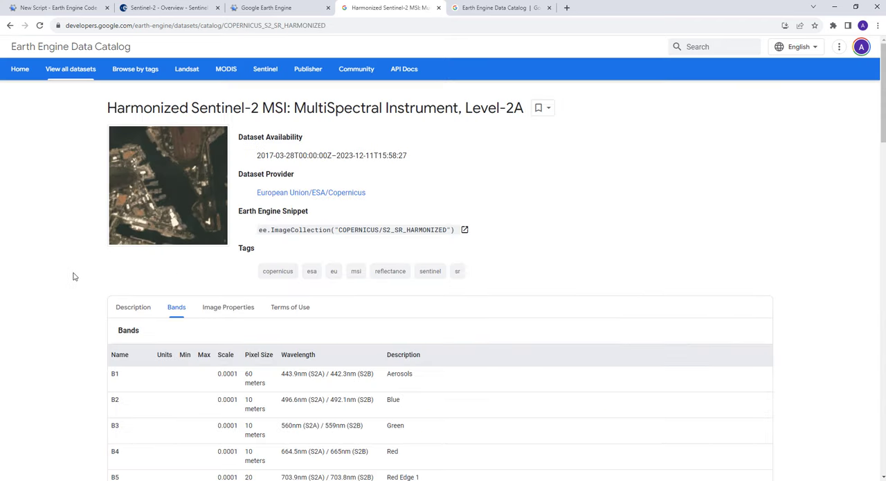
scroll("down", 3)
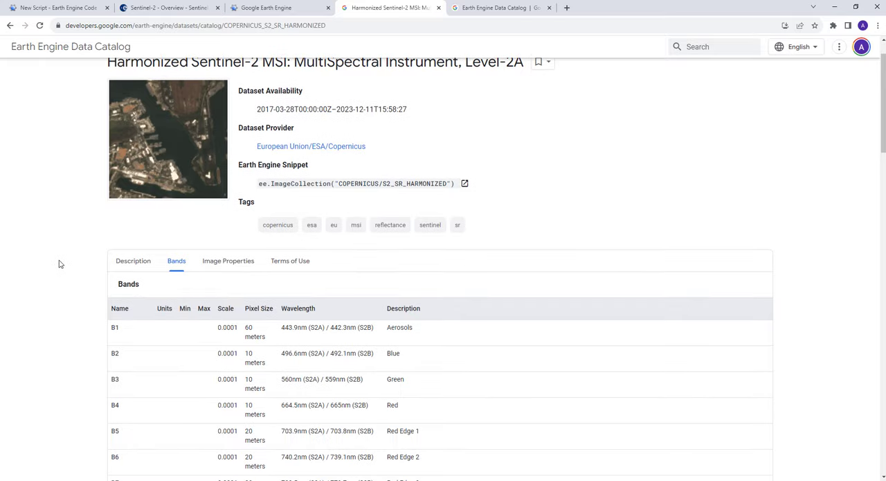
scroll("down", 3)
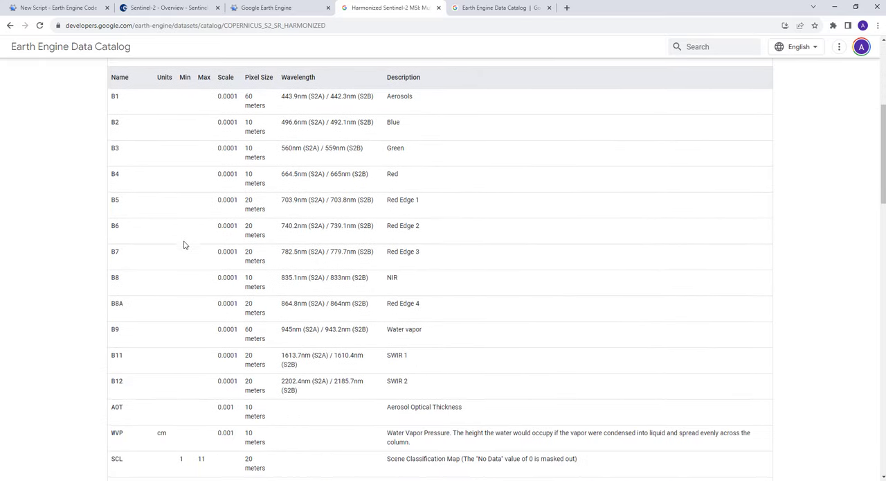
scroll("down", 3)
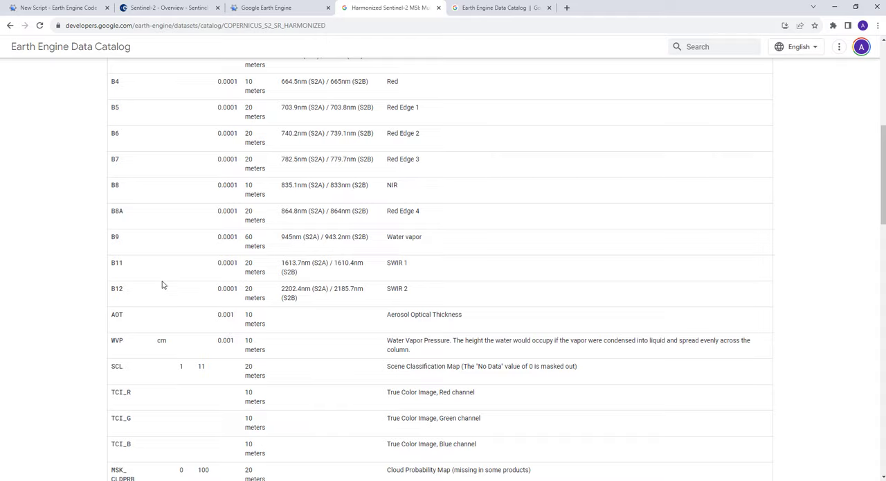
scroll("up", 3)
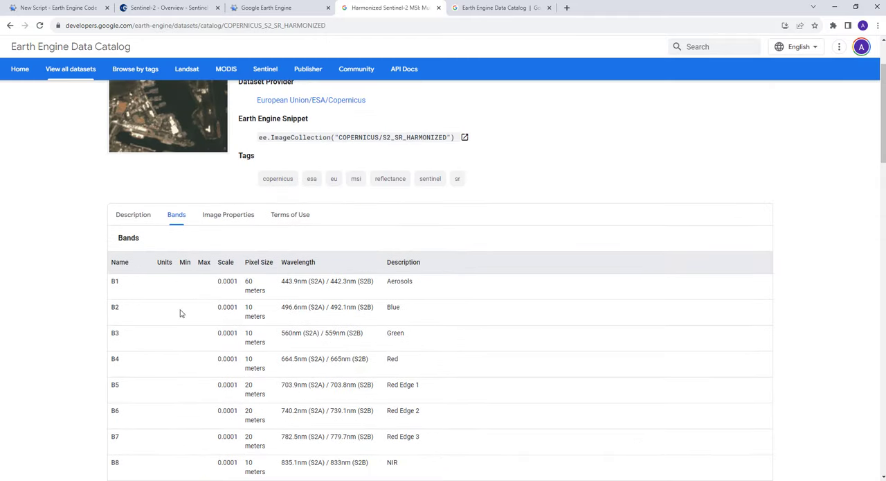
mouse_move(268, 282)
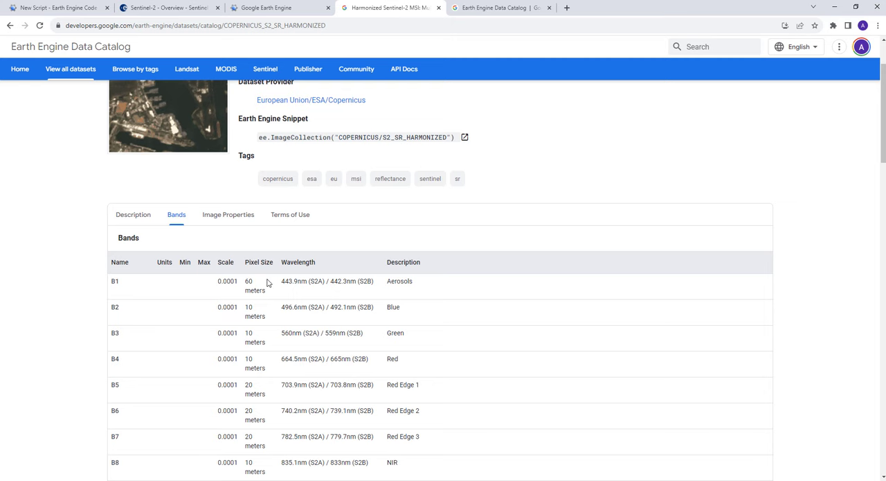
scroll("down", 3)
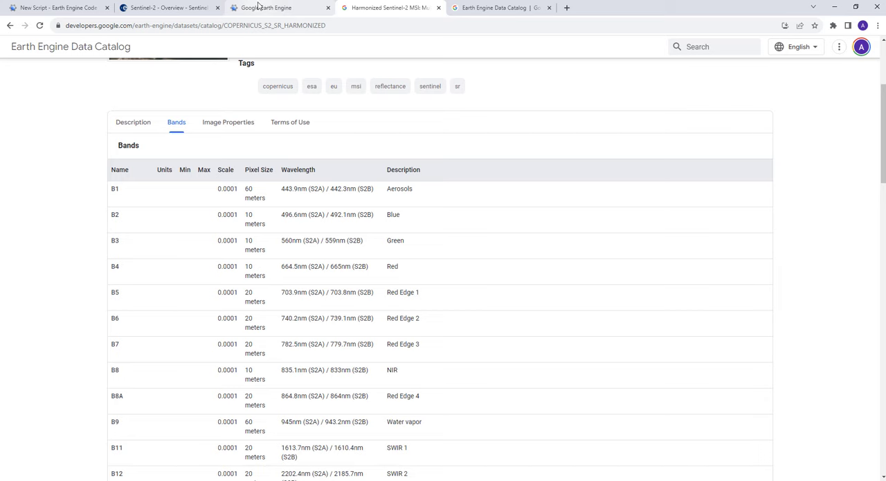
left_click(267, 7)
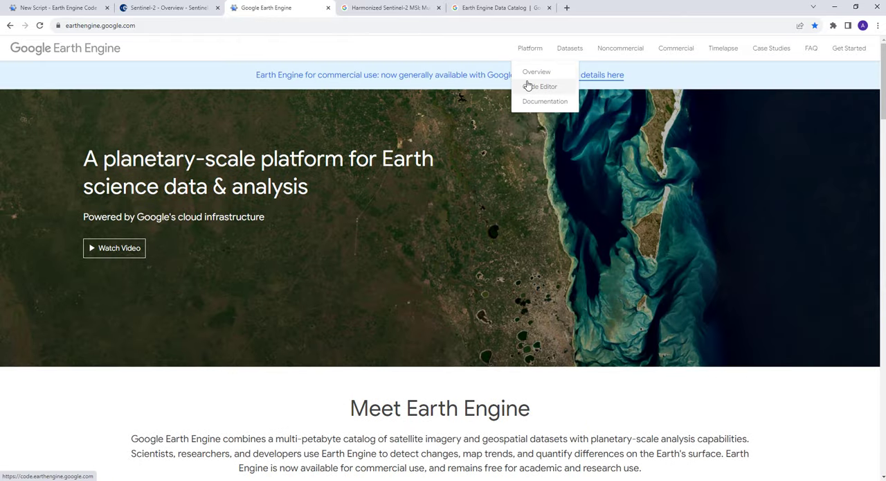
In the Code Editor, add the comments '//Download Sentinel Images' and '//Load Sentinel Images'
left_click(544, 86)
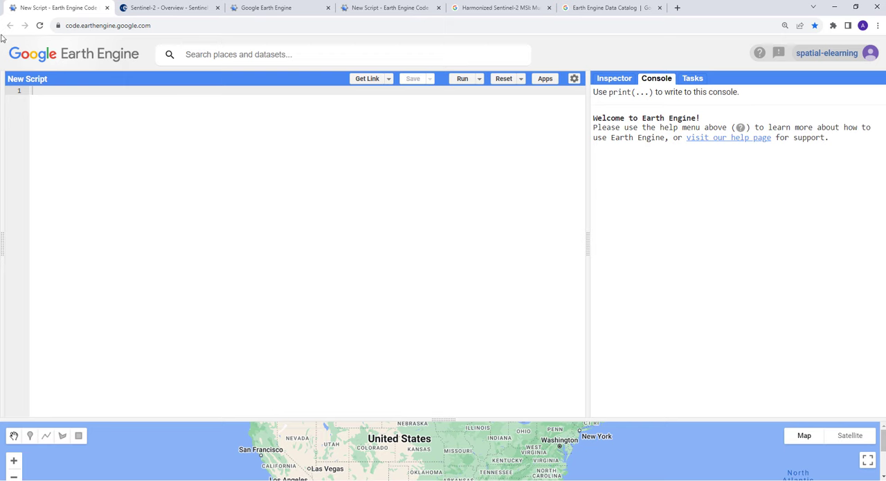
type("/")
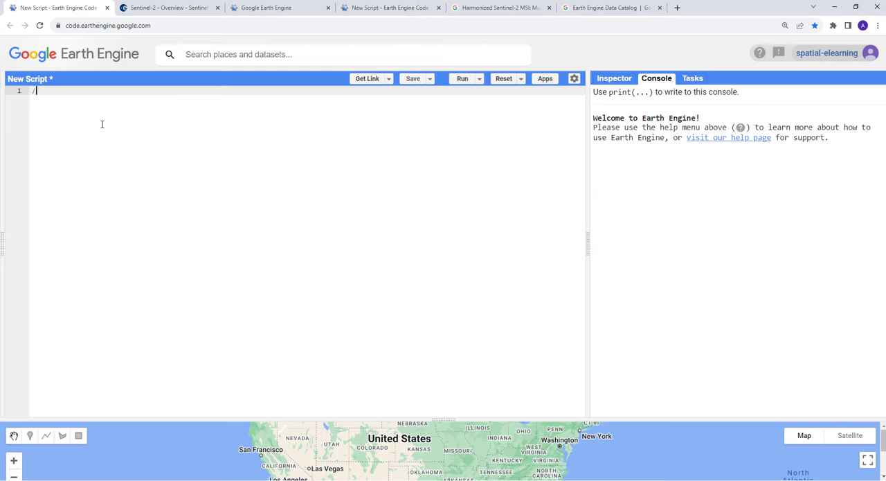
type("//Download")
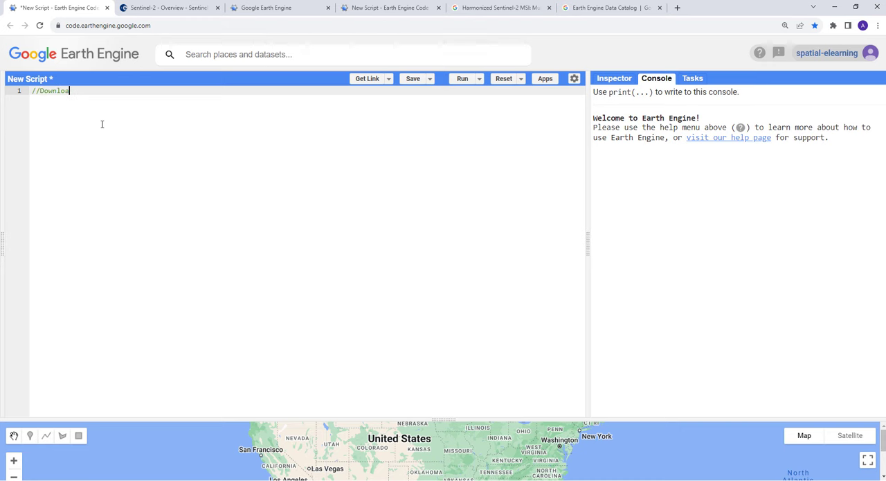
type("Sentinel Images")
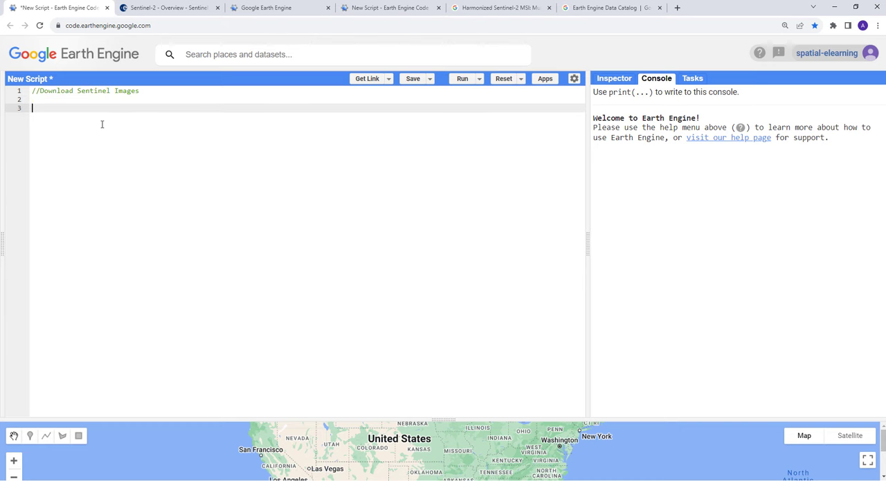
type("//L")
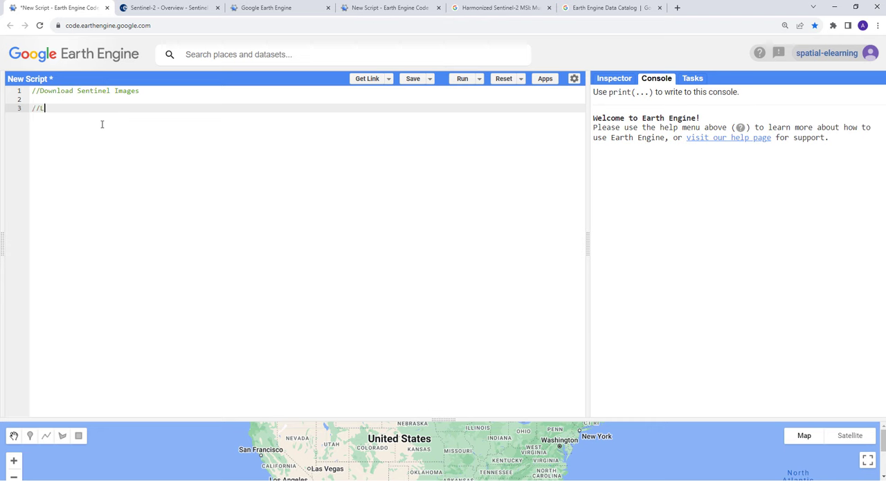
type("Load Sentinel Images")
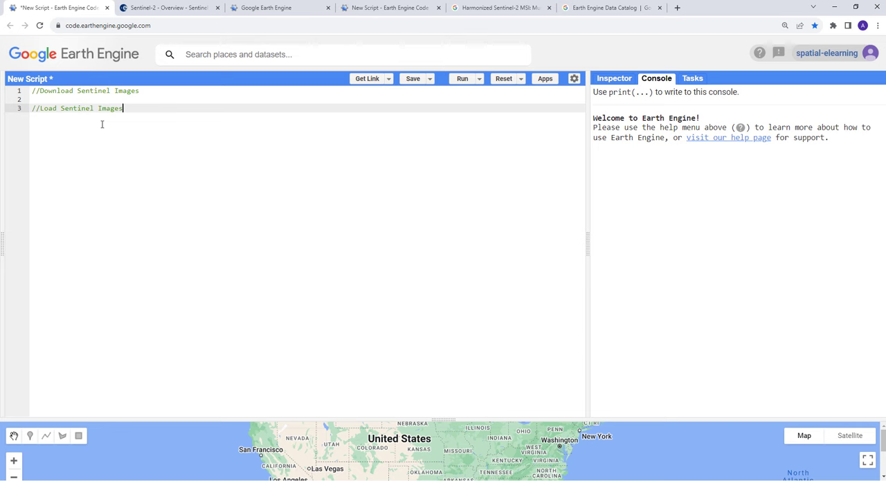
On a new line, start the declaration 'var dataset'
key("Return")
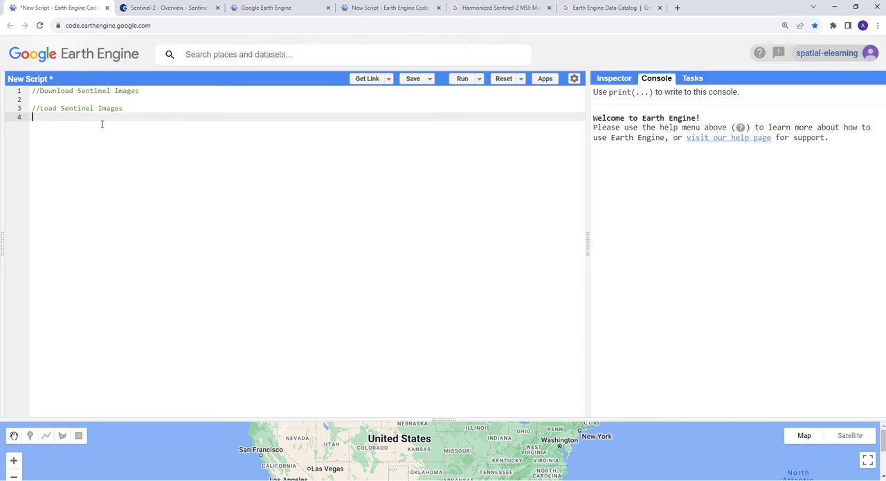
type("var dataa")
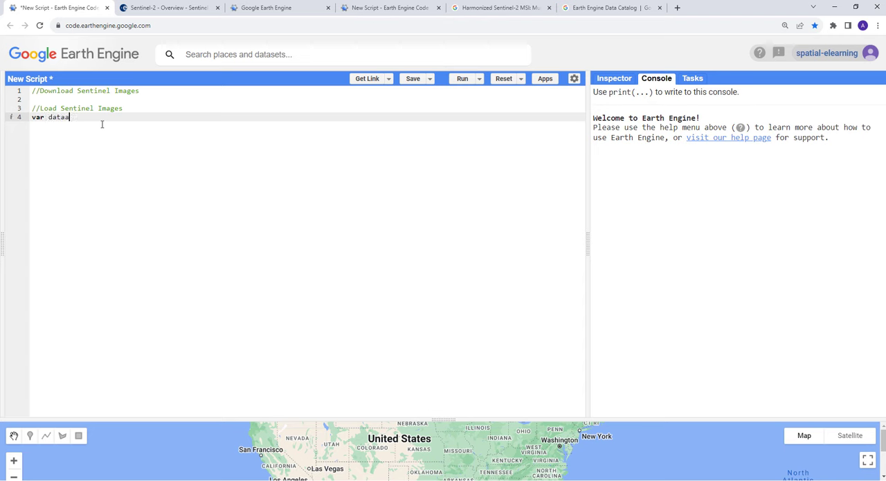
type("set")
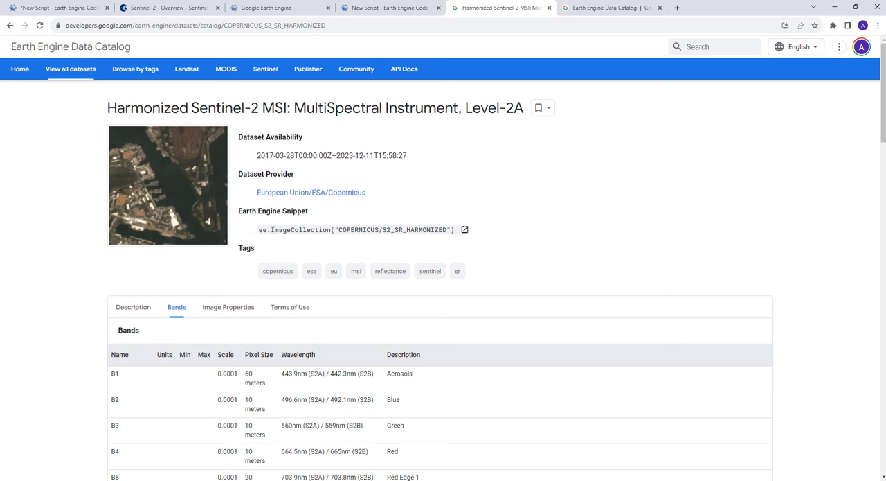
Assign dataset the catalog snippet ee.ImageCollection('COPERNICUS/S2_SR_HARMONIZED')
left_click(465, 229)
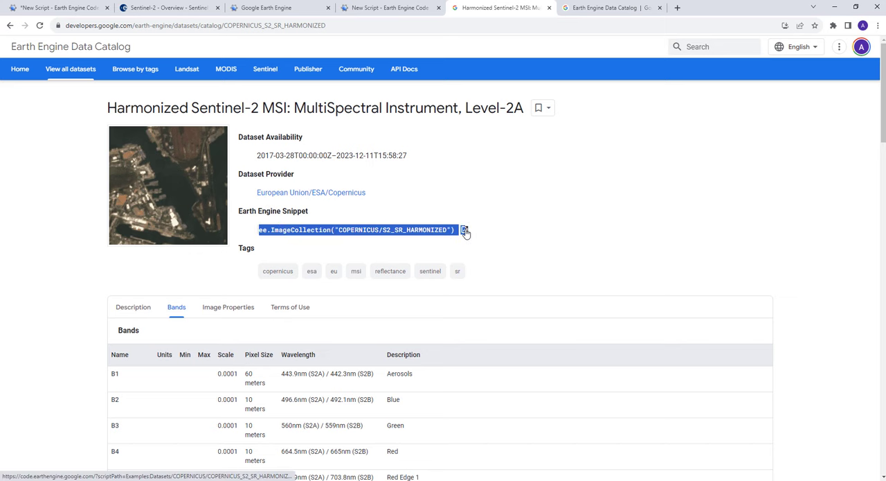
left_click(59, 7)
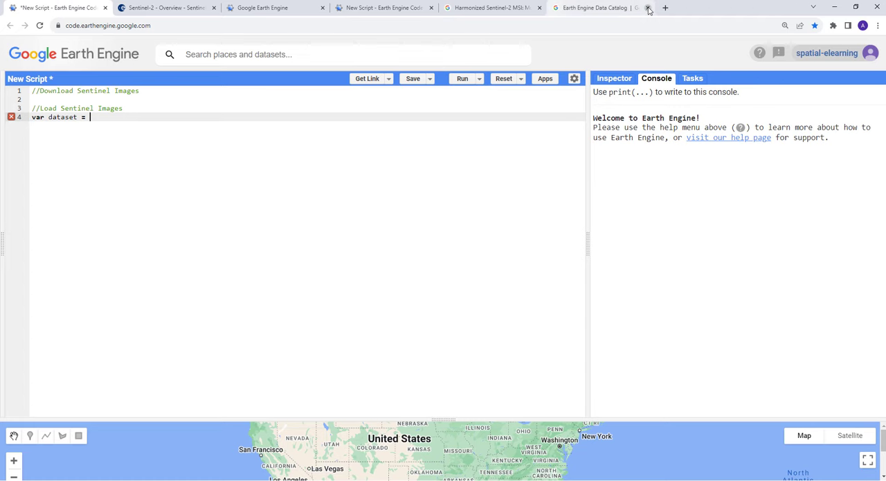
type("ee.ImageCollection('COPERNICUS/S2_SR_HARMONIZED')")
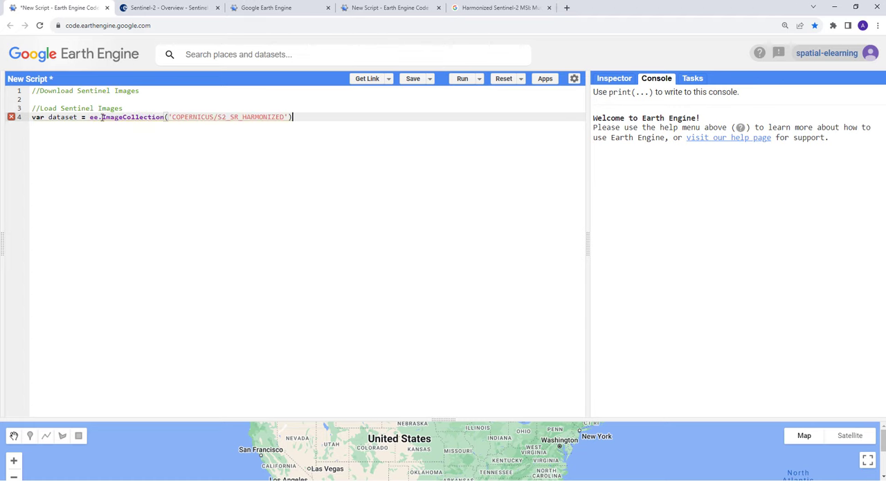
Chain .filterBounds(roi) onto the dataset collection on a new line
key("enter")
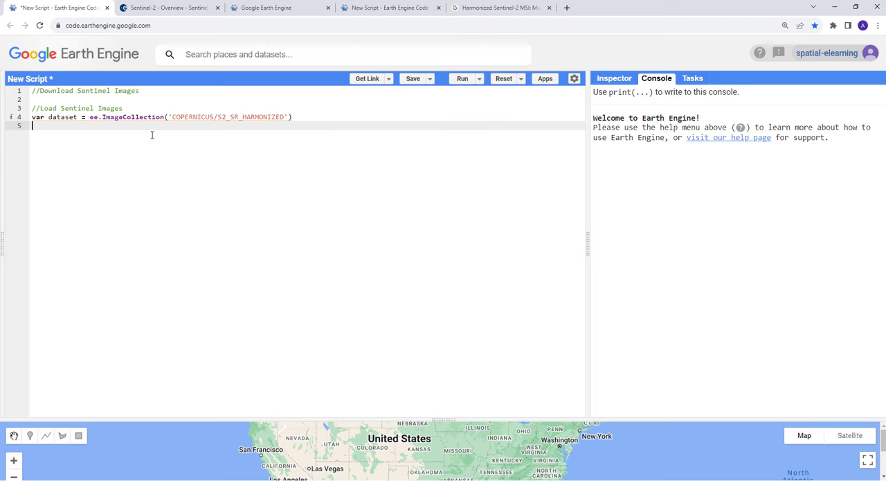
type(".")
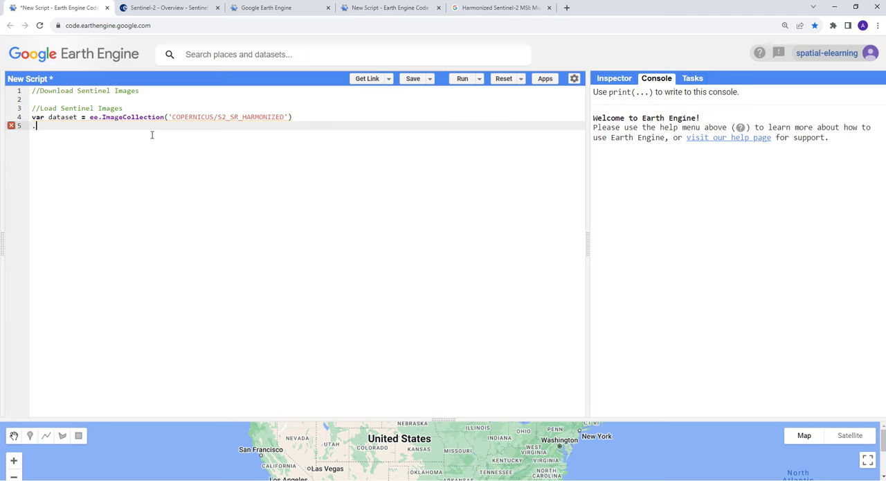
type(".filterBou")
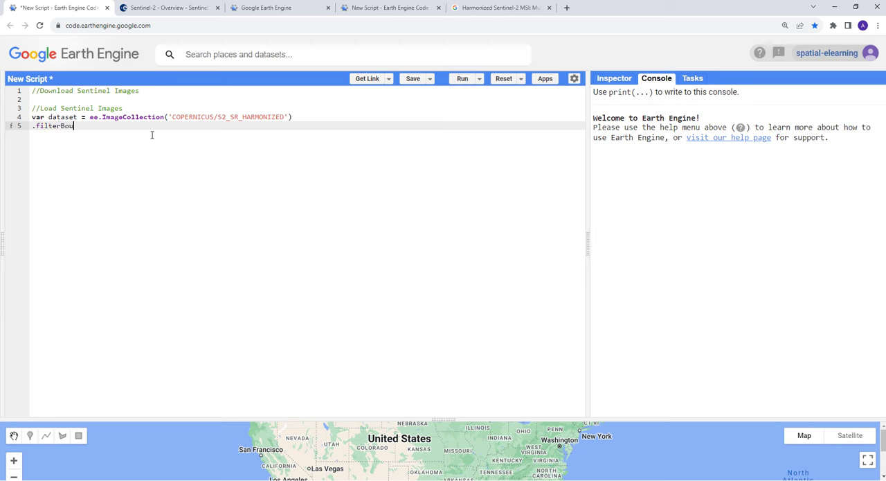
type("nds()")
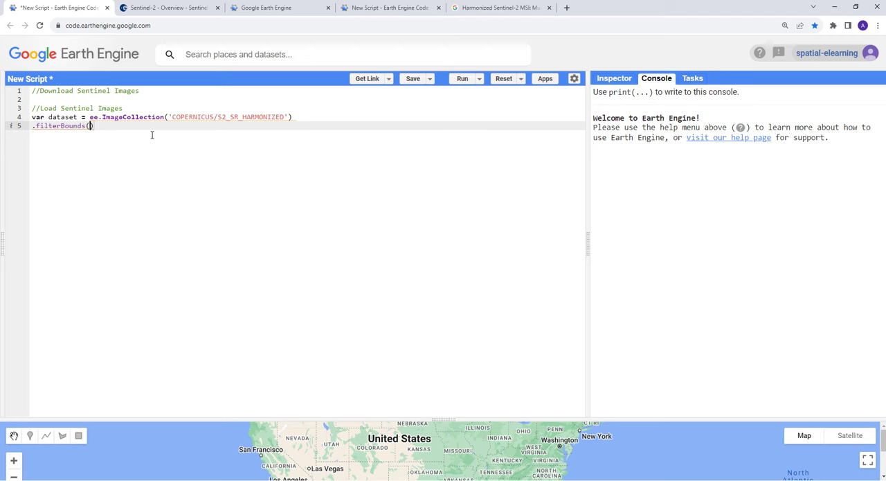
type("ro")
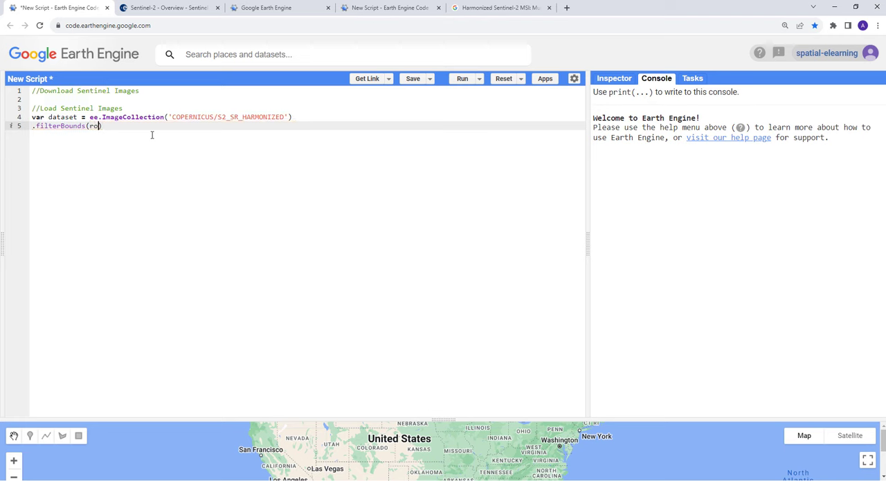
type("oi")
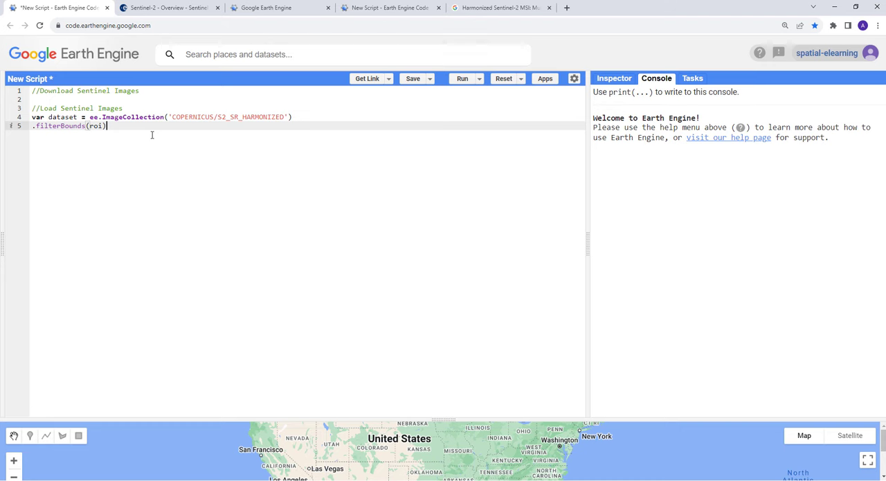
key("Return")
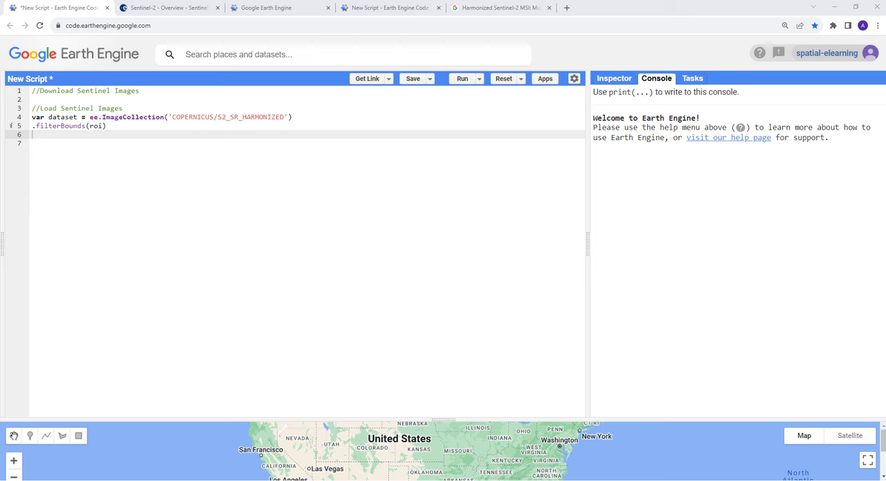
mouse_move(121, 143)
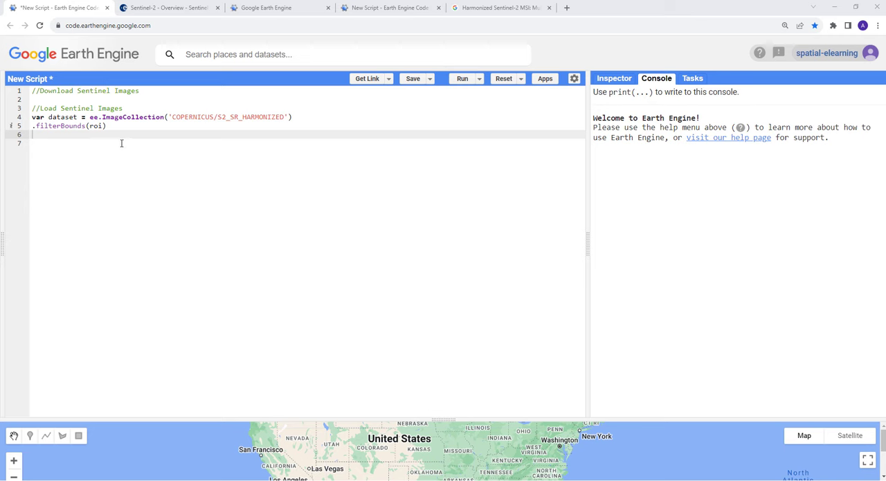
mouse_move(109, 144)
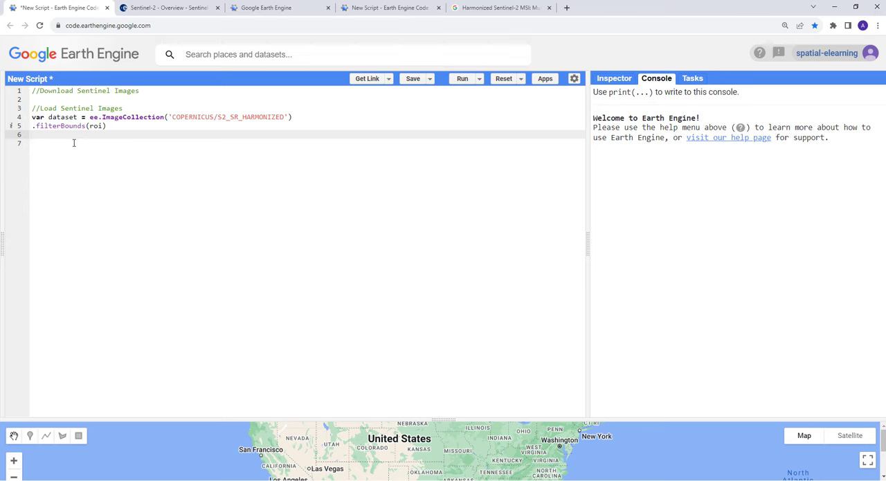
Chain .filterMetadata('CLOUD_COVERAGE_ASSESSMENT', 'LESS_THAN', 20), correcting the mistyped property name
type("filterMetadata(")
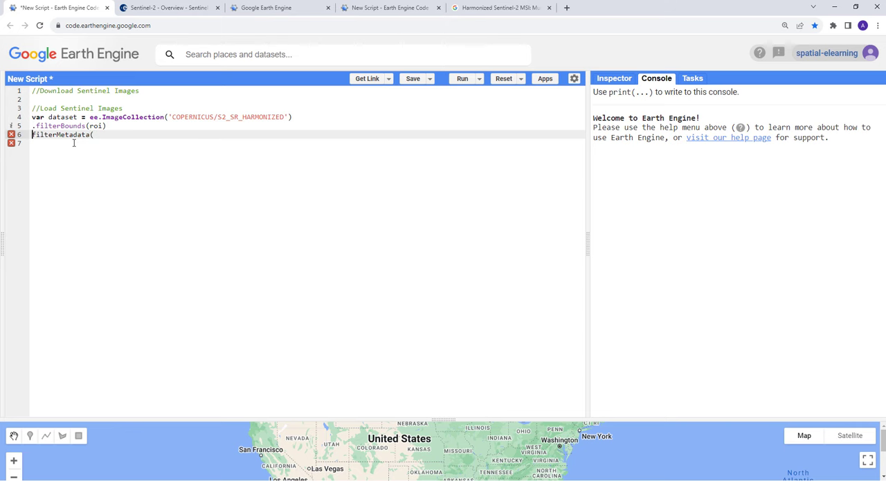
type(".")
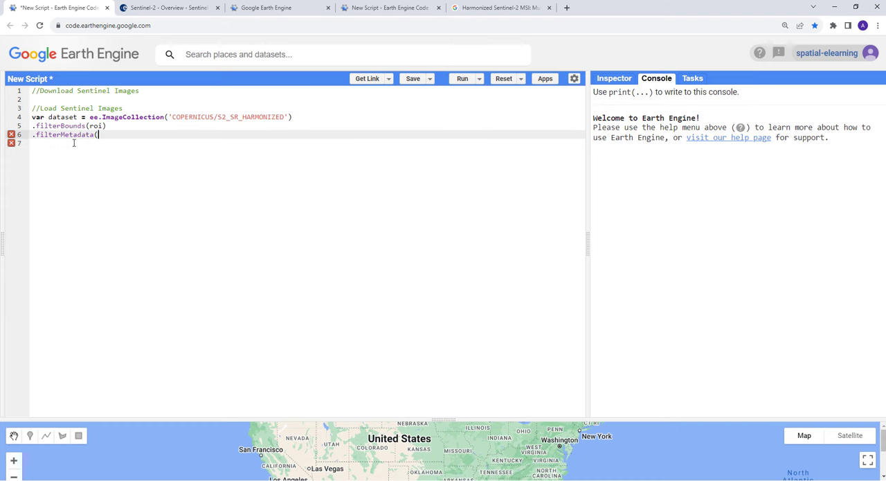
type("'")
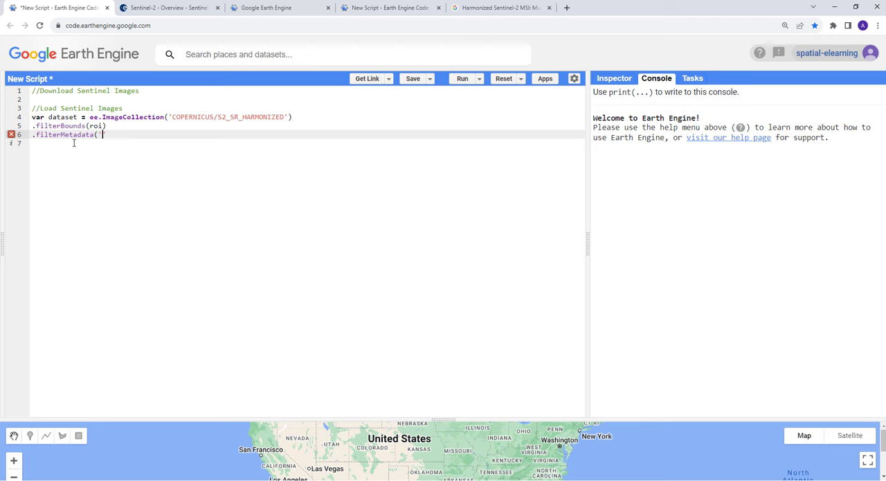
type("Cloud_")
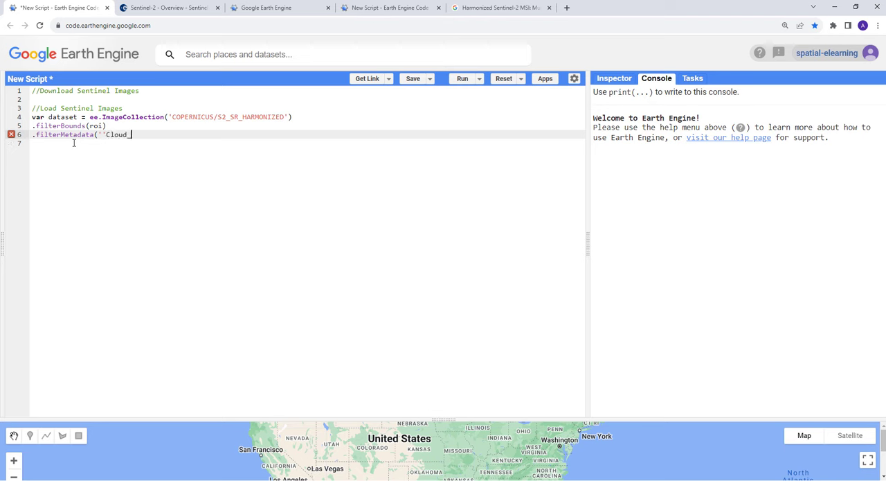
key("Backspace")
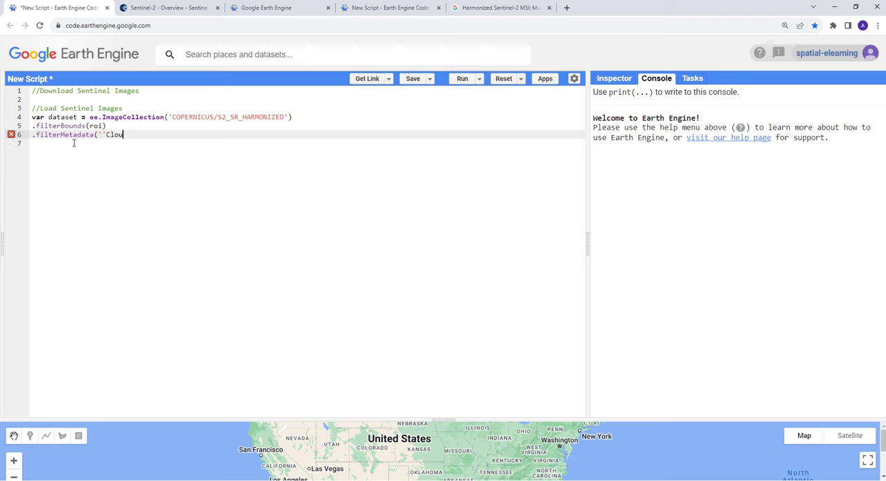
key("BackSpace")
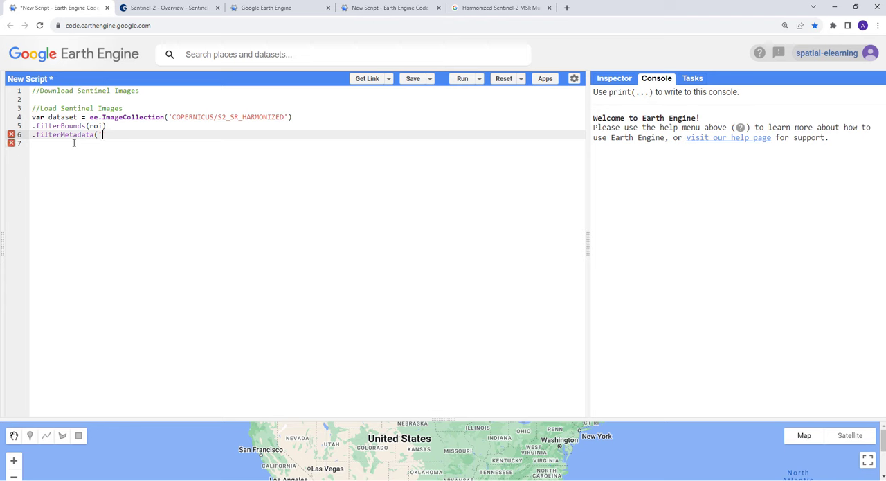
type("CLOUD")
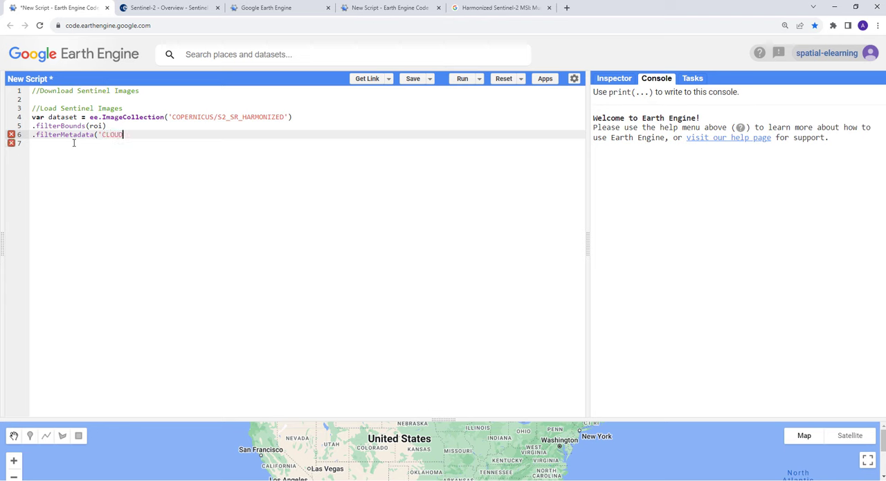
type("_COVERAG")
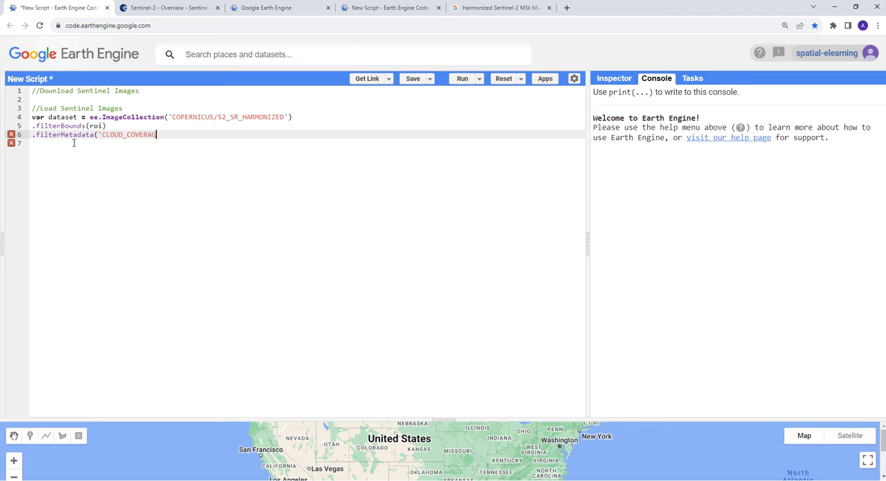
type("E_AS")
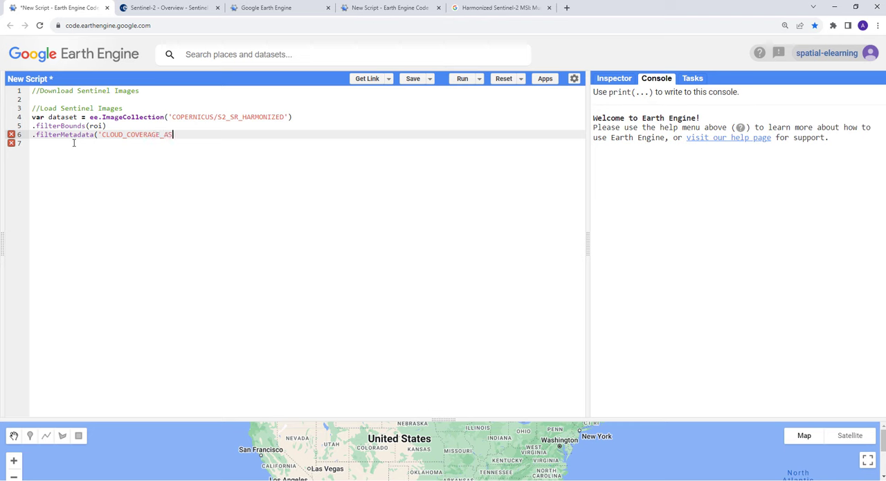
type("SESSMENT")
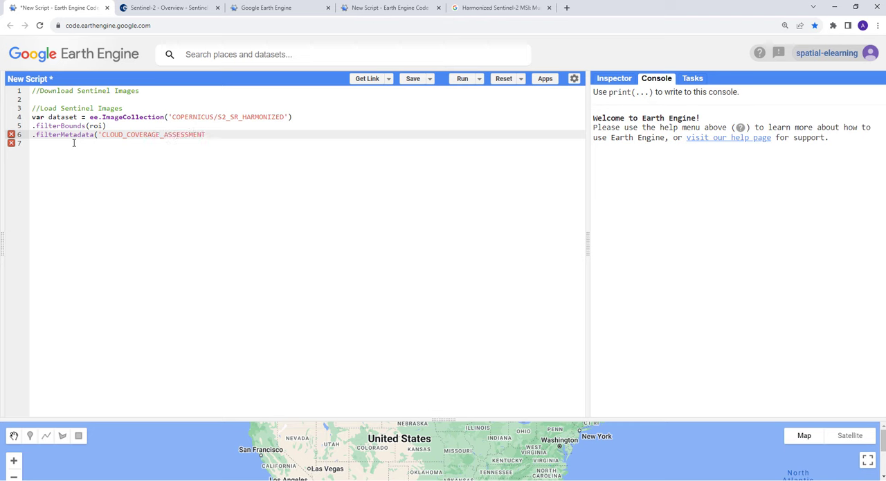
type(",")
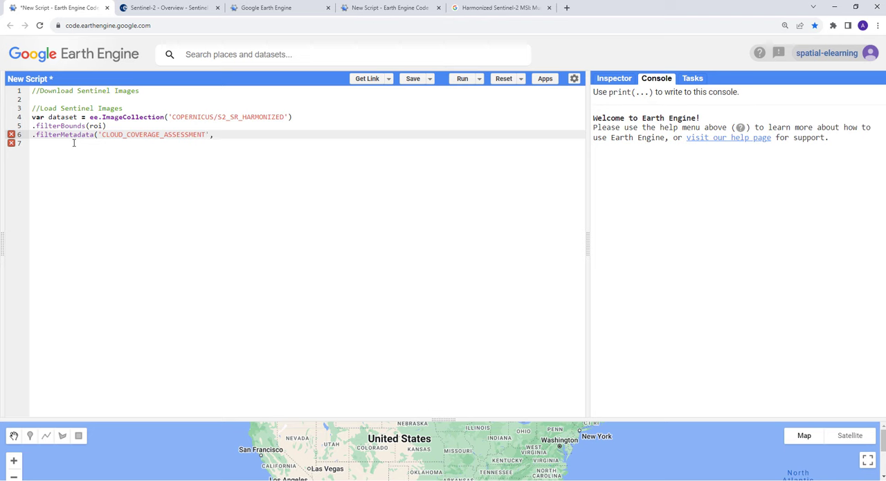
type("''")
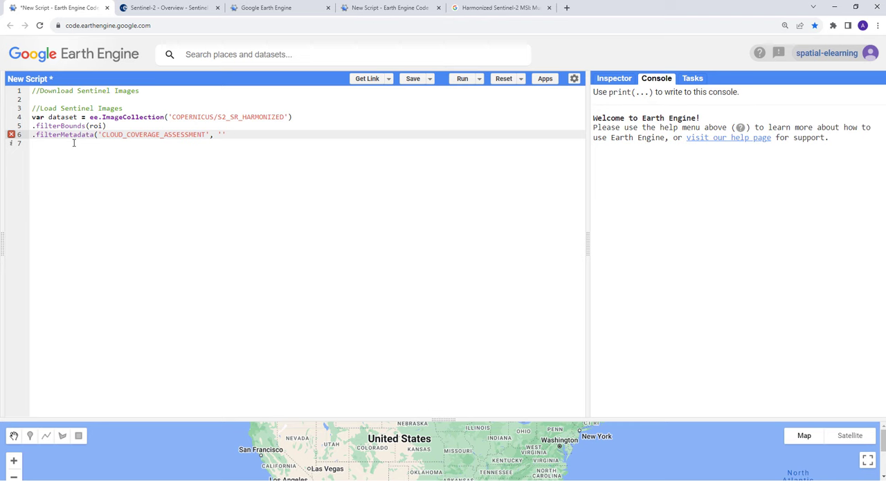
type("LE")
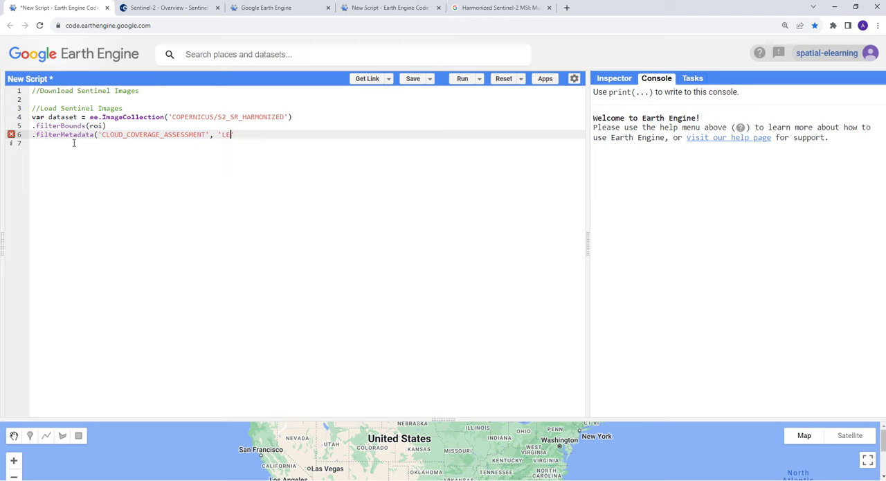
type("SS'")
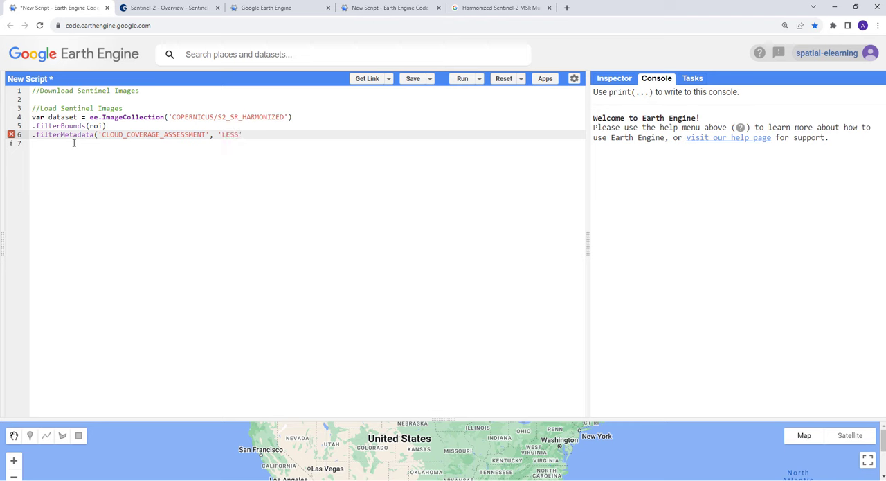
type("_t")
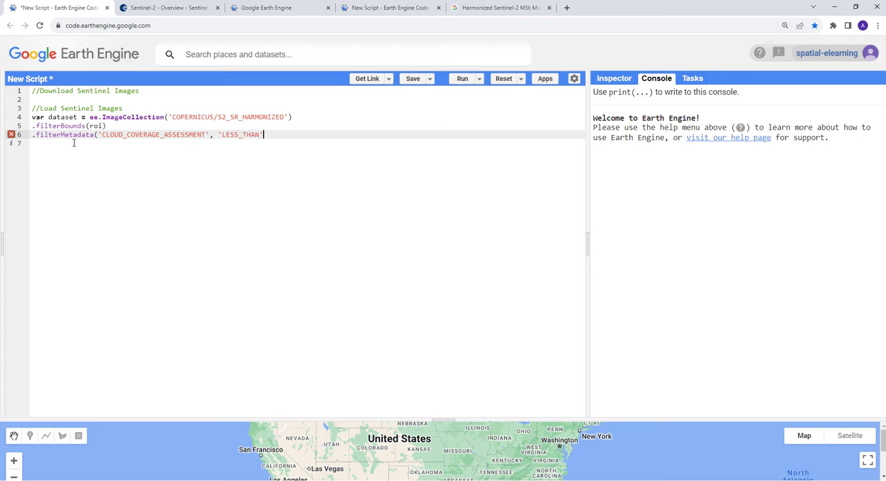
type(",")
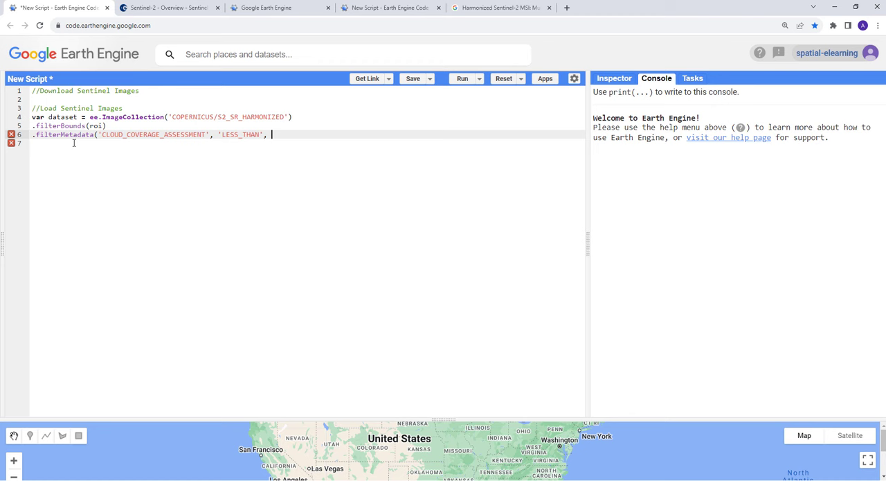
type("20")
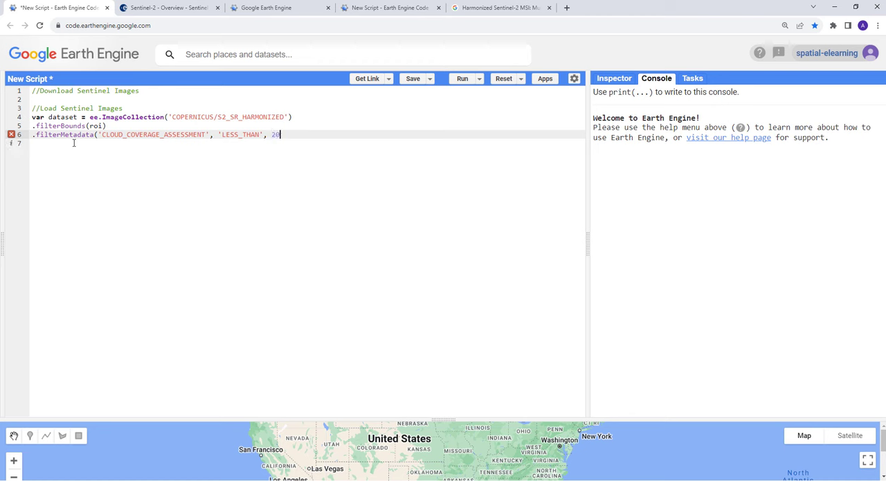
type(")")
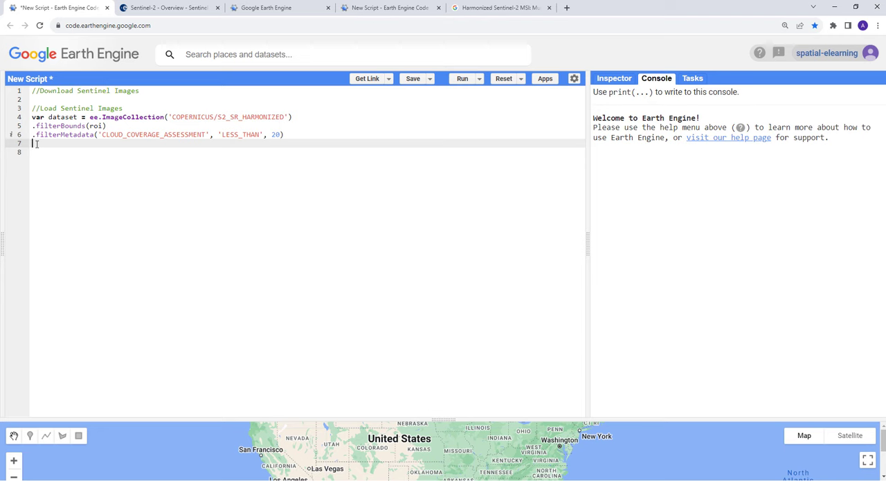
Chain .filterDate('2022-01-01', '2022-06-01') after the cloud filter, fixing the mistyped word
type(".fil")
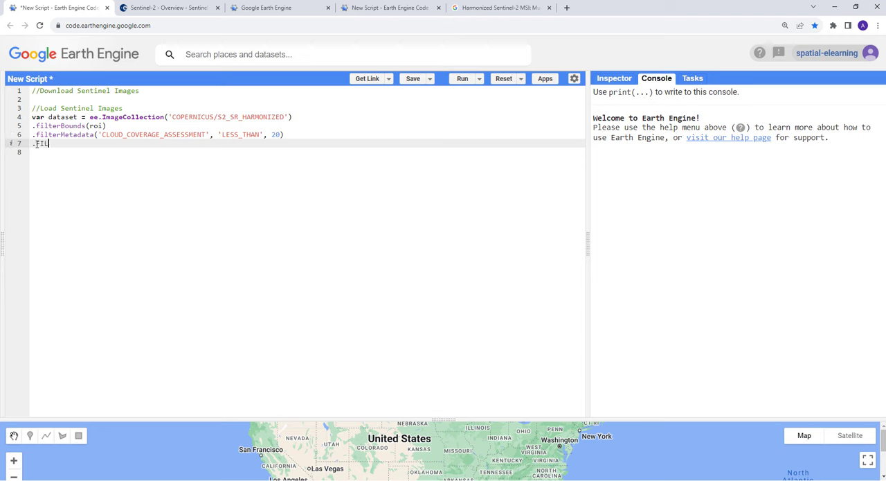
type("TER")
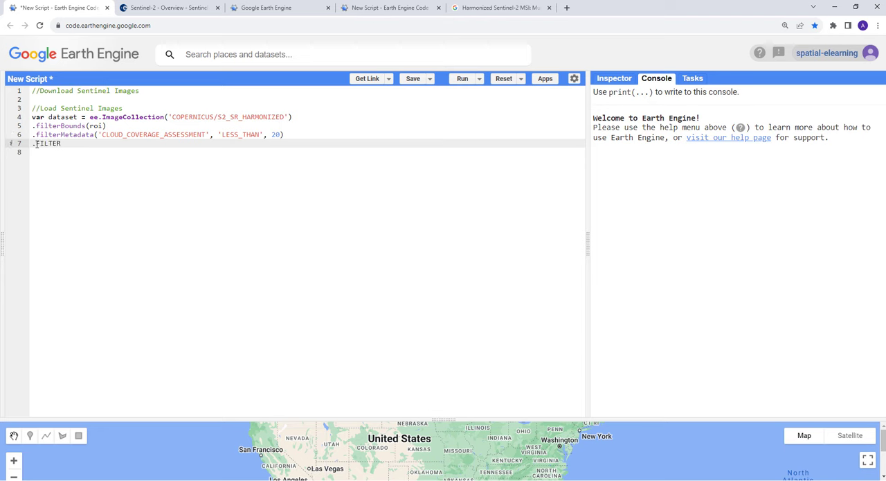
key("Backspace")
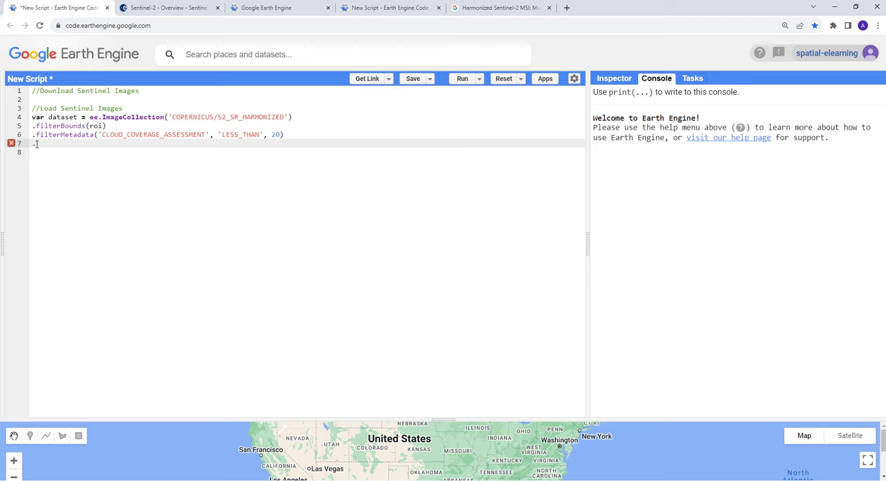
type(".filter")
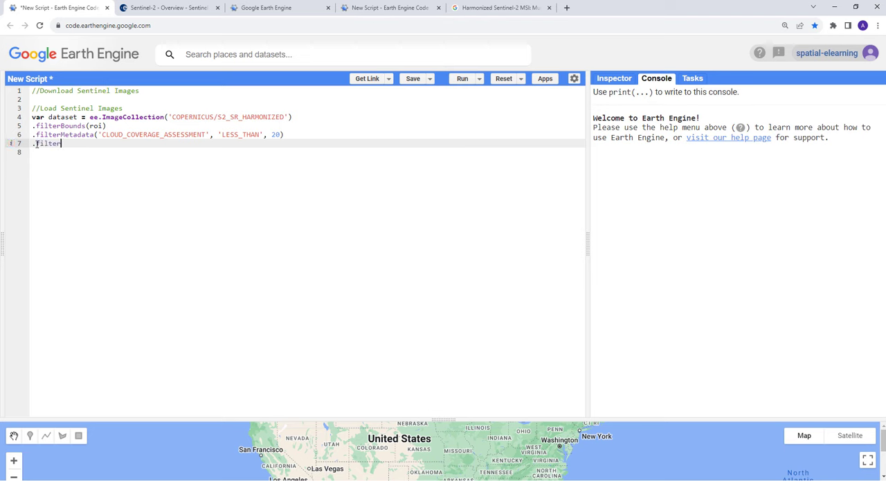
type("Date")
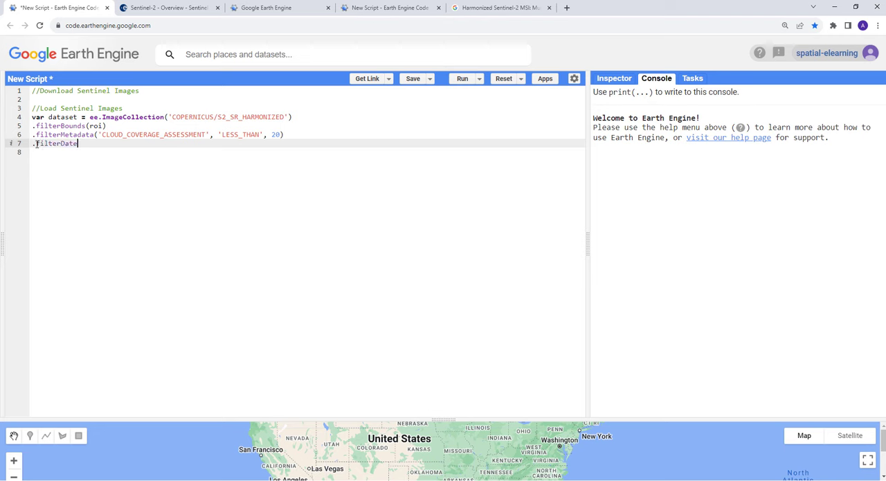
type("()")
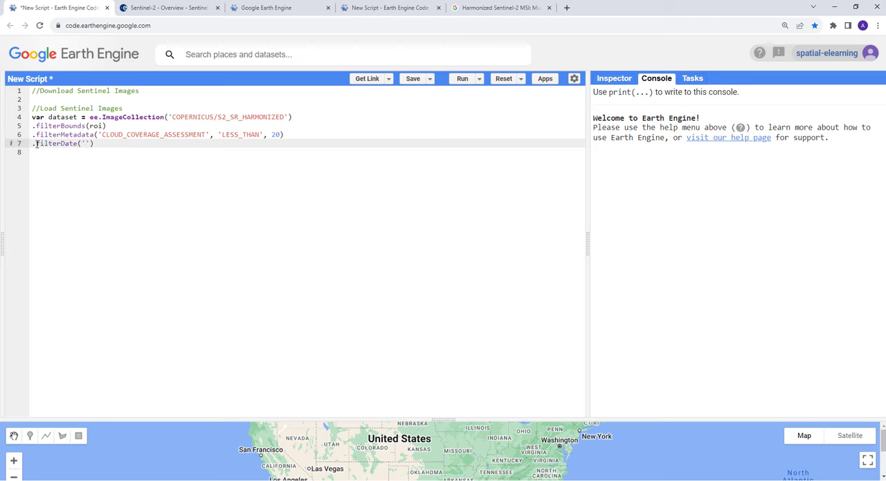
type("2022")
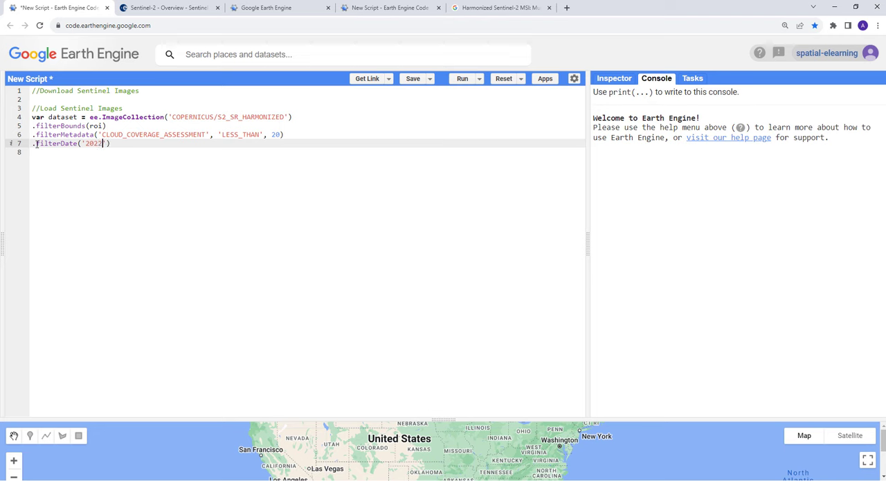
type("-01-01")
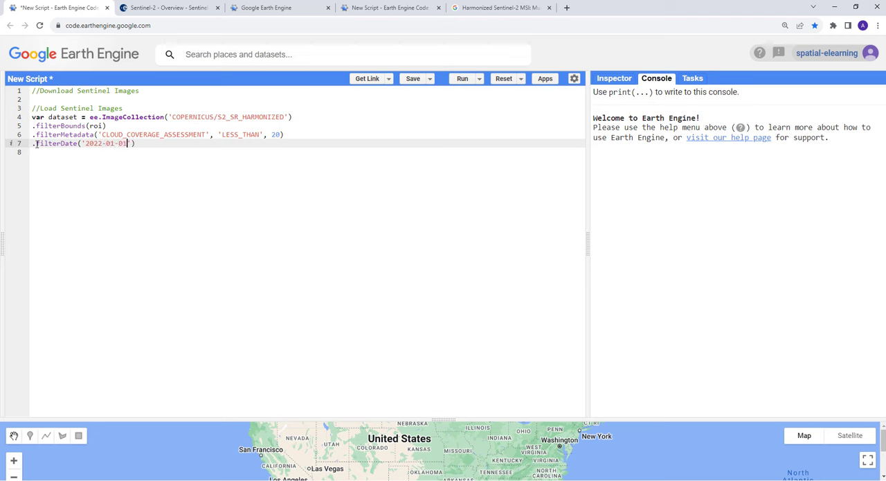
type(", '")
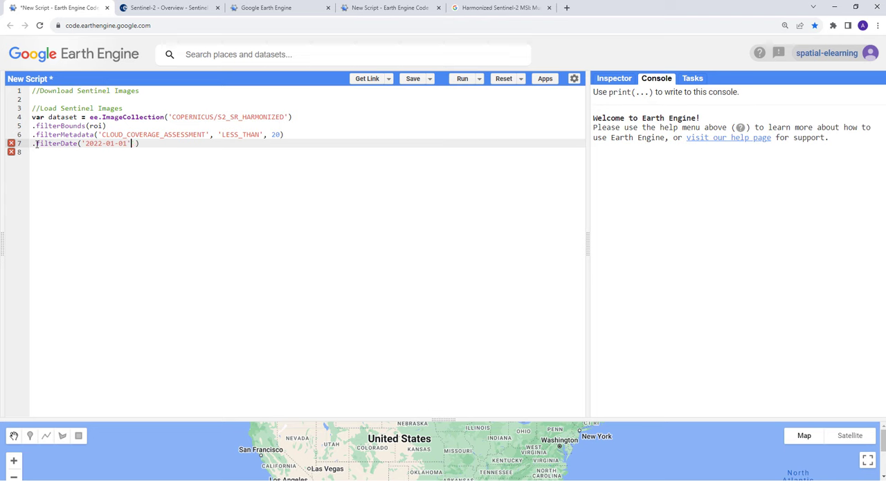
type(", ''")
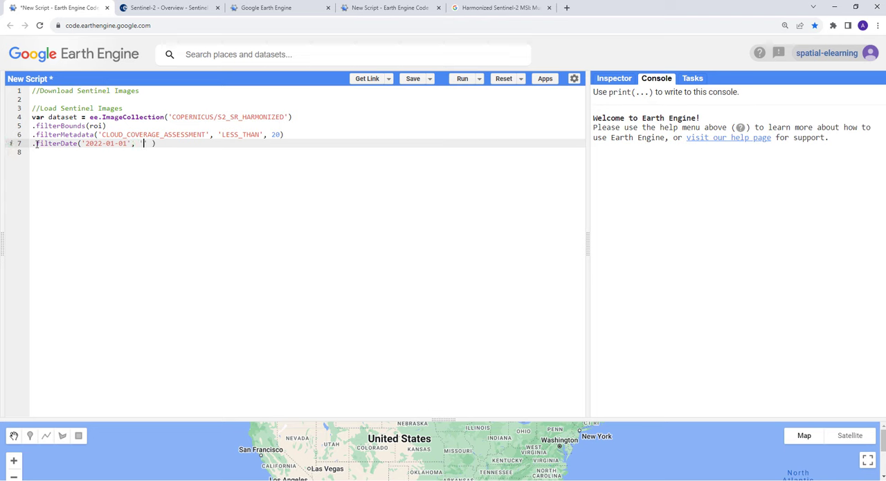
type("2022")
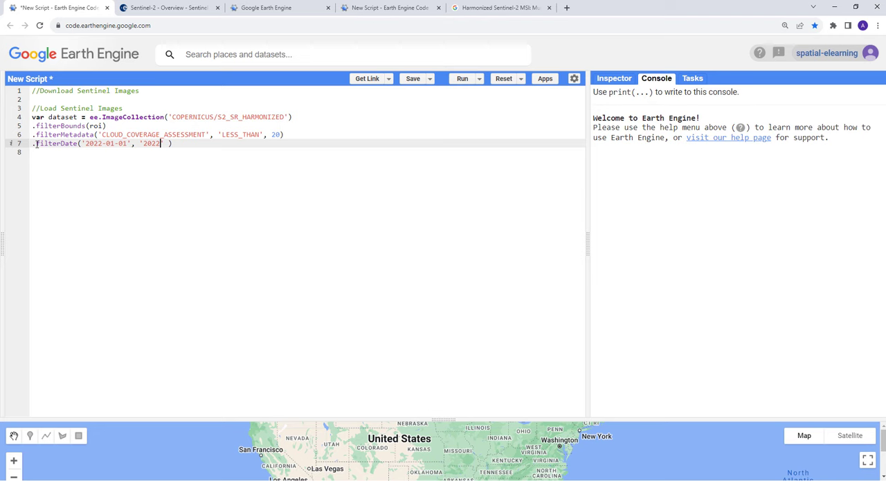
type("-06")
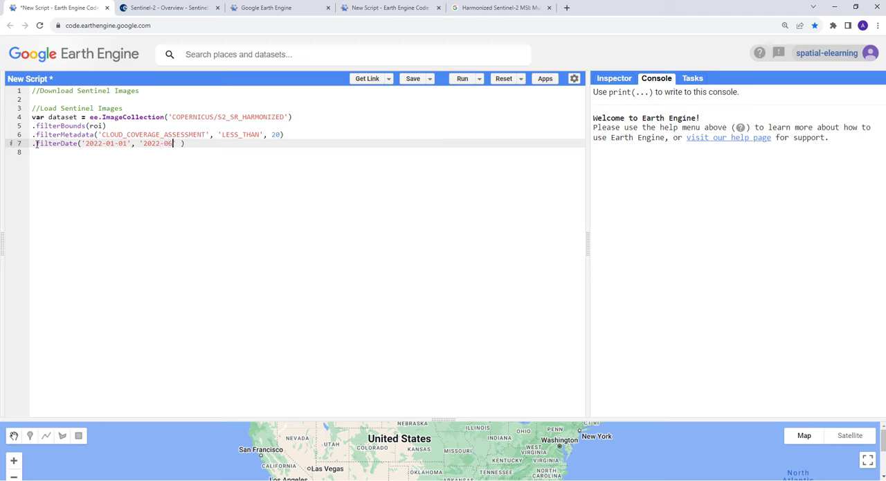
type("-01'")
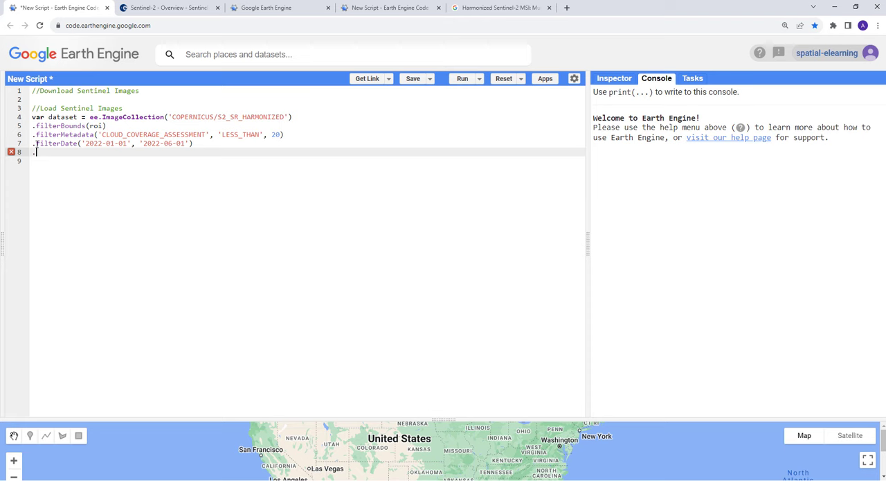
Chain .select(['B4', 'B3', 'B2']) and close the chain with .median();
type(".sele")
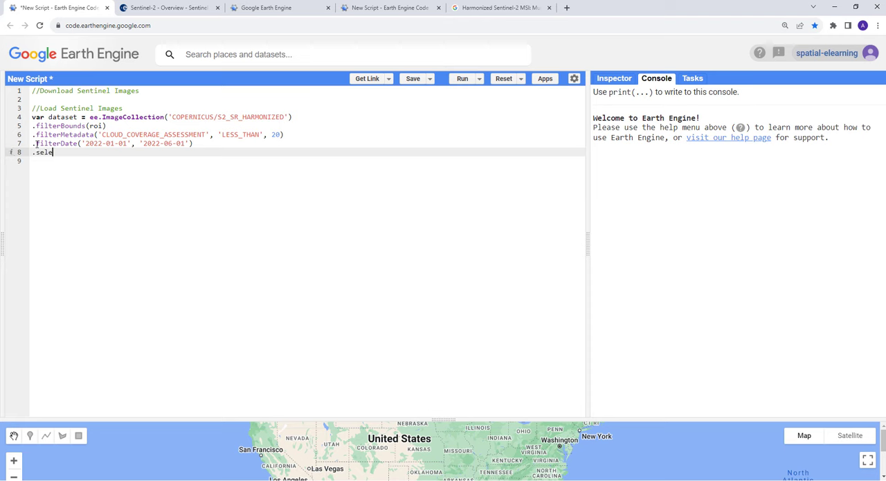
type("ct()")
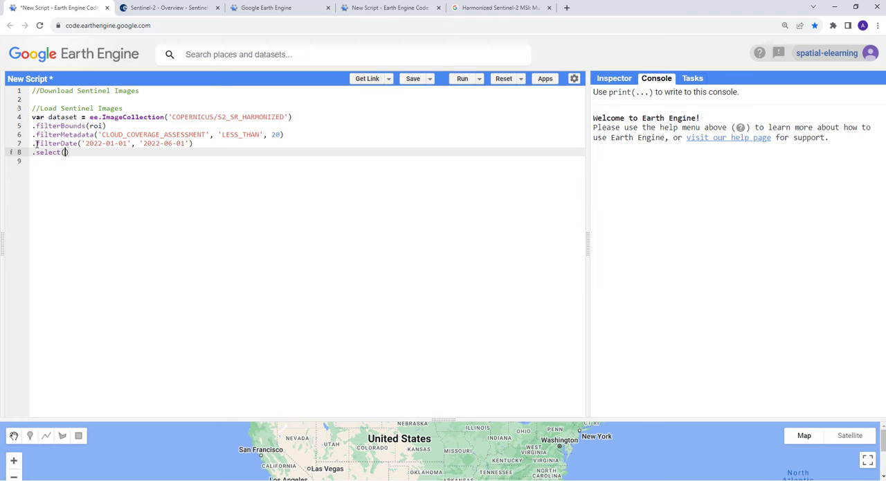
type("[")
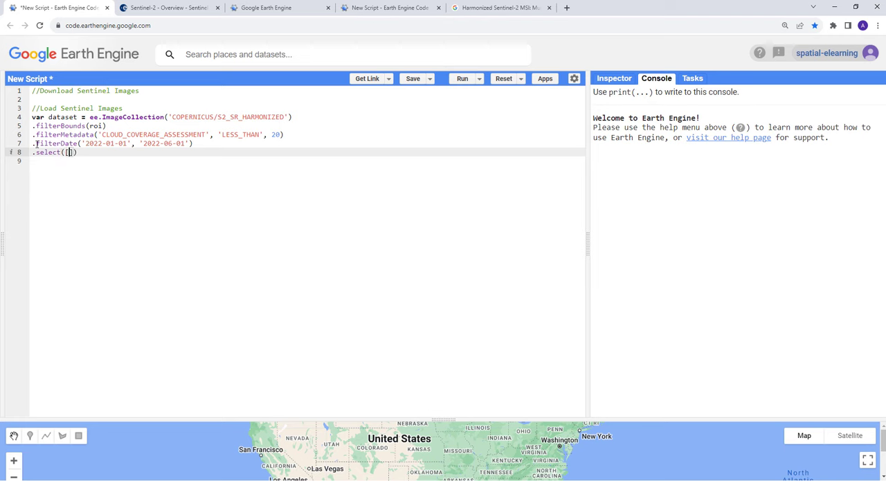
type("''")
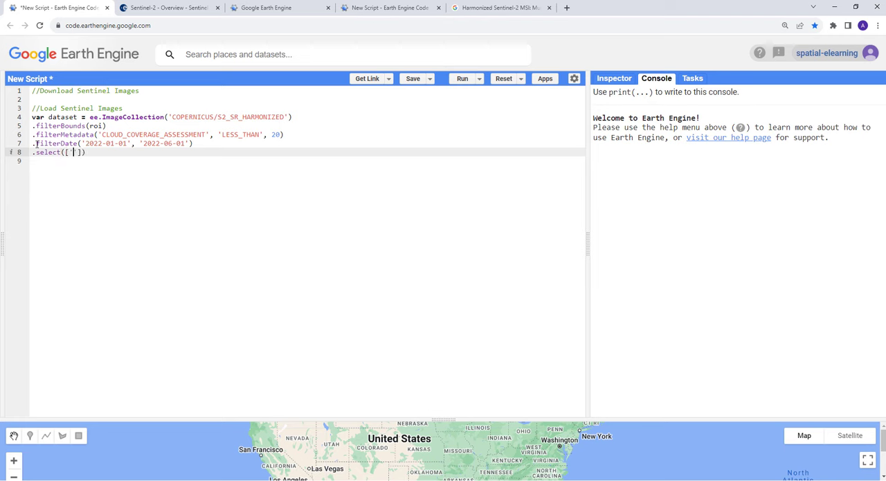
type("B4")
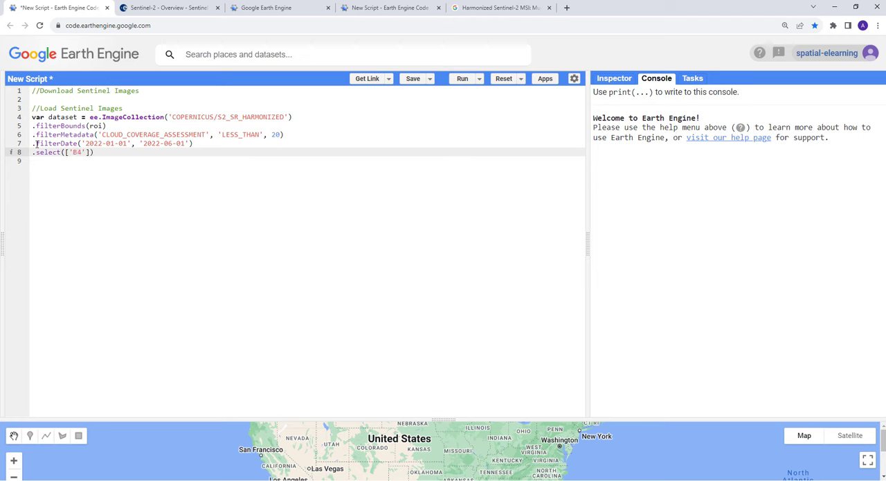
type(", 'B3")
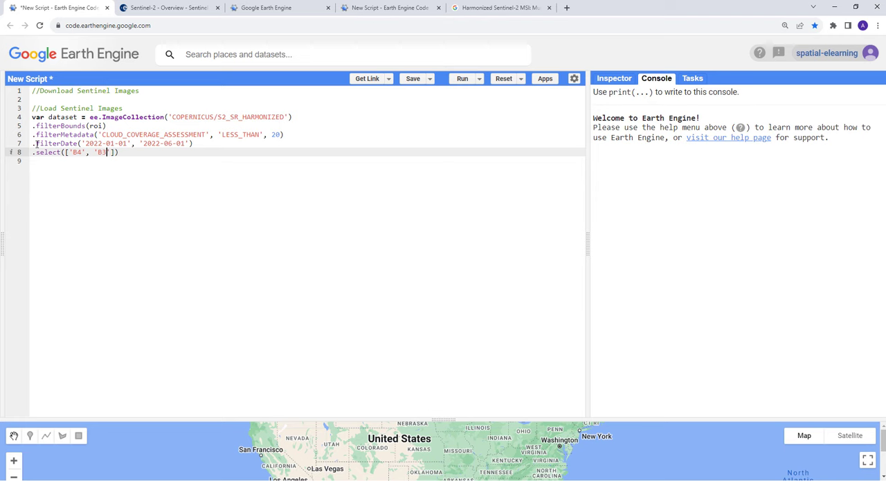
type(", ''")
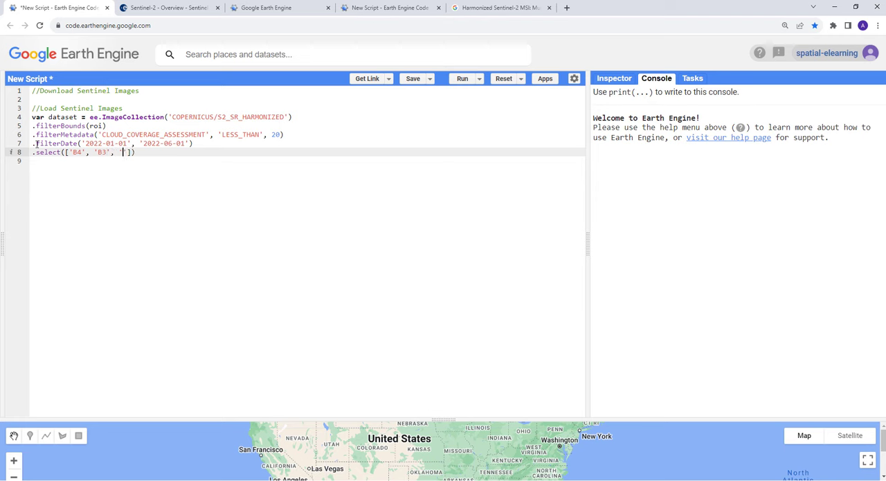
type("B2")
left_click(308, 161)
type(".")
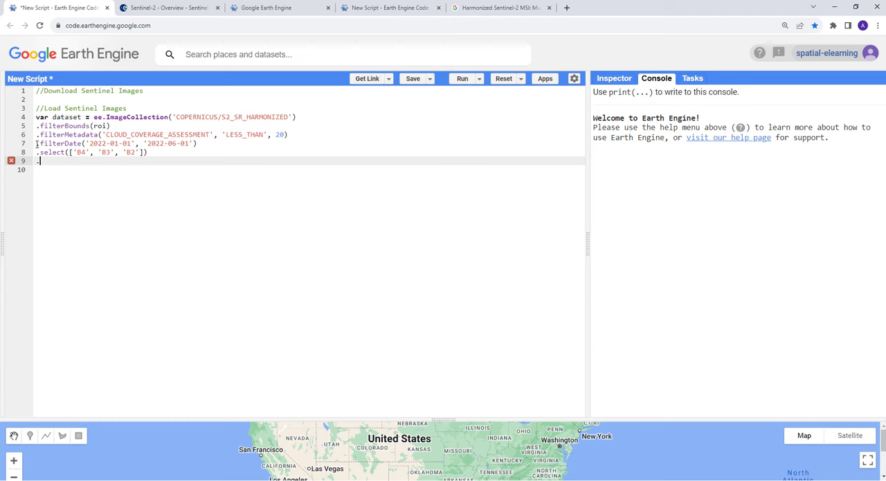
type("median()")
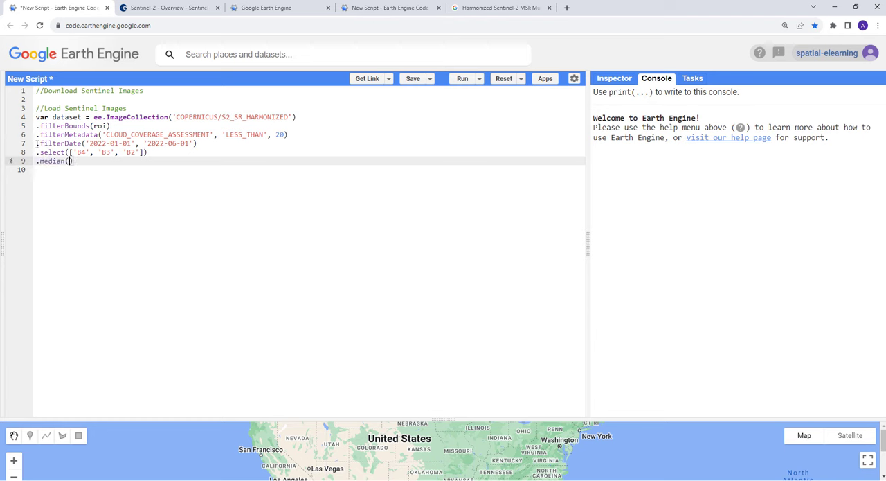
mouse_move(72, 160)
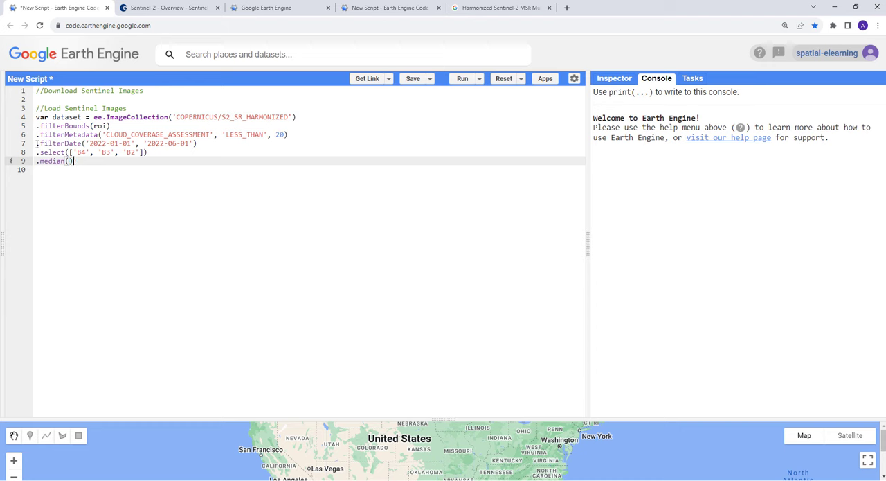
type(";")
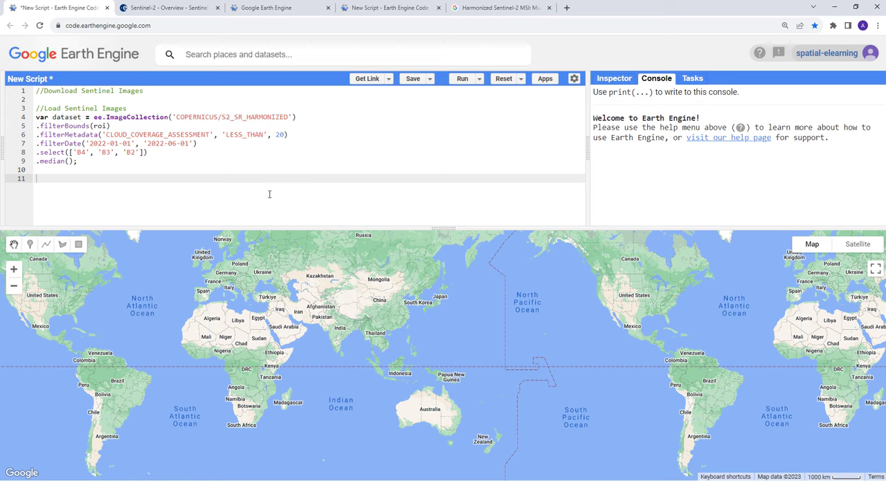
Search 'mexico city' and move the map to Mexico City, Mexico
left_click(339, 54)
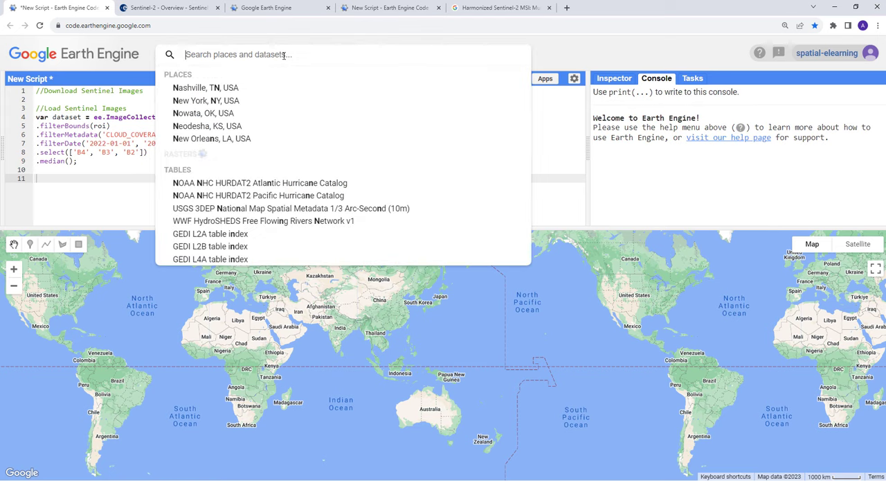
type("mex")
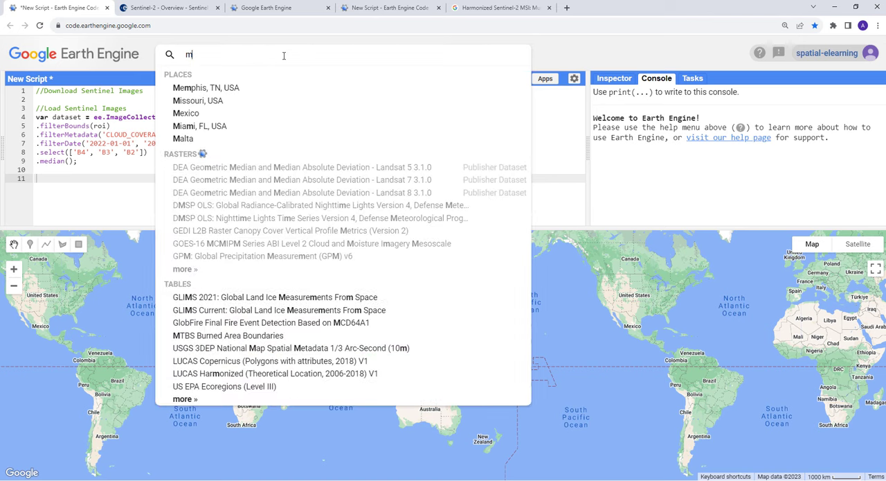
type("exico")
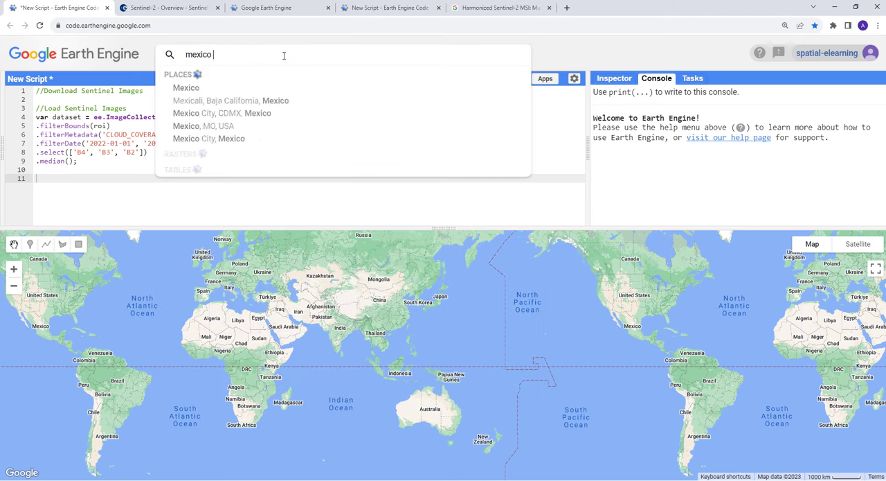
type("city")
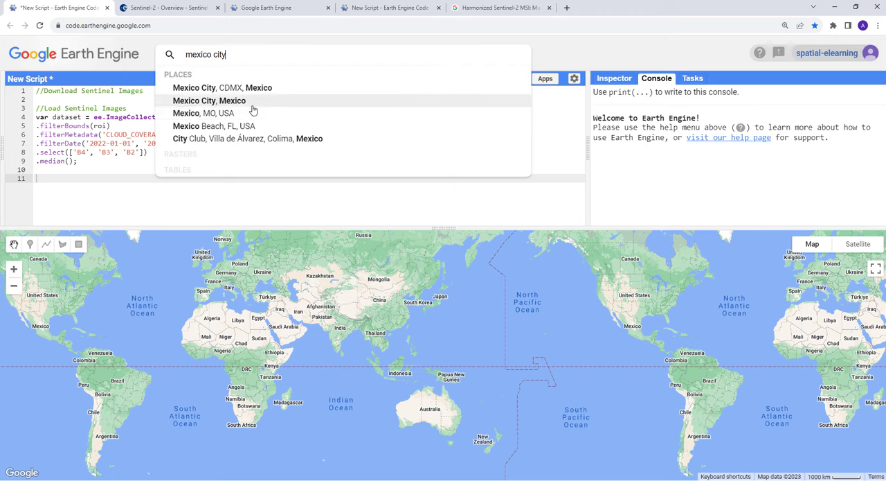
left_click(208, 101)
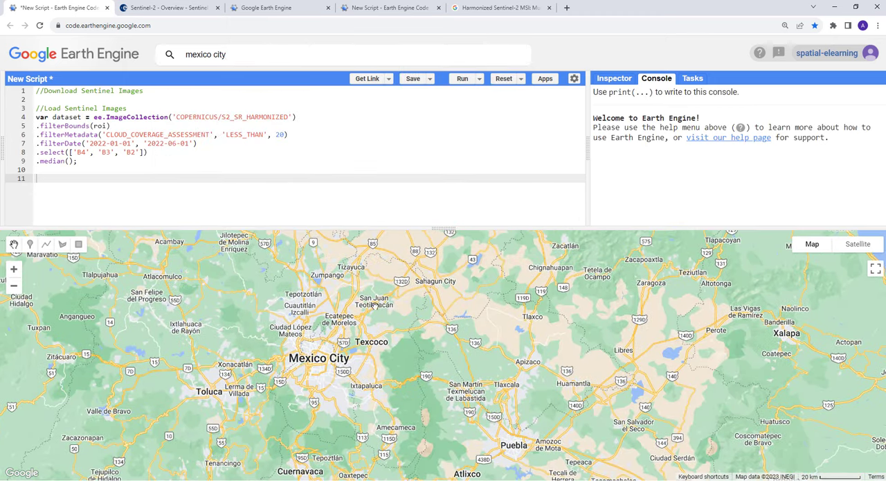
mouse_move(75, 258)
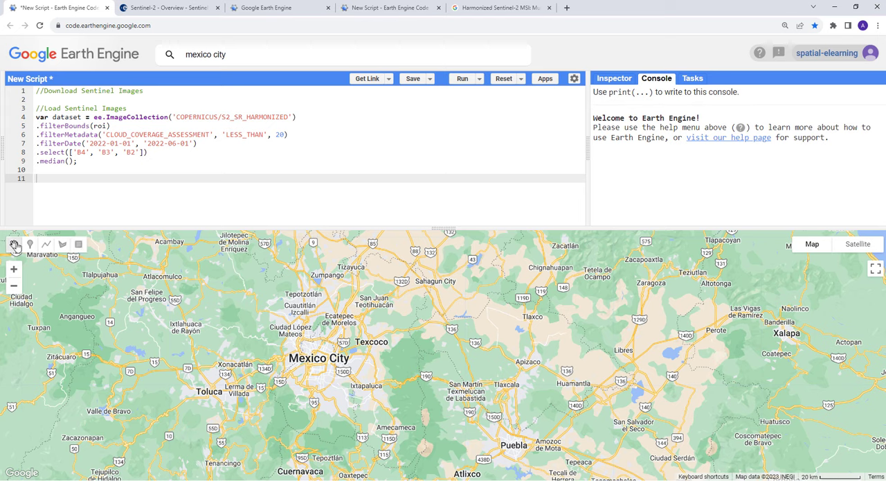
mouse_move(31, 253)
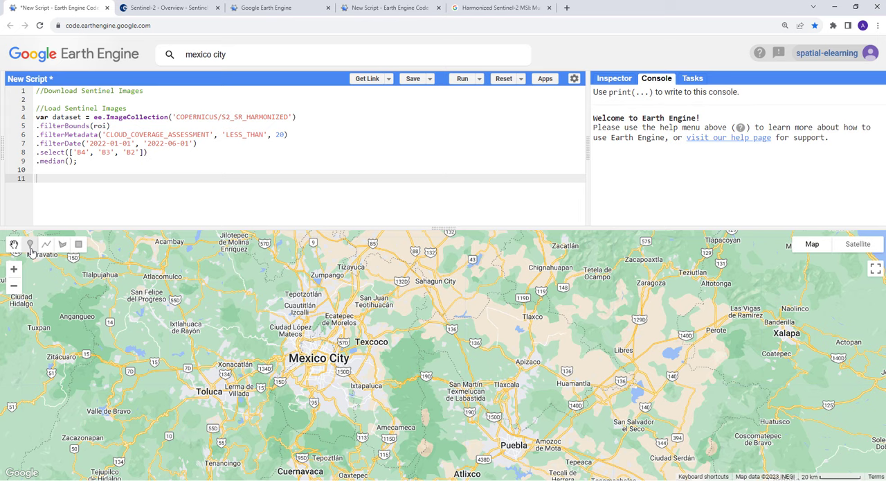
mouse_move(63, 246)
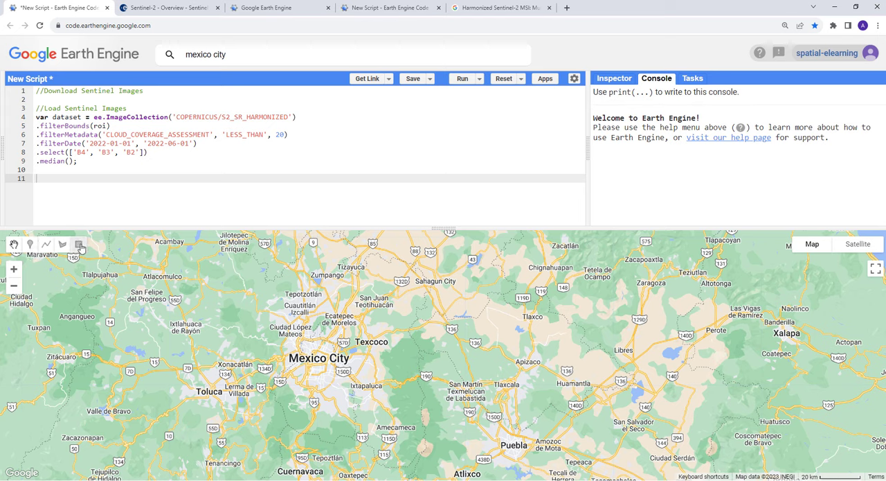
Draw a rectangle geometry over central Mexico City with the rectangle tool
left_click(79, 244)
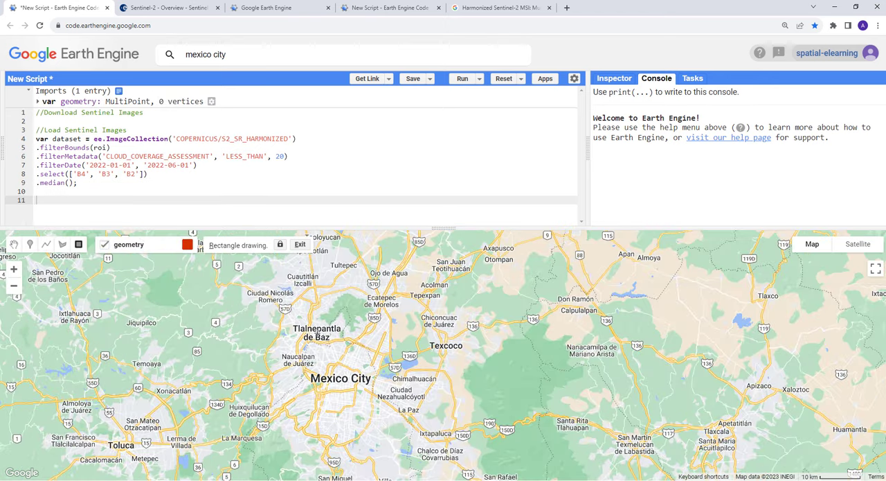
left_click(299, 244)
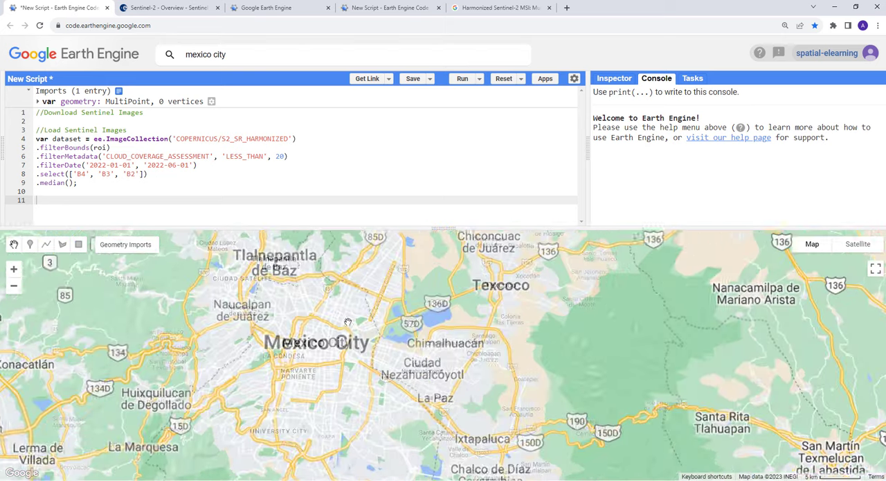
scroll("down", 3)
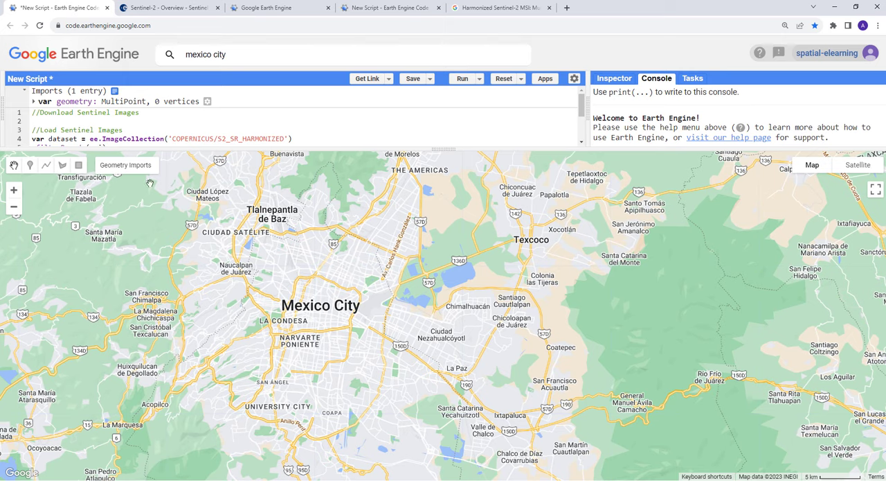
left_click(78, 164)
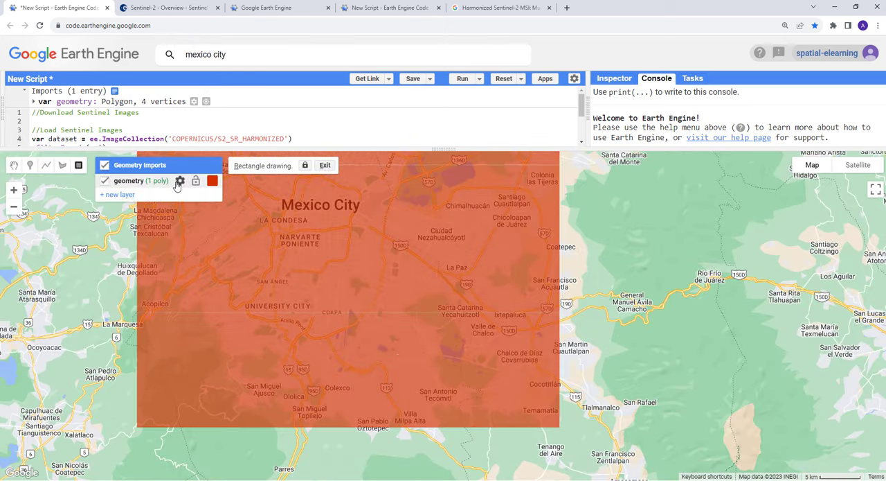
Rename the drawn geometry import to roi and check its import details
left_click(180, 181)
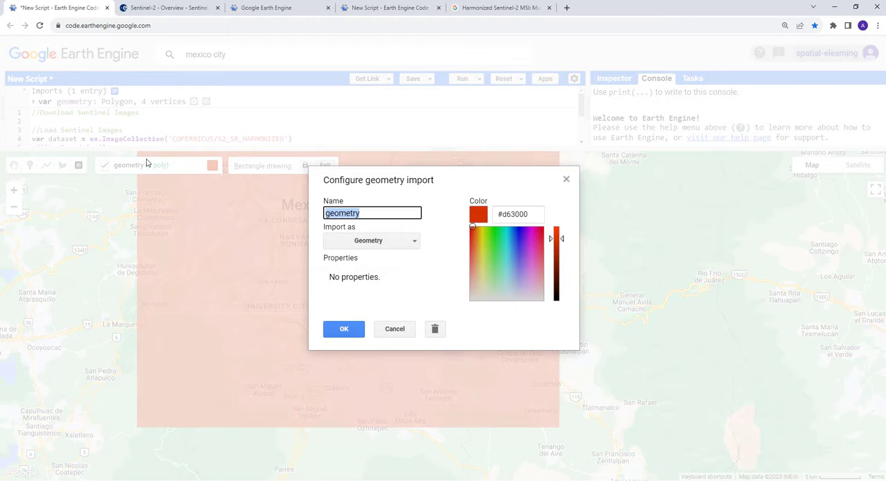
left_click(344, 328)
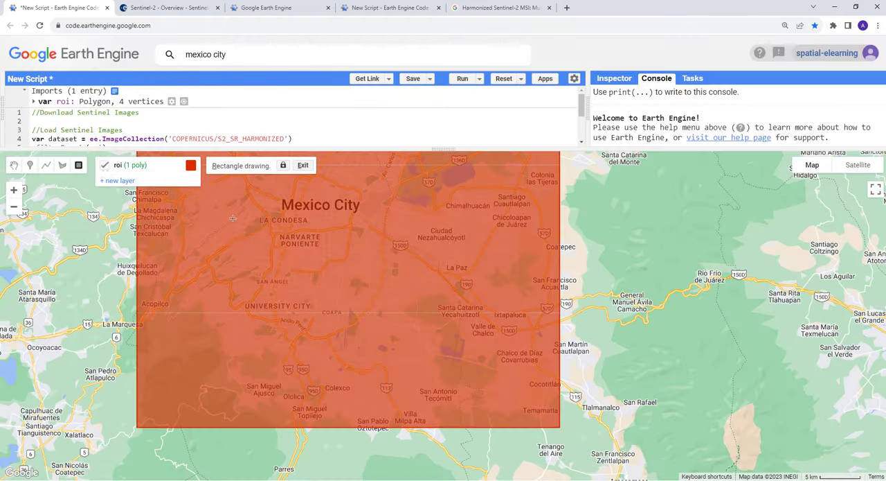
scroll("down", 3)
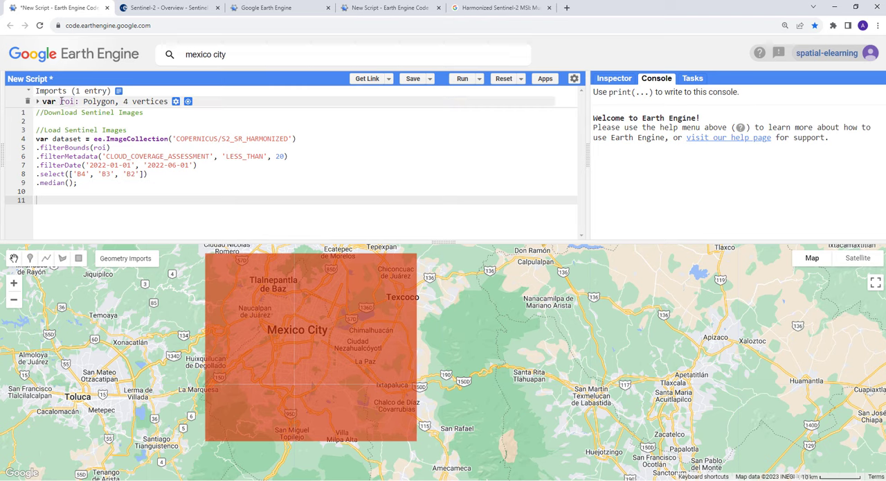
left_click(37, 101)
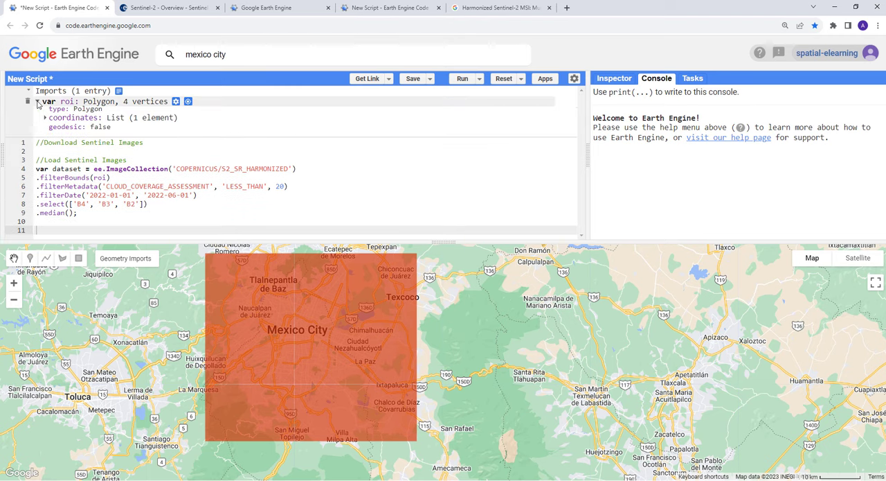
left_click(39, 101)
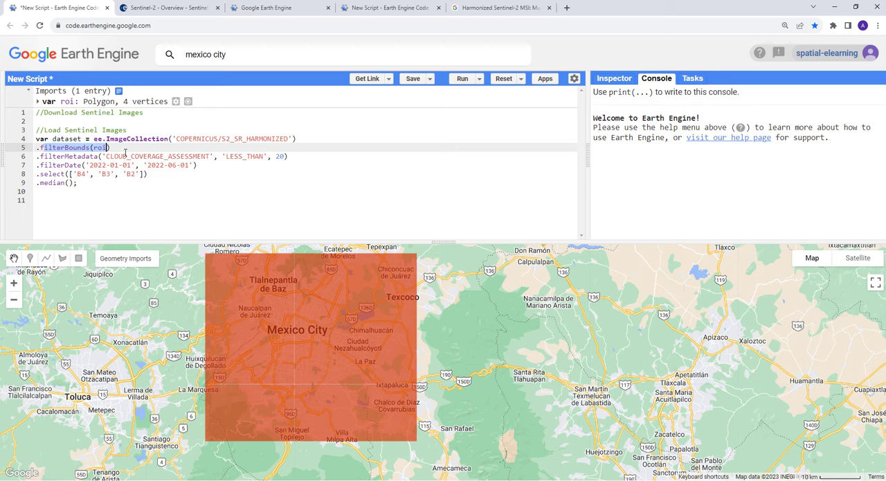
mouse_move(273, 325)
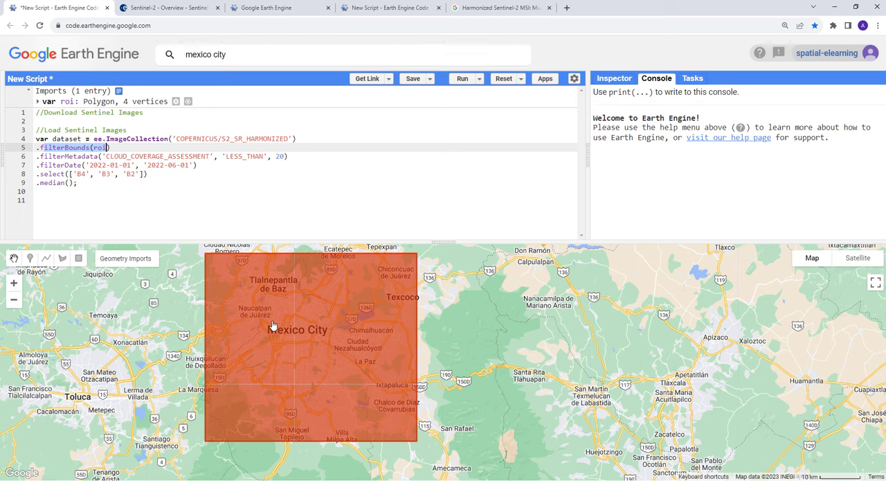
mouse_move(208, 325)
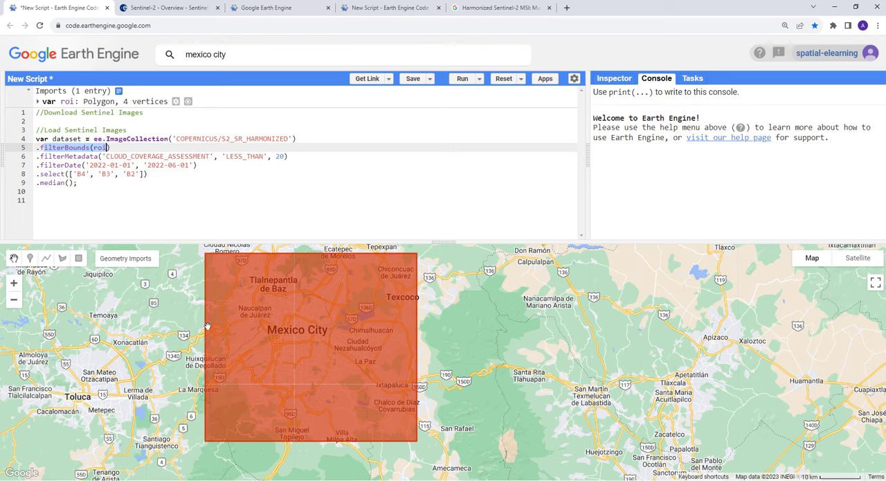
mouse_move(439, 301)
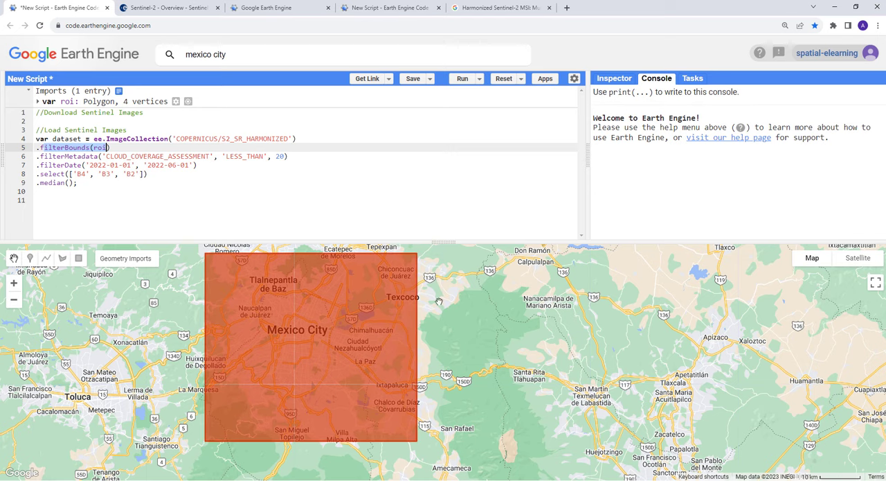
left_click(109, 191)
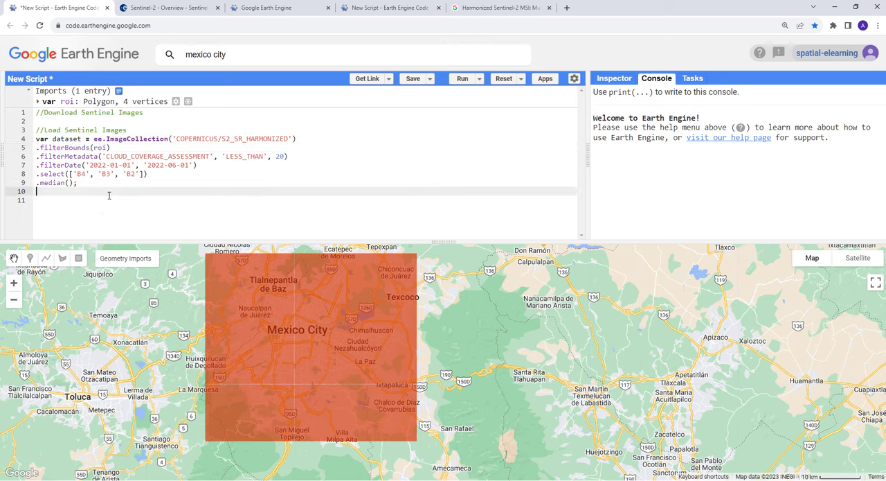
Add the line var rescale = dataset.divide(10000); below the composite
key("Return")
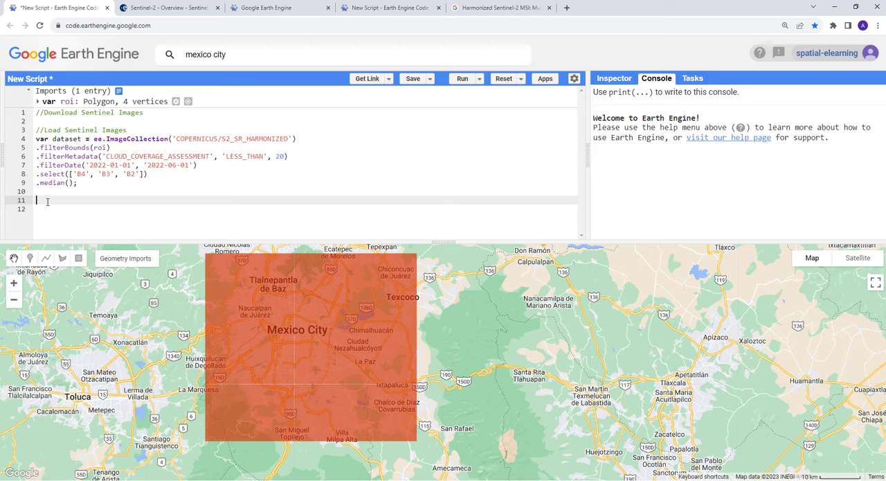
type("var")
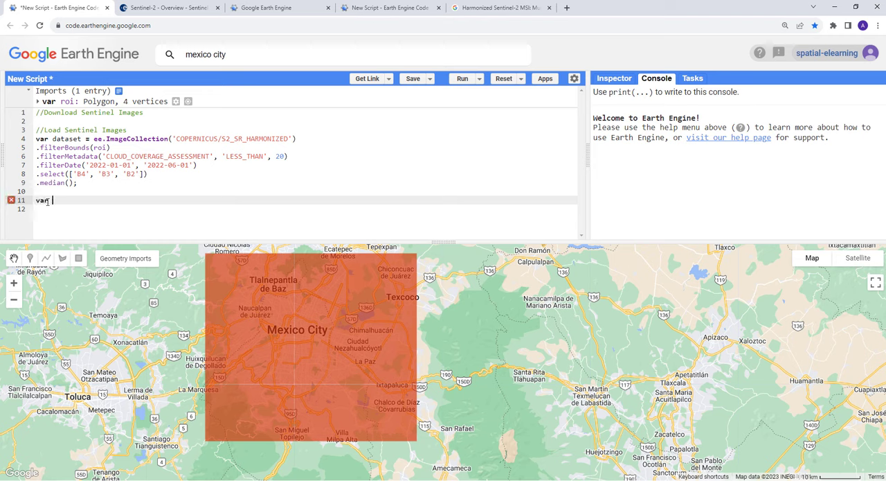
type("r")
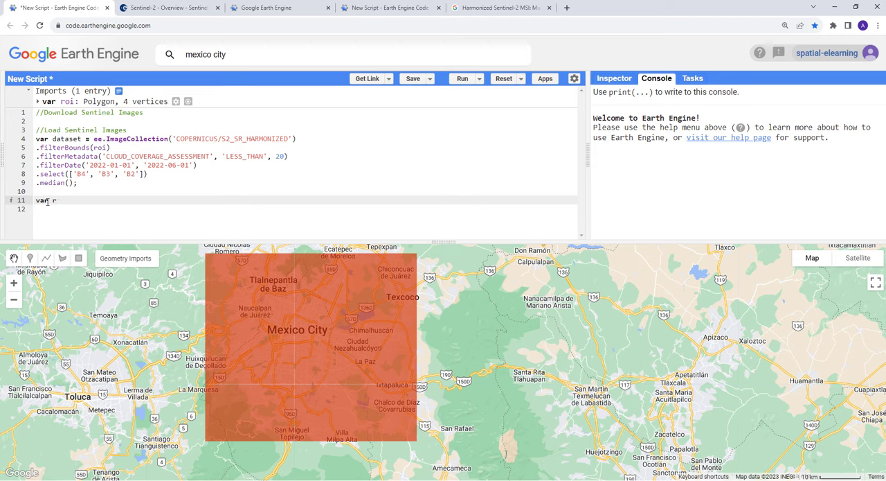
type("escale =")
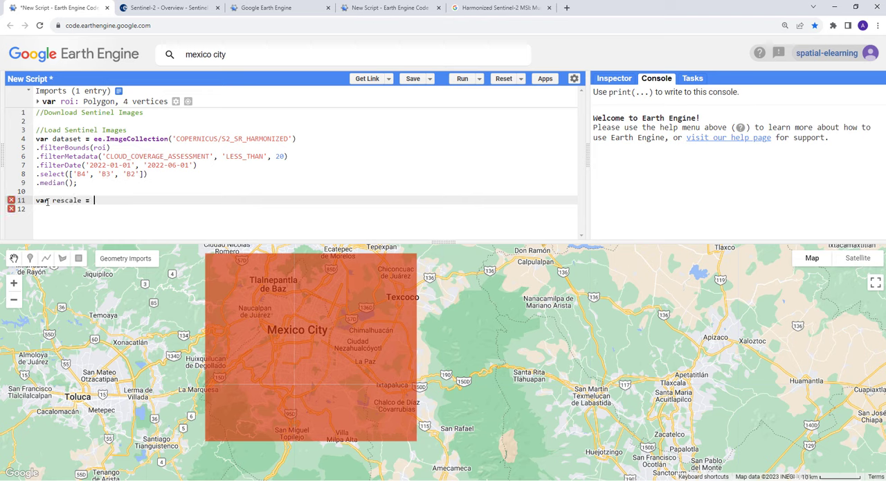
type("dataset")
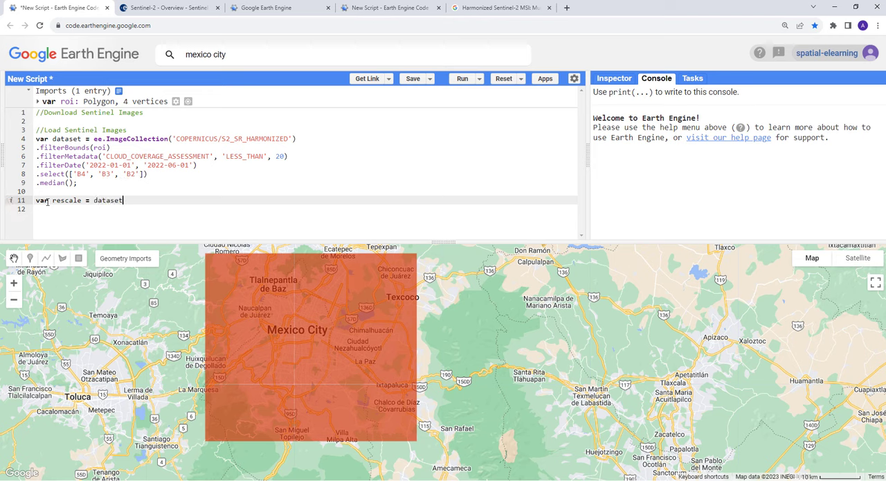
type(".")
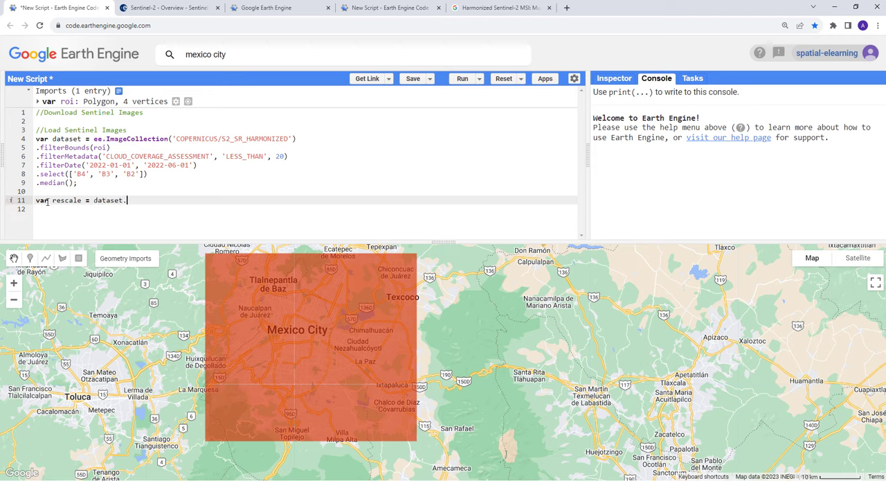
type("divide(")
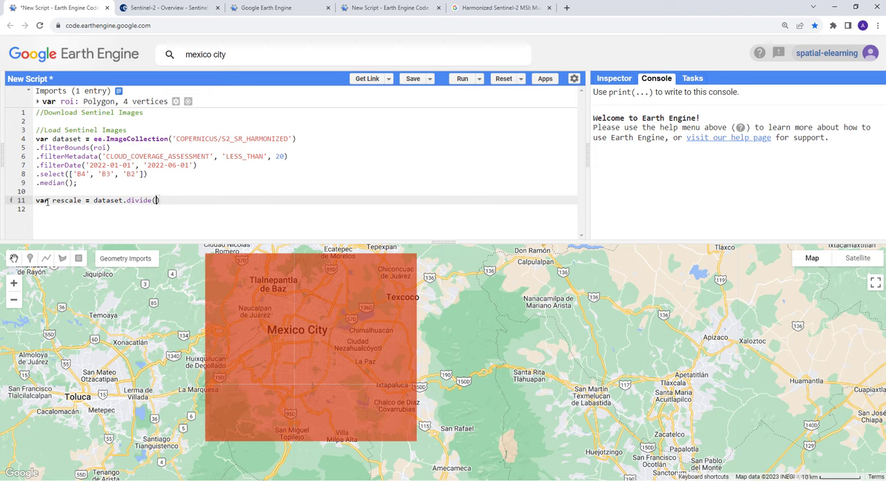
type("10000);")
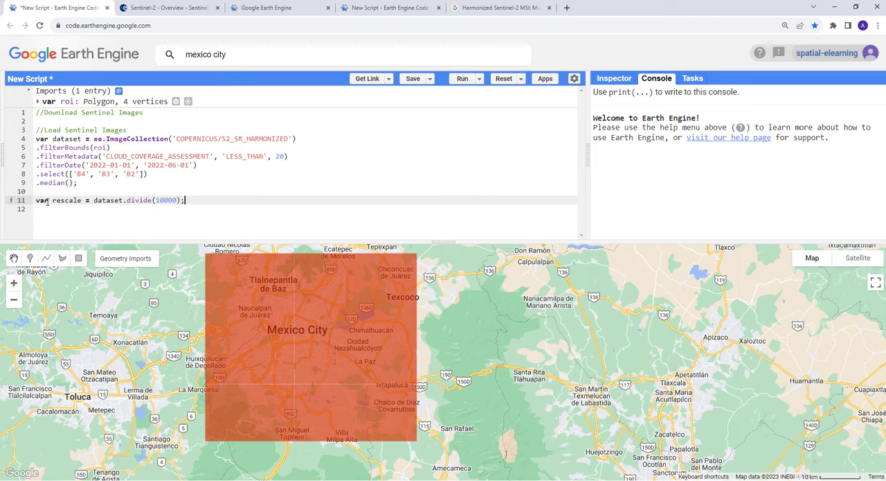
key("Return")
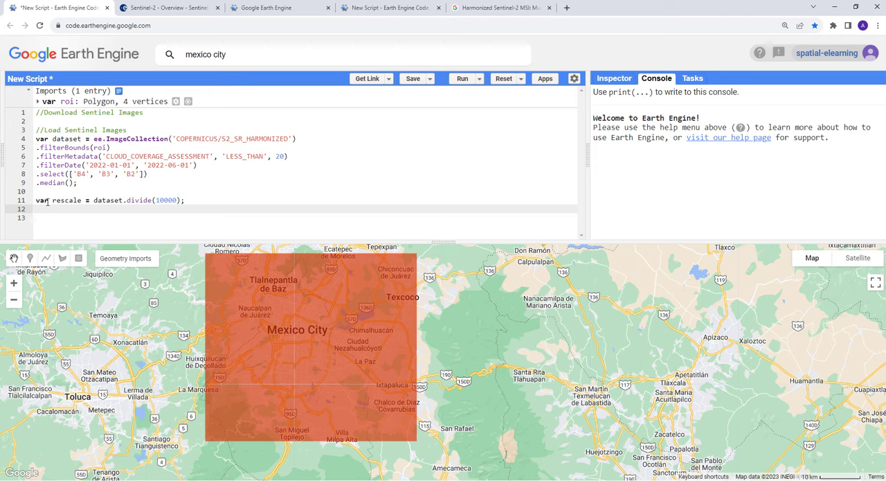
Declare var clipImage = rescale.clip(roi); and enlarge the code editor
type("va")
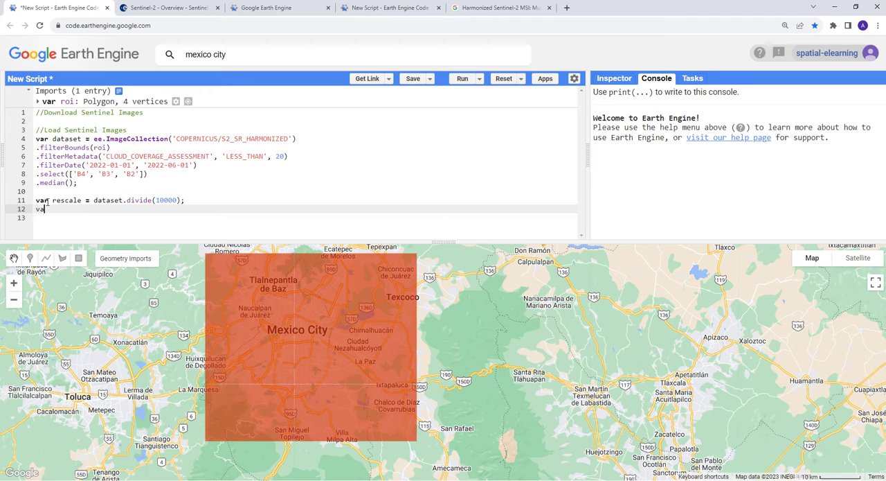
type("r")
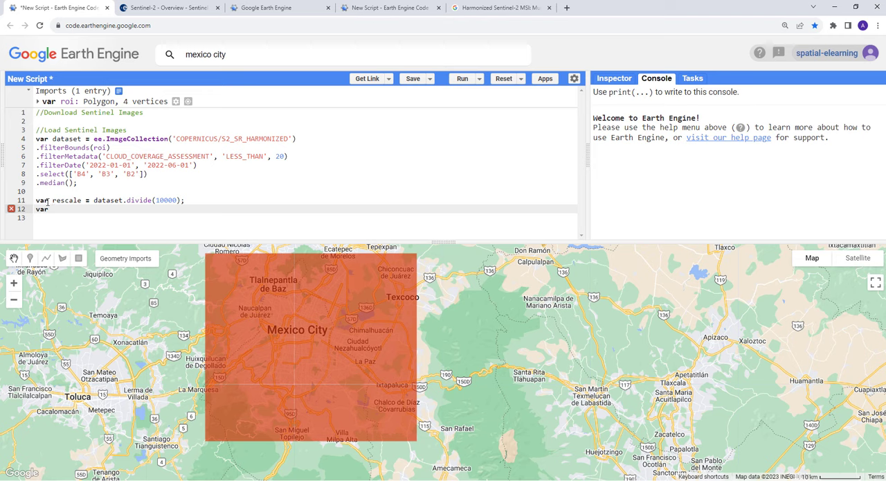
type("clipImage =")
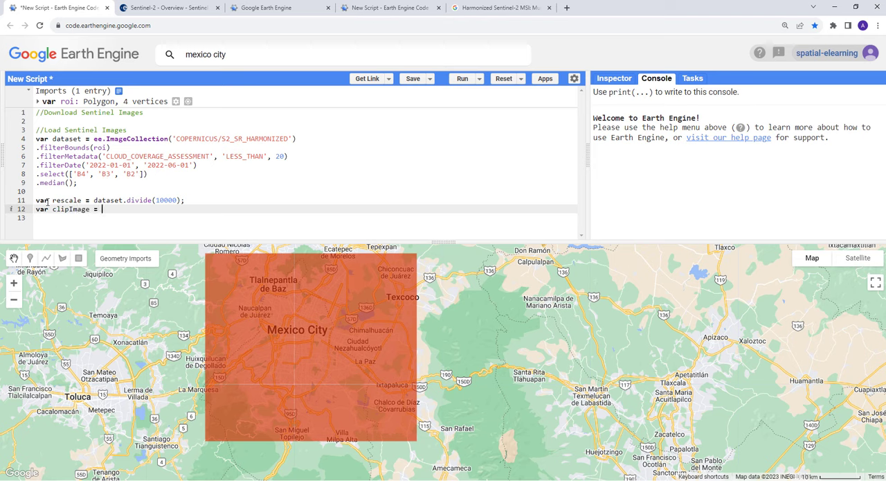
type("rescale.")
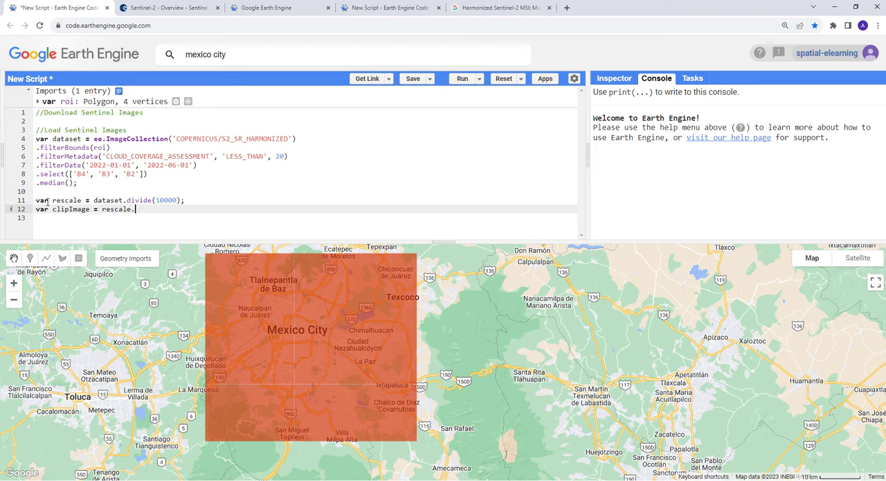
type("clip(")
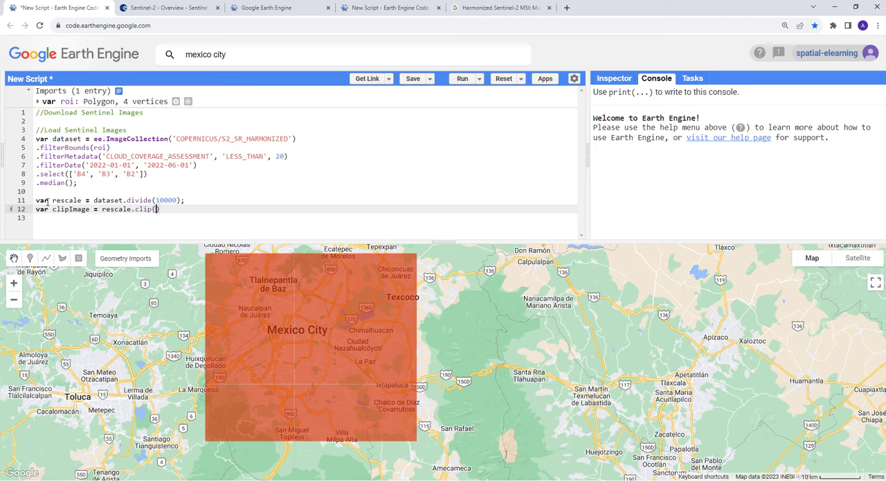
type("roi")
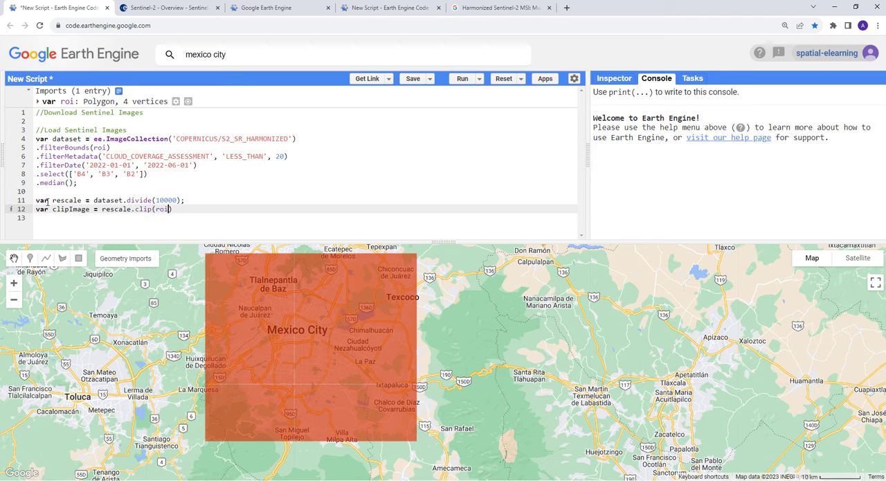
type(";")
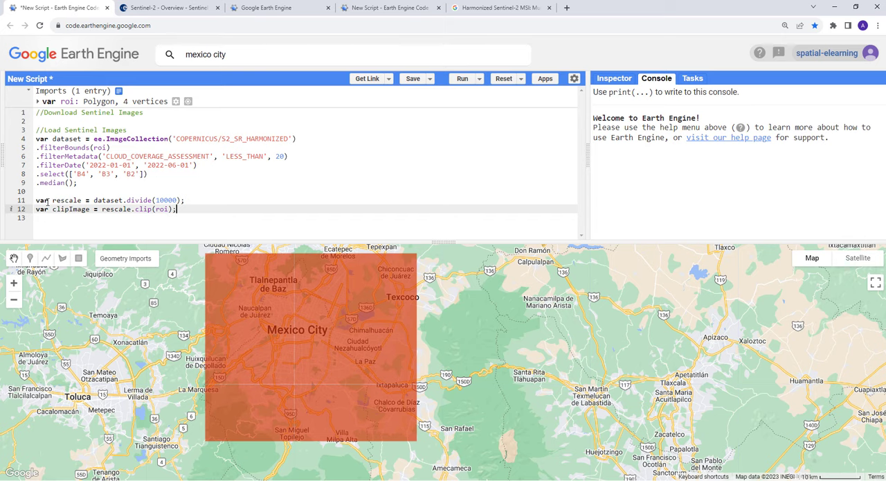
key("enter")
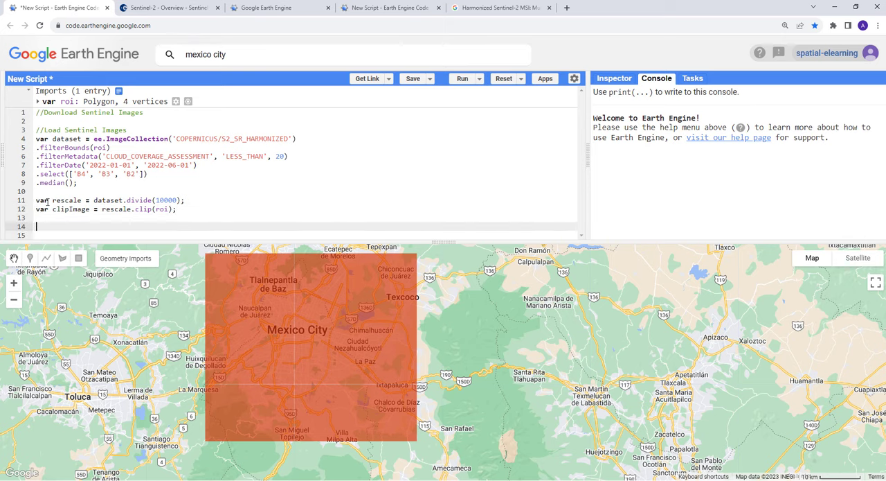
left_click_drag(443, 241, 443, 344)
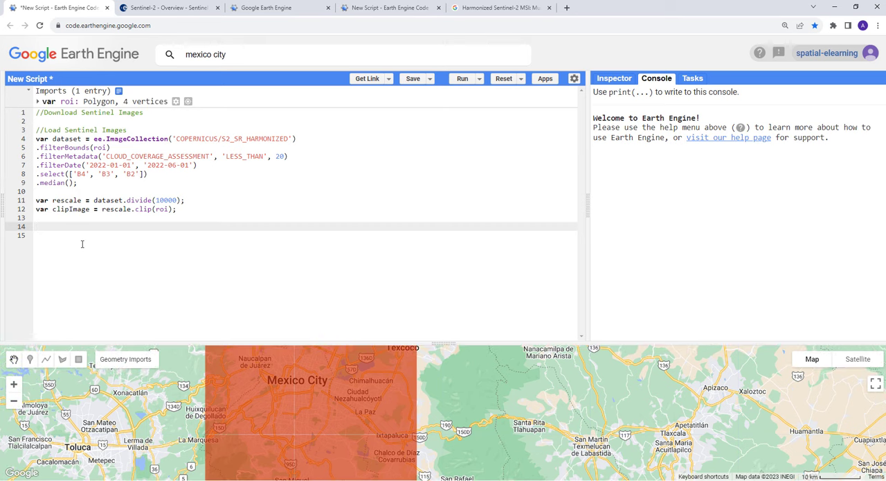
type("//D")
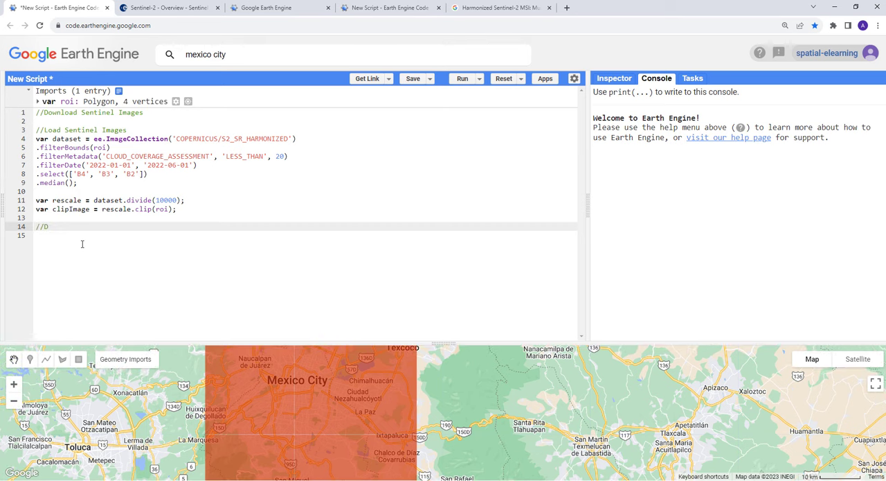
Add the comment //Display Sentinel Images
type("isplay S")
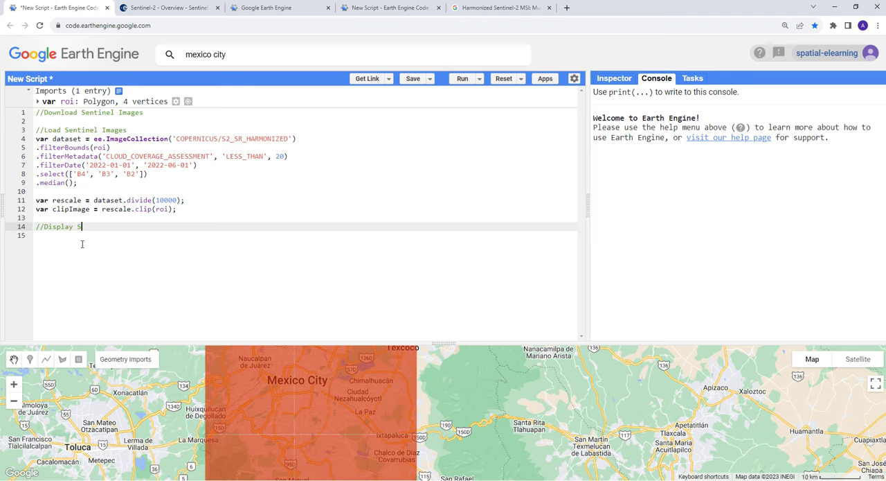
type("enti")
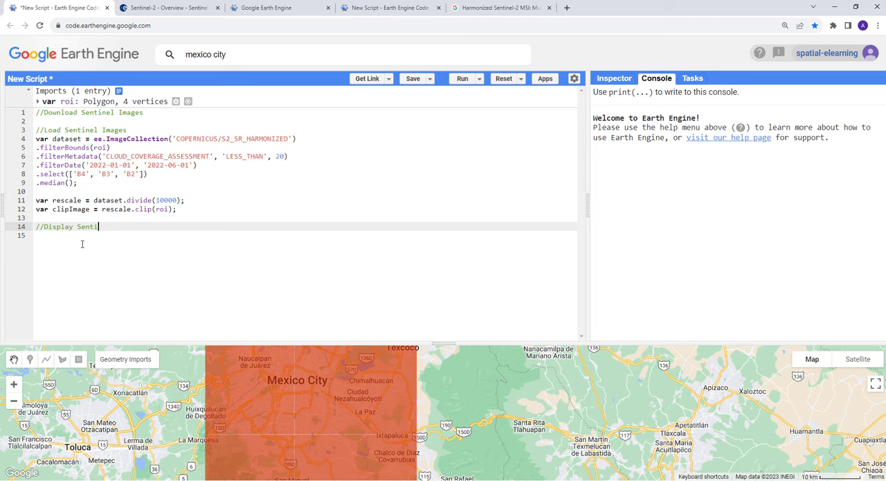
type("nel Image")
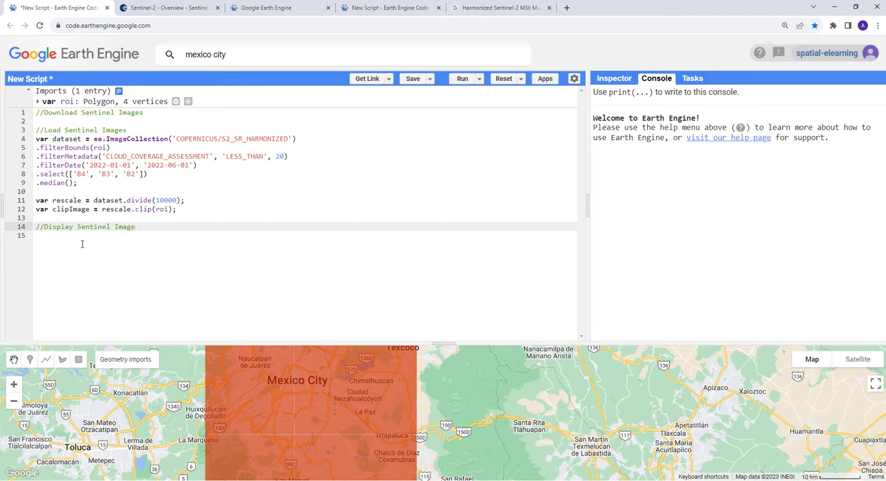
type("s")
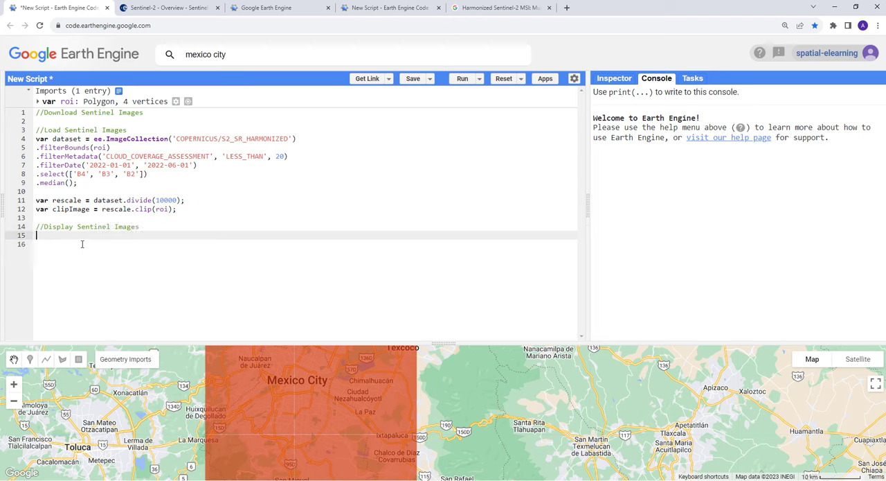
Declare visParam with bands B4, B3, B2, min 0 and max 0.4
type("var v")
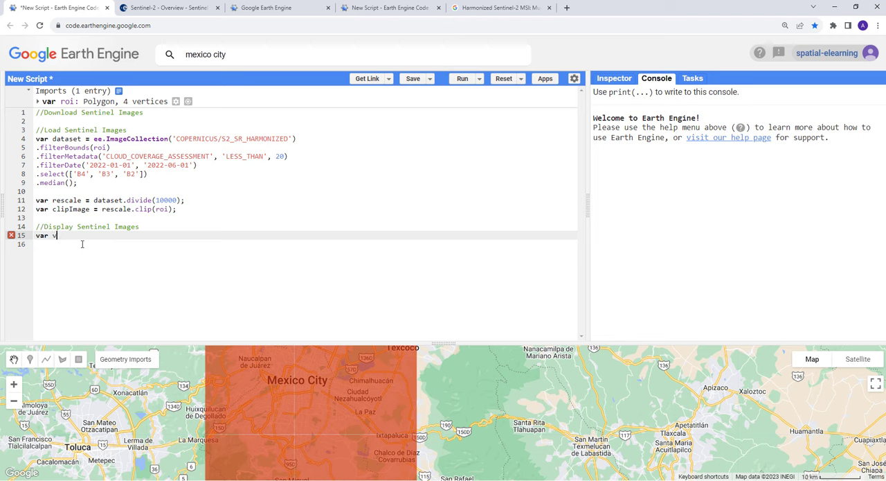
type("isParam")
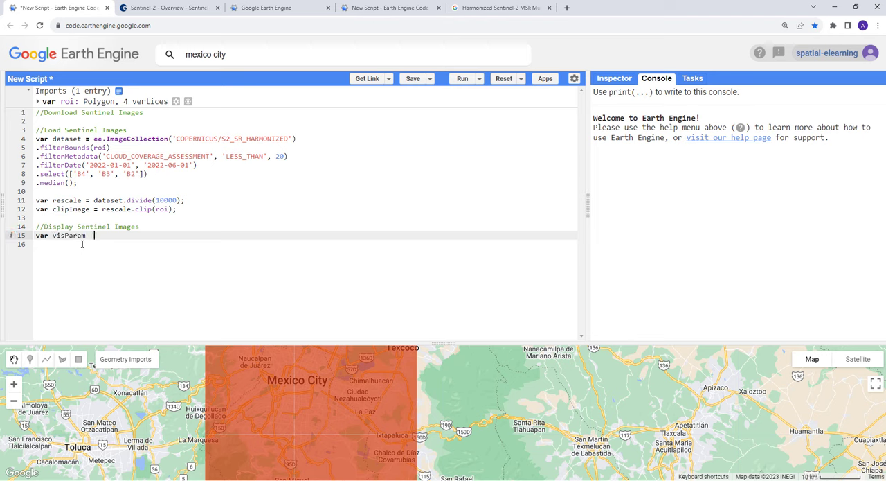
type("=")
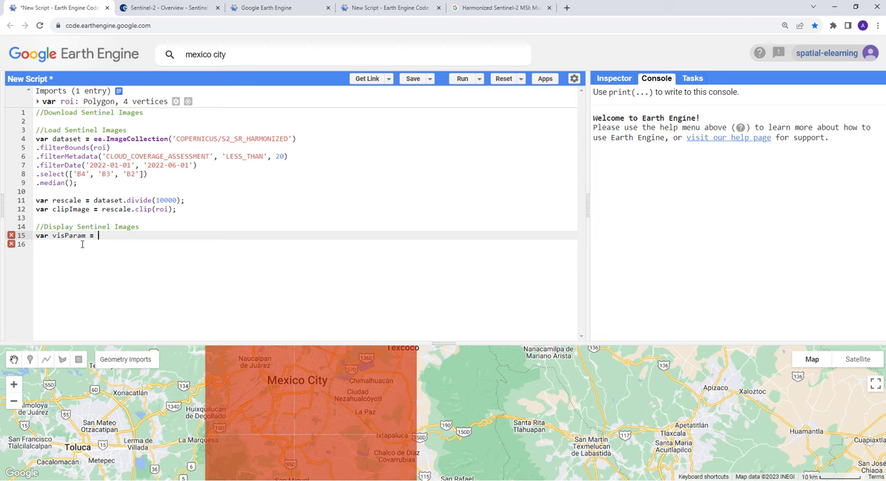
type("{")
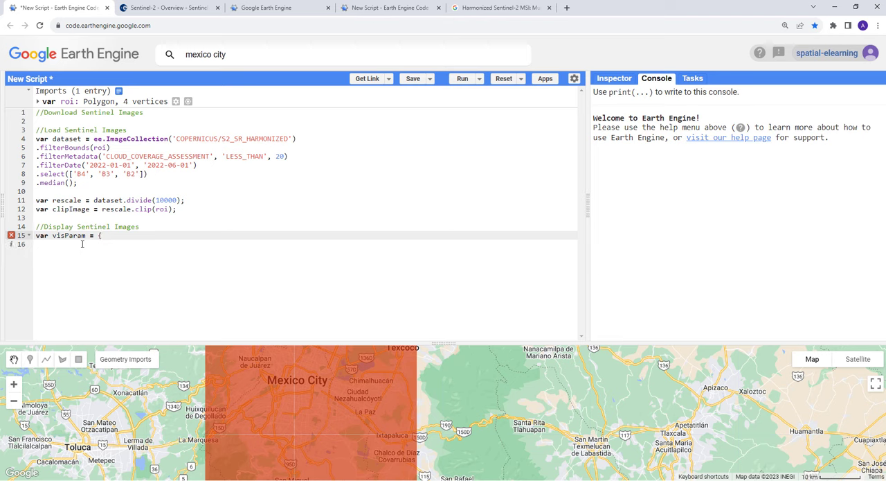
type("bands")
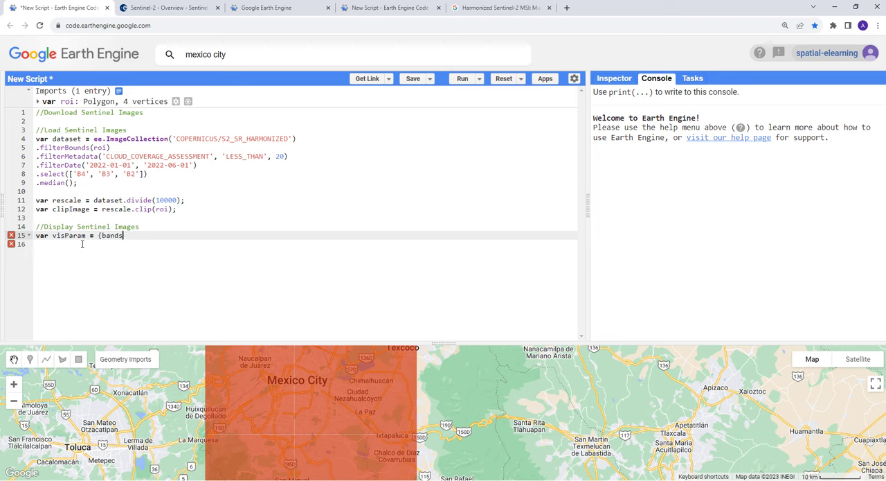
type(": []")
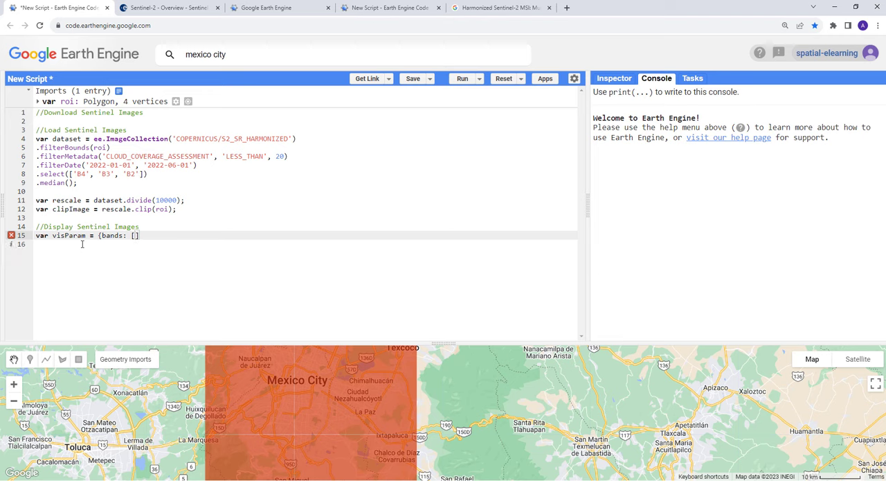
type("'B'")
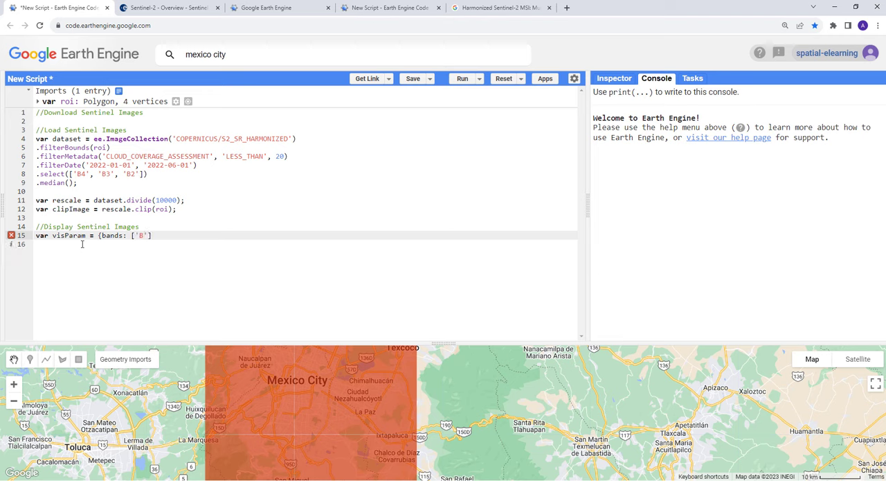
type("4', 'B")
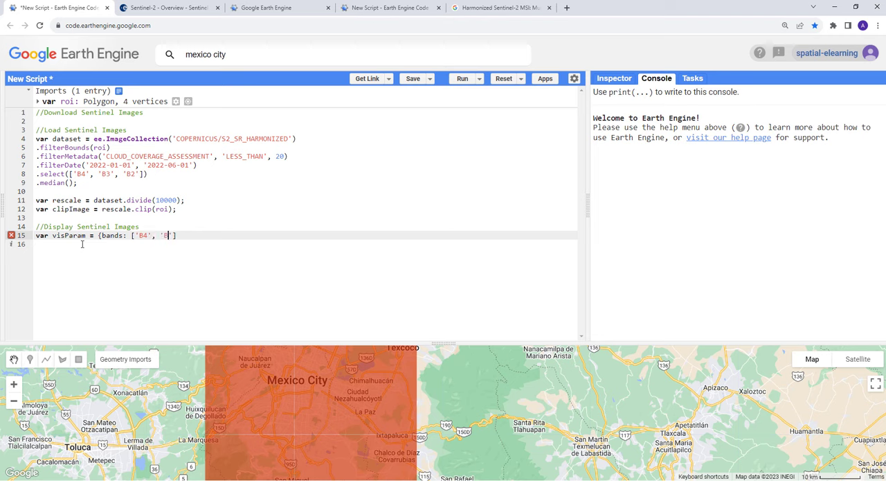
type("3',")
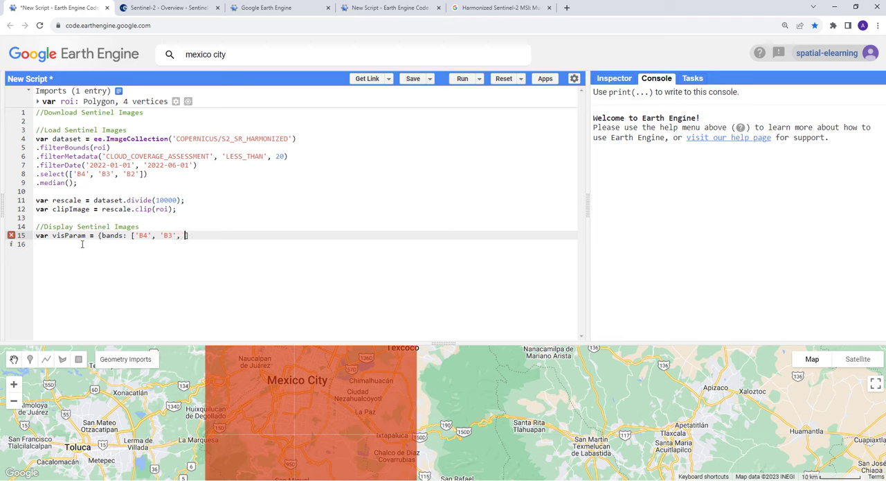
type("'B']")
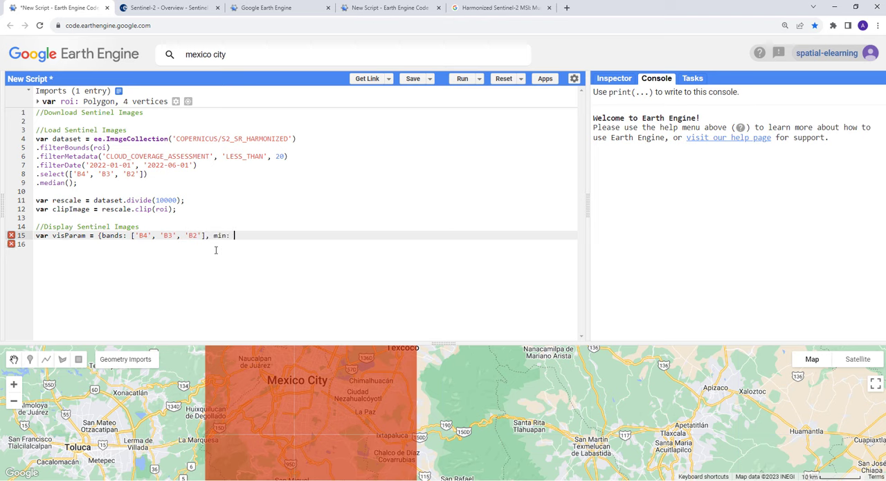
type("0, M")
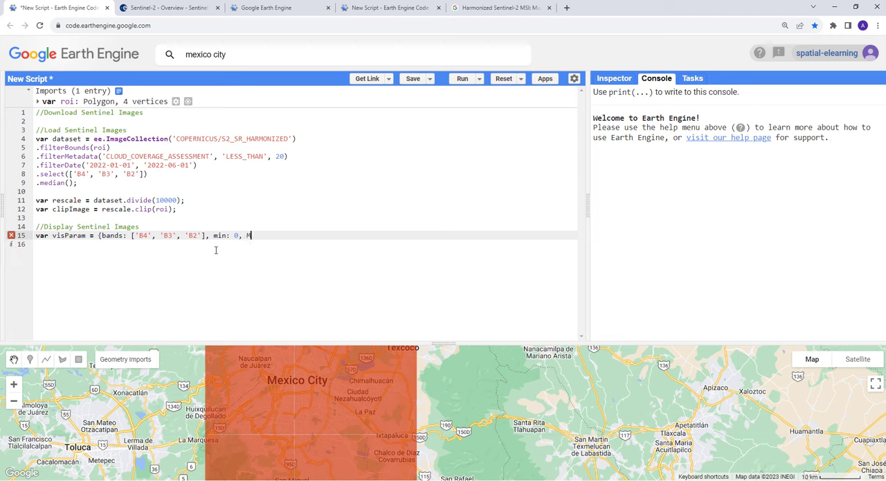
type("ax:")
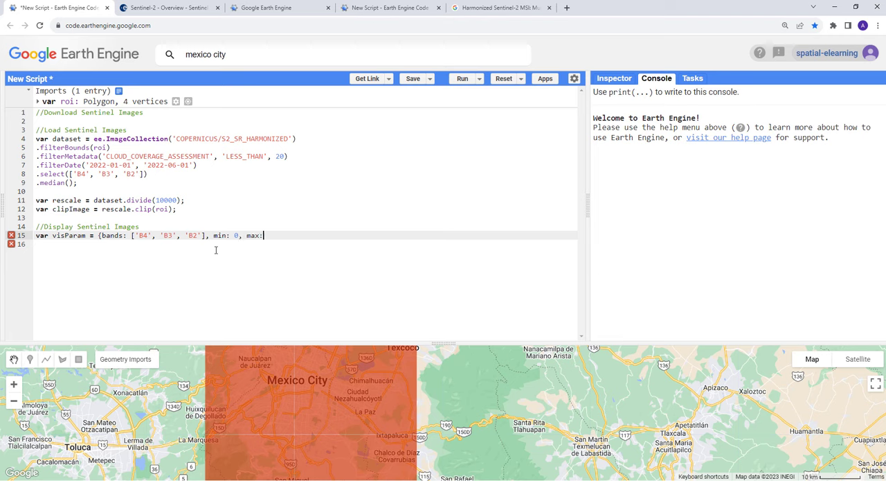
type("0.")
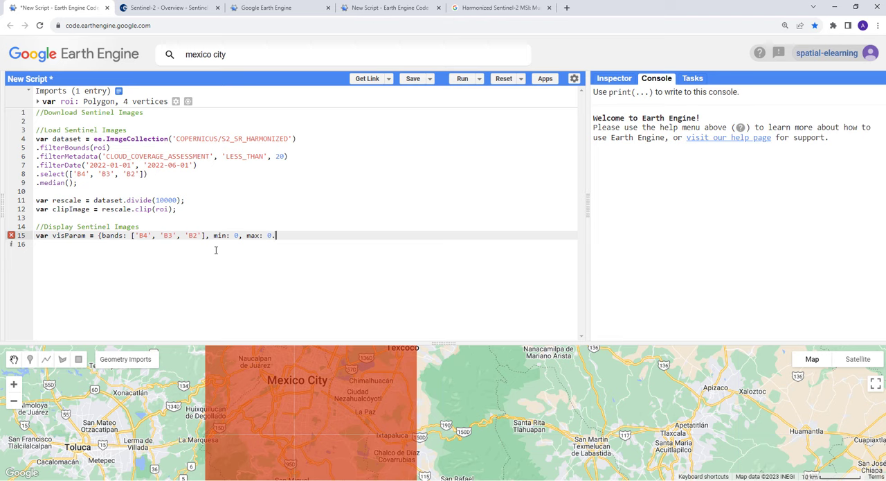
type("4")
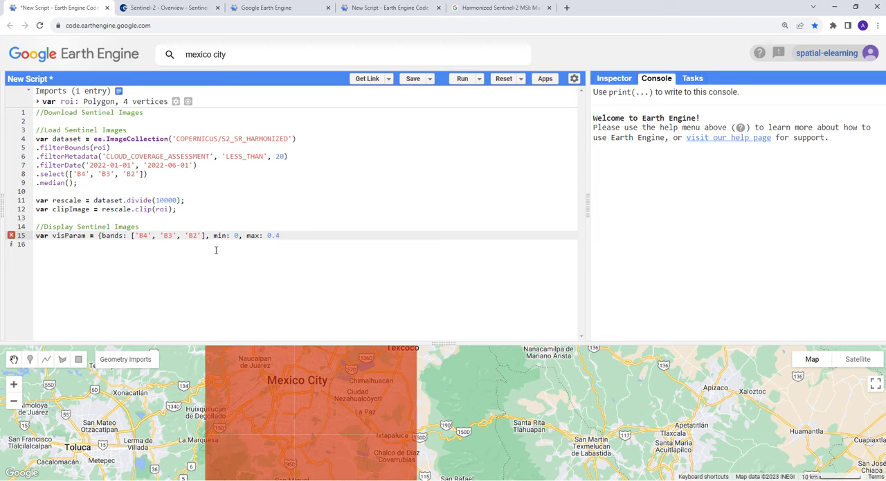
type("};")
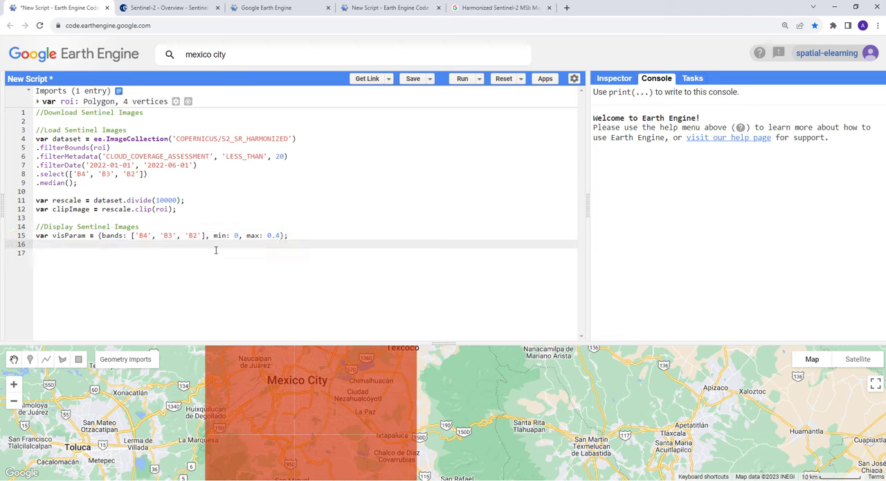
Add Map.addLayer(clipImage, visParam, 'Sentinel 2022 True') to the script
type("M")
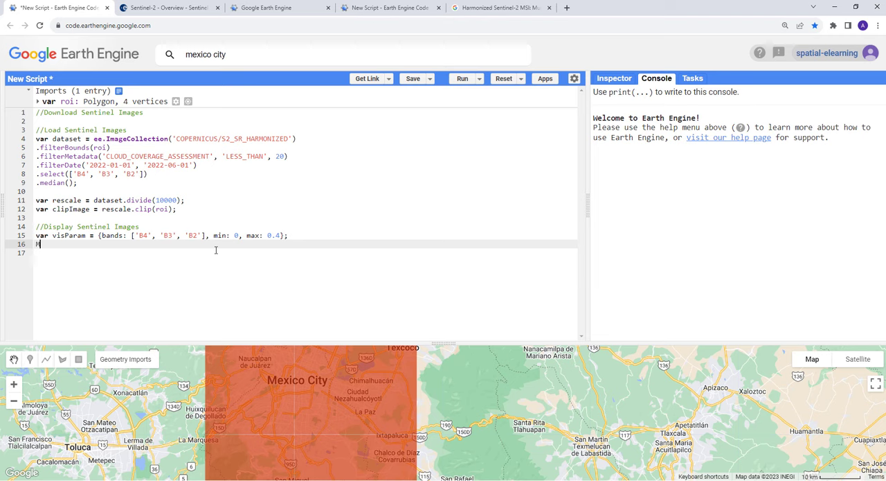
type("ap")
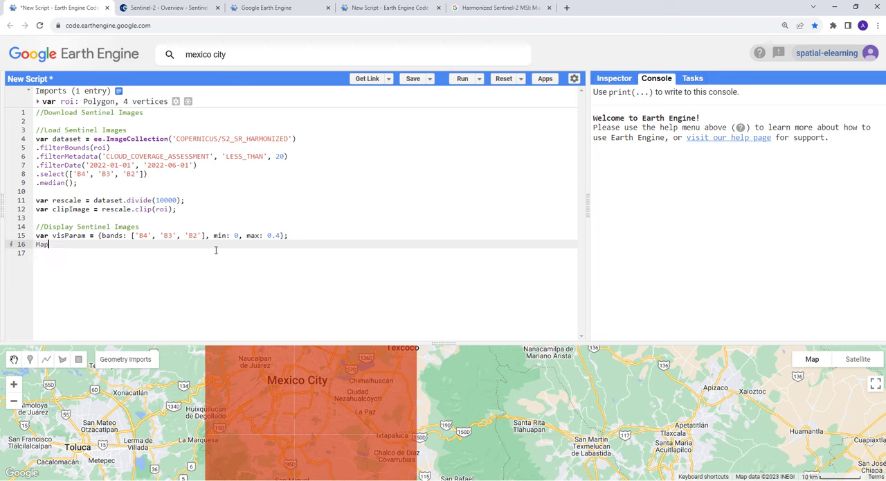
type(".")
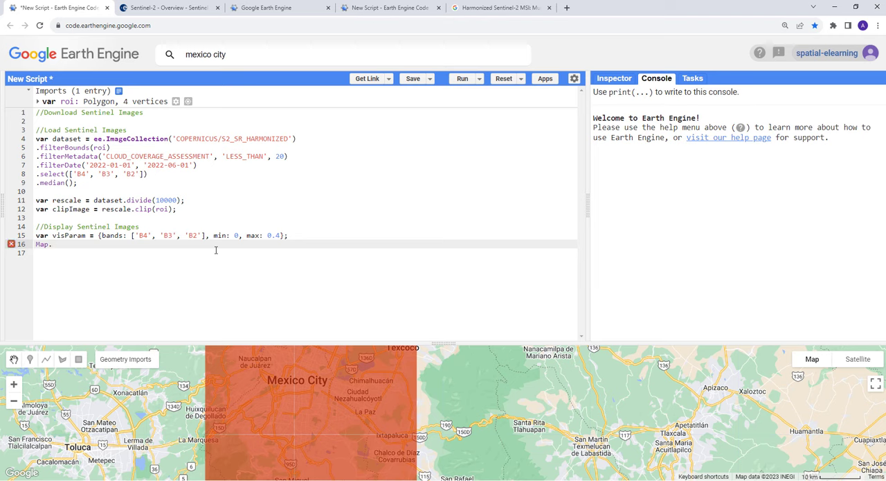
type("addLayer")
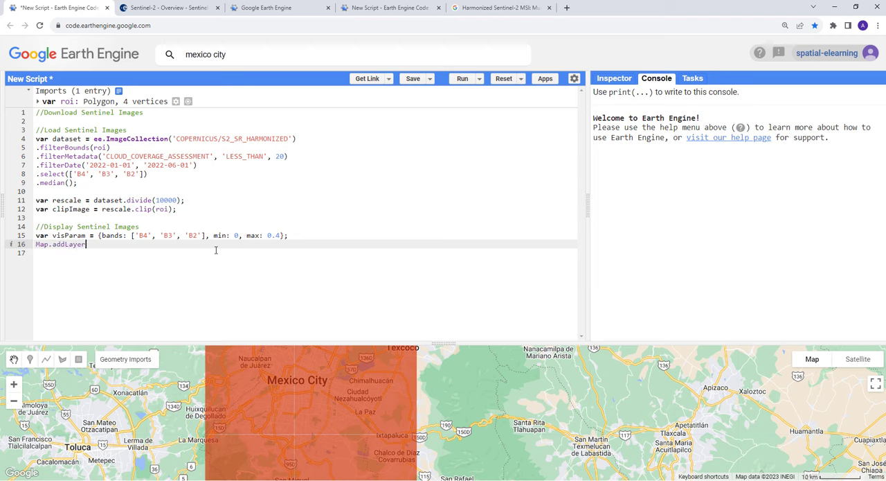
type("()")
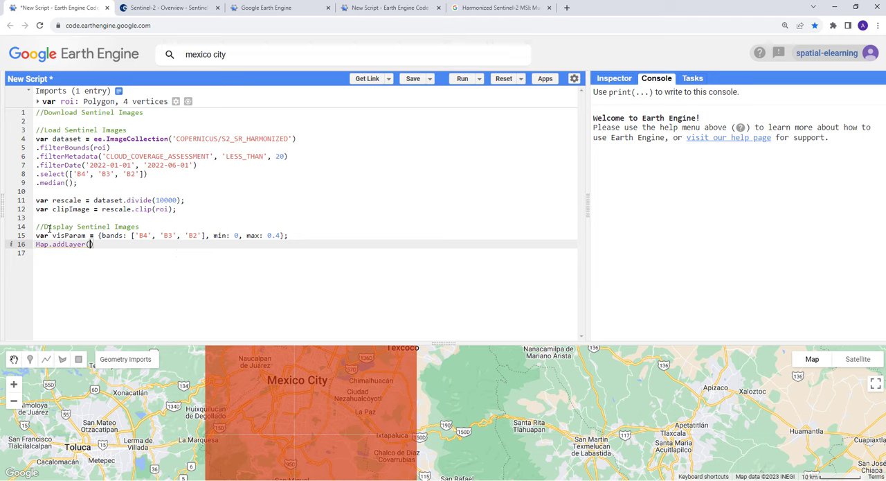
double_click(68, 208)
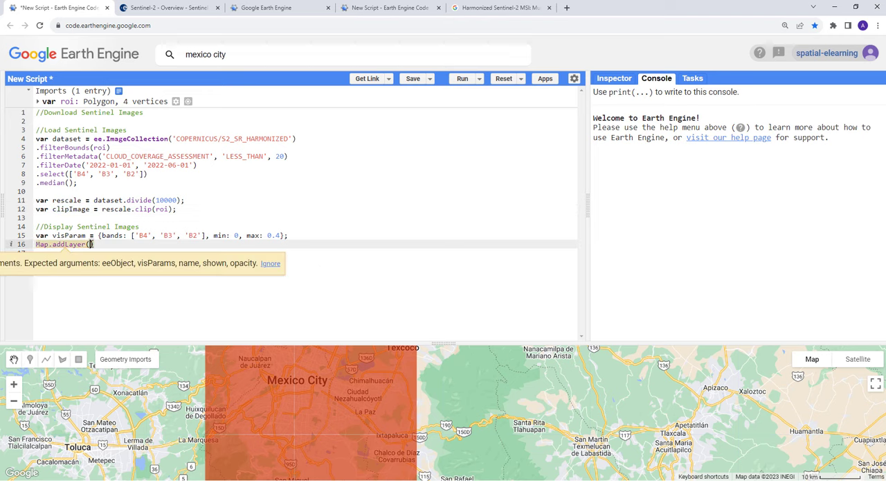
type("clipImage,")
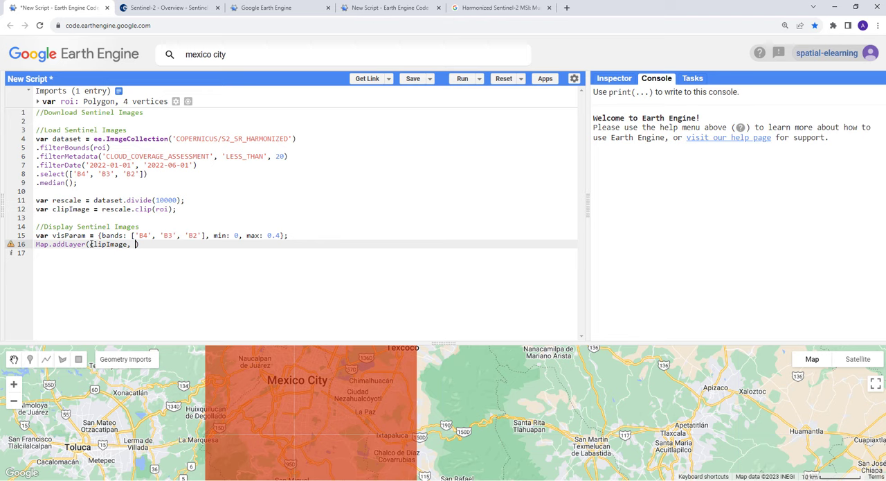
type("visParam,")
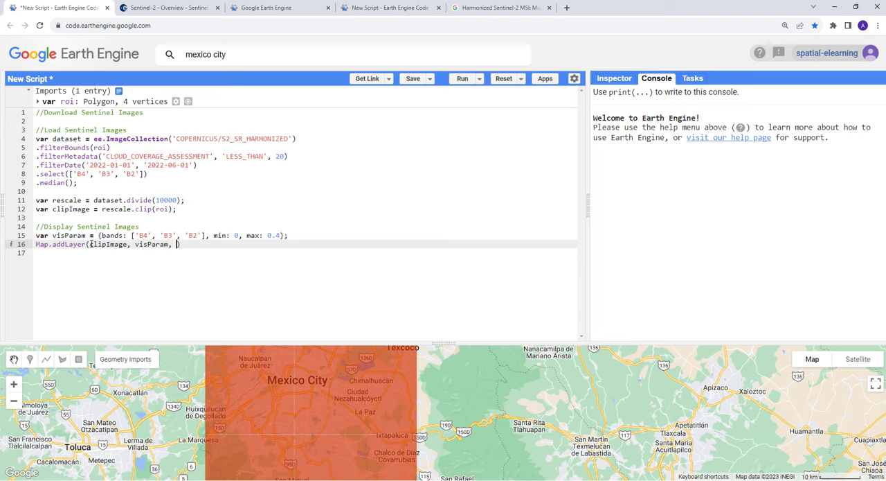
type("''")
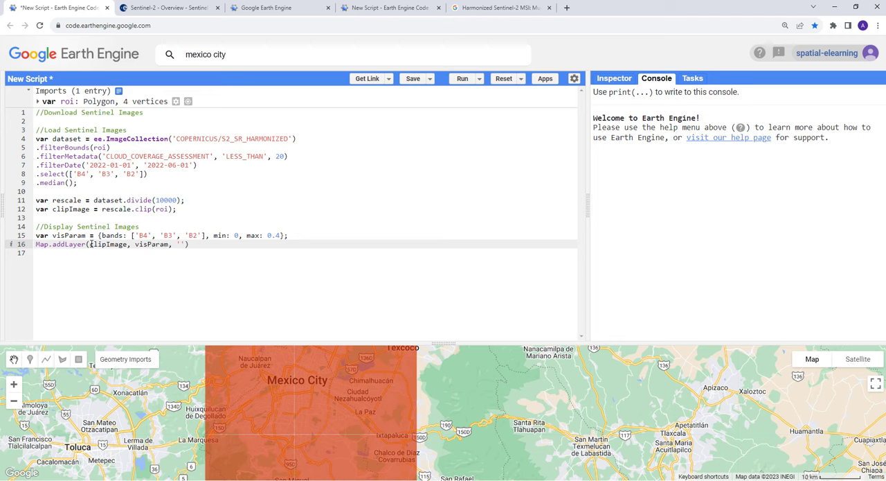
type("S")
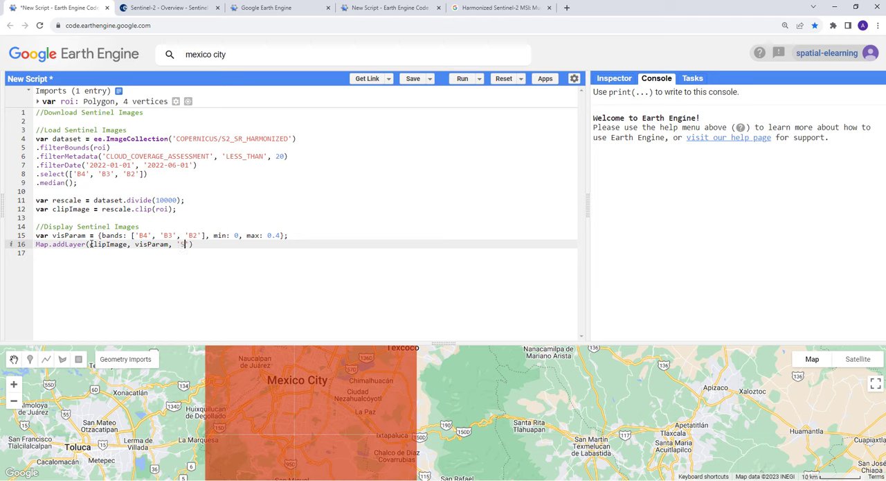
type("entinel 2022 True")
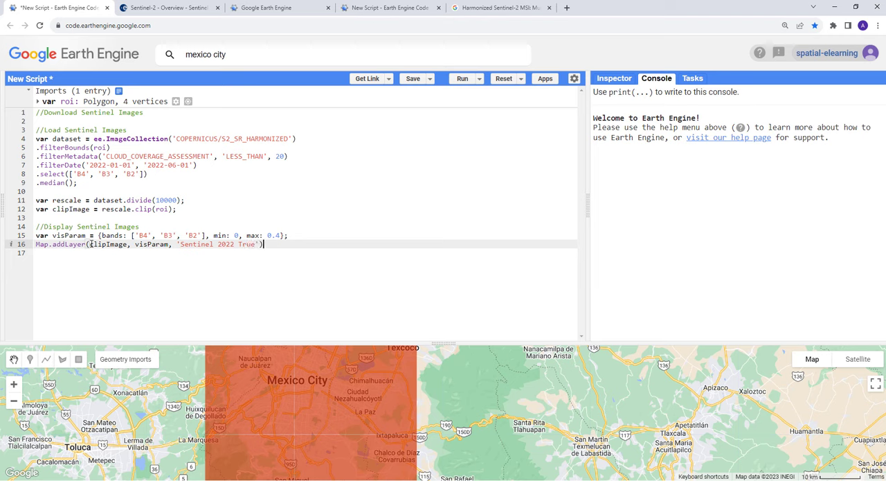
type(";")
key("Return")
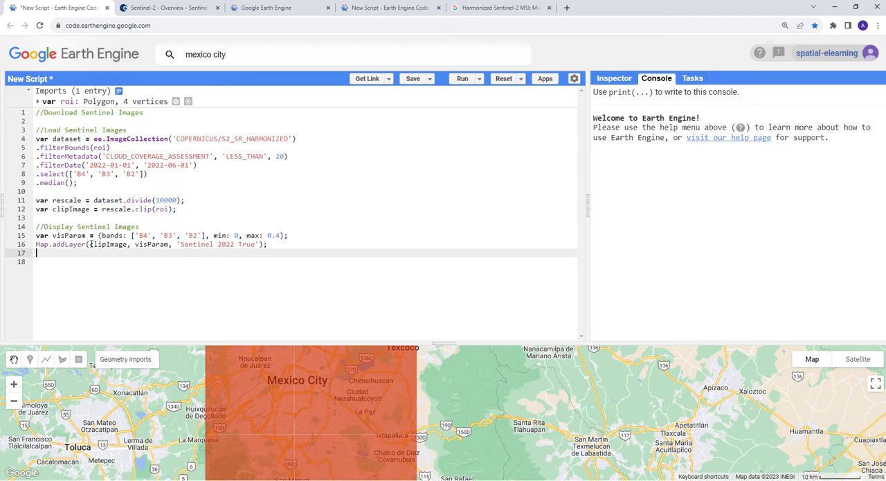
Add Map.centerObject(roi, 8) to center the map on the region
type("Map.")
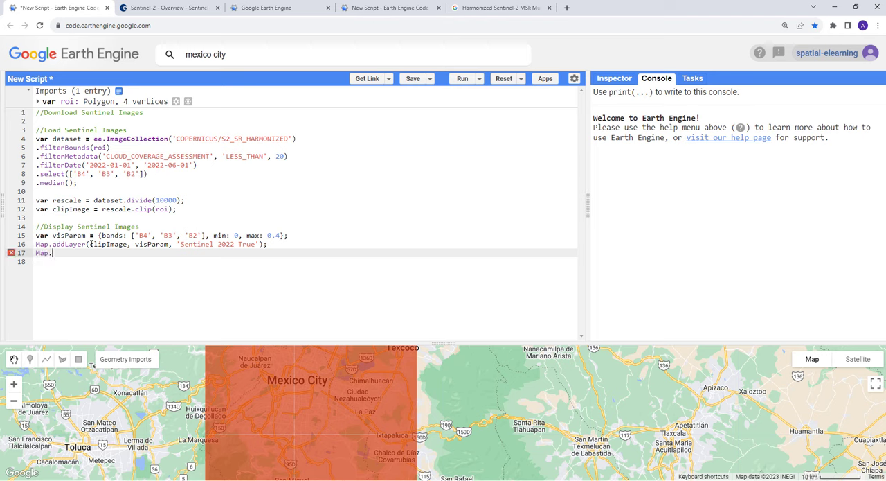
type("center")
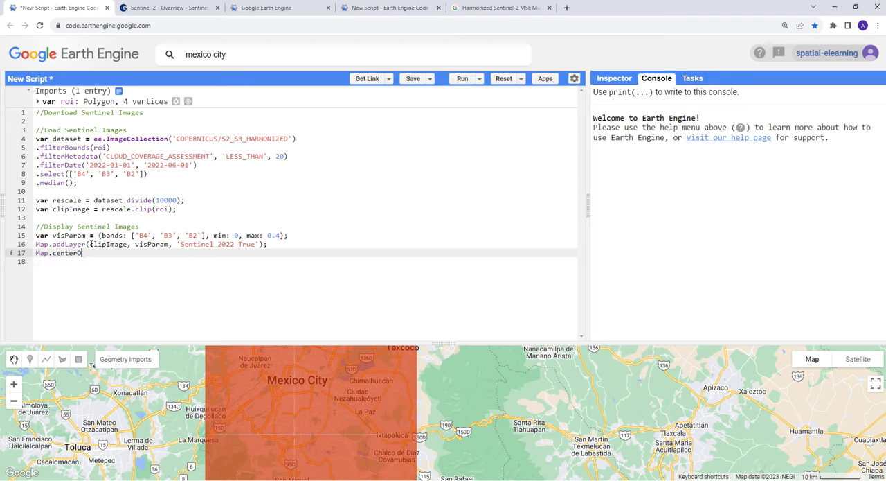
type("Object")
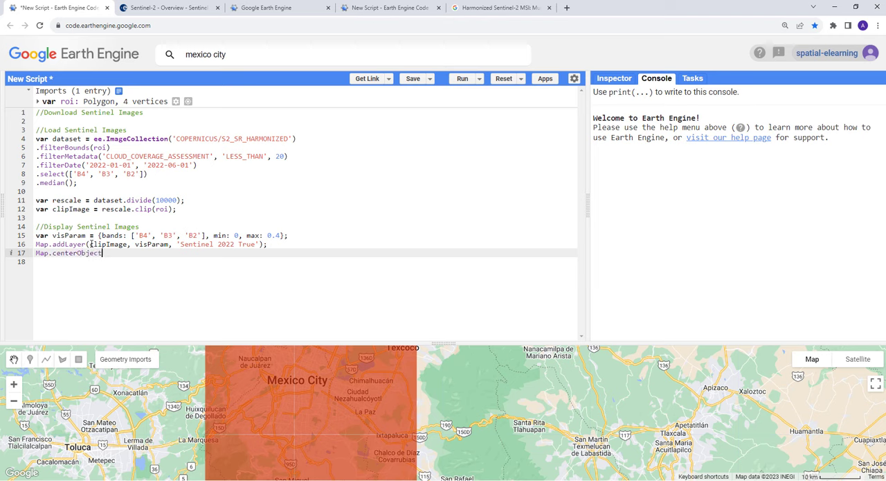
type("(roi)")
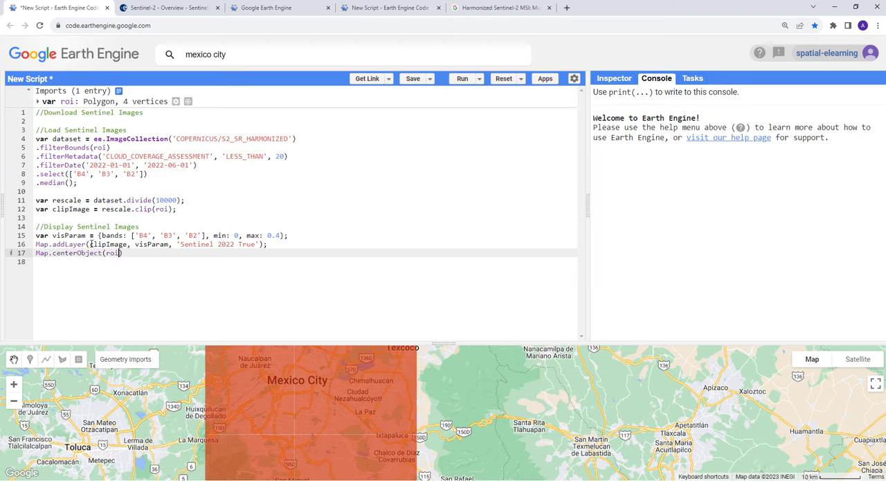
type(", 8)")
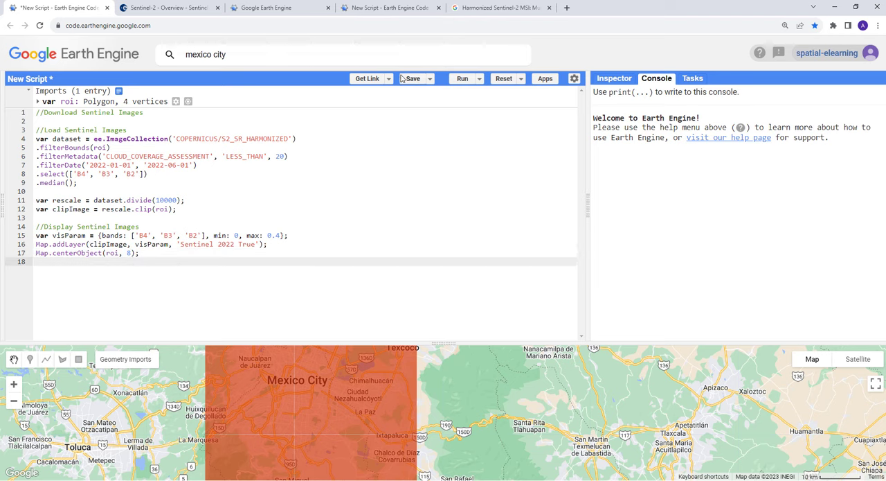
Run the script, rerunning after changing the centerObject zoom to 10
left_click(463, 78)
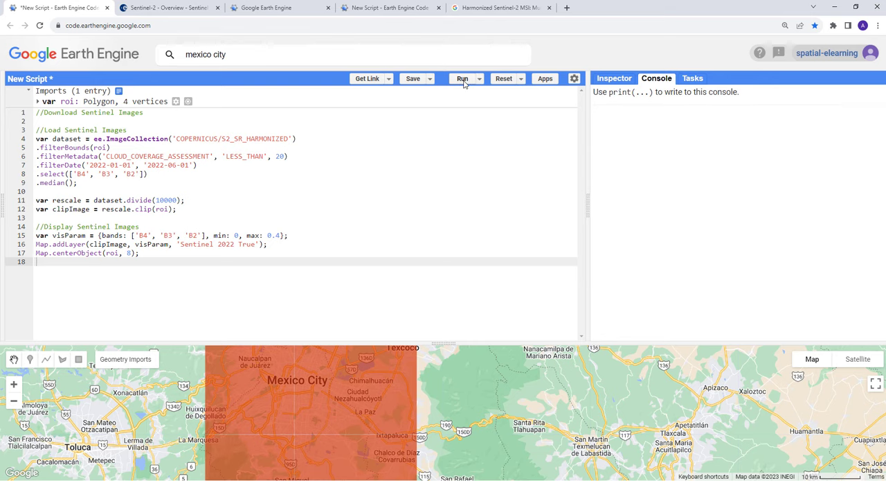
left_click(462, 79)
type("12")
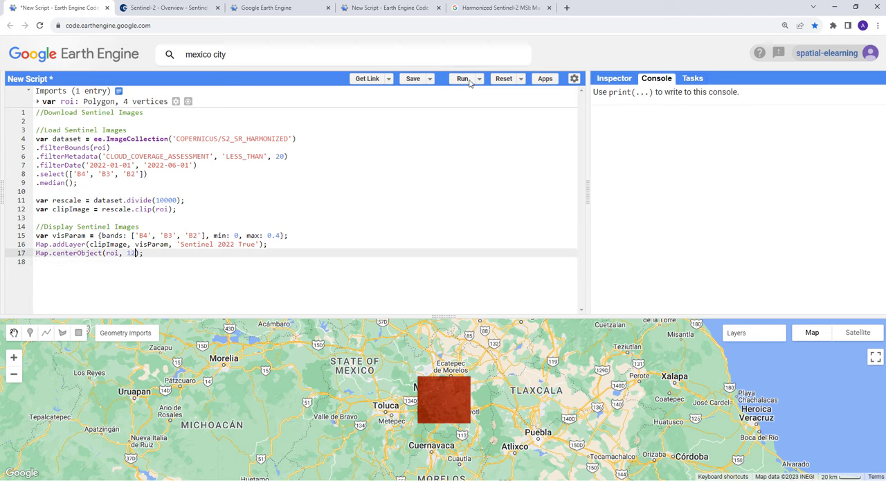
left_click(462, 78)
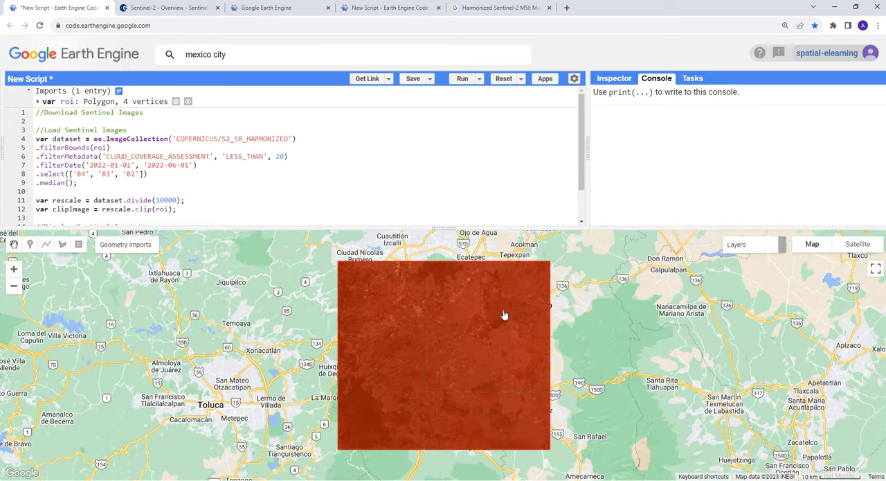
left_click(126, 243)
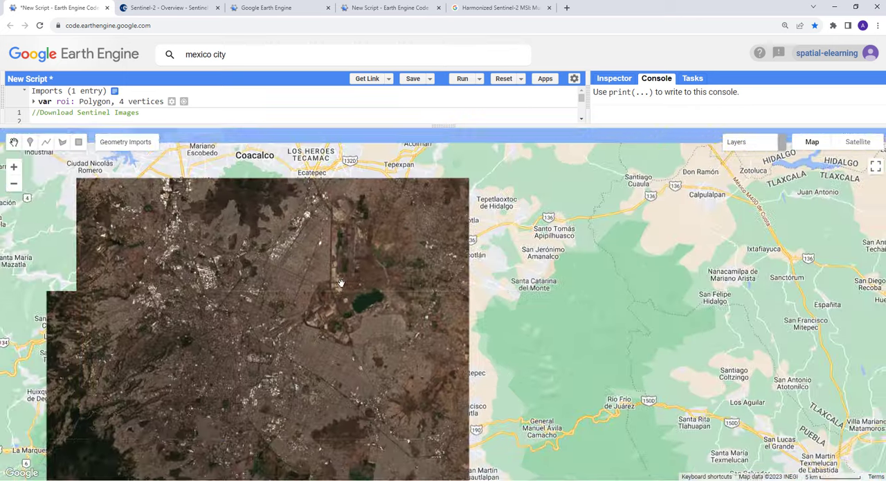
scroll("down", 3)
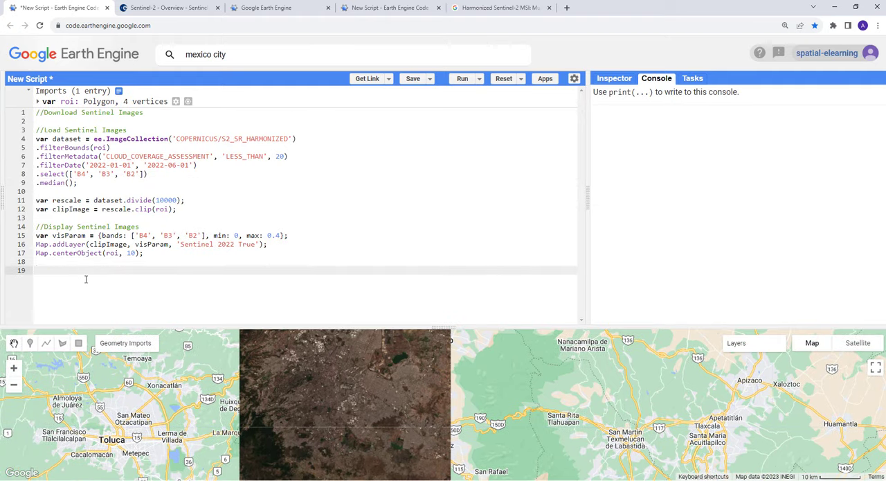
Add an //Export to Drive comment and an Export.image.toDrive({}) call
type("//Export")
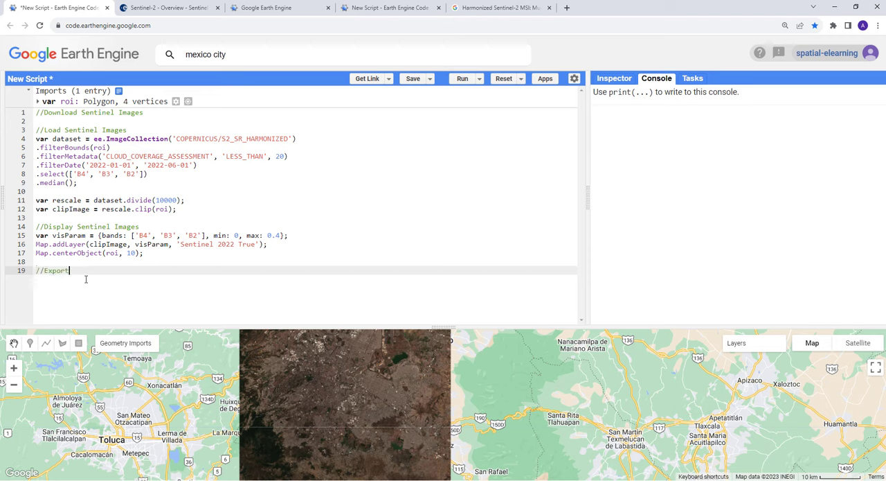
type("to")
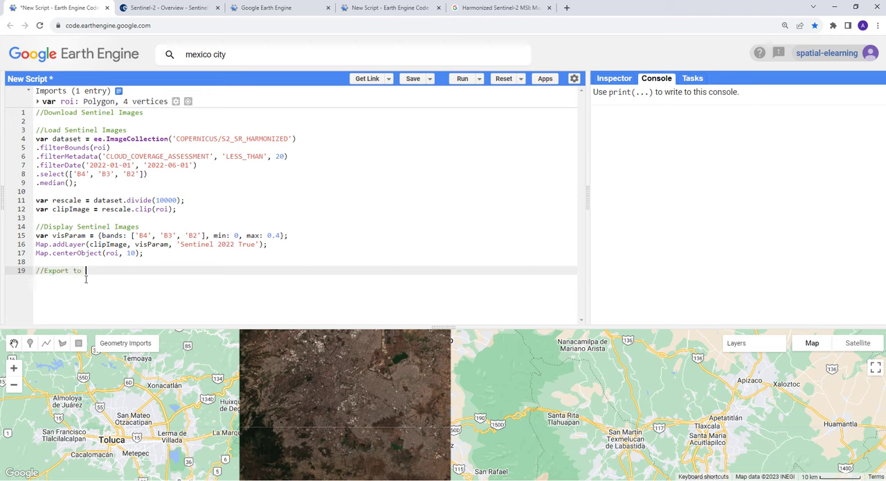
type("Drive")
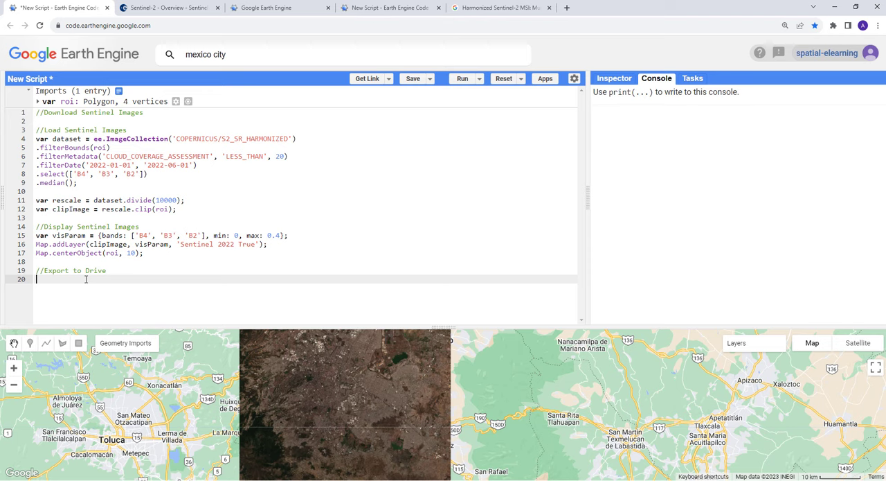
type("E")
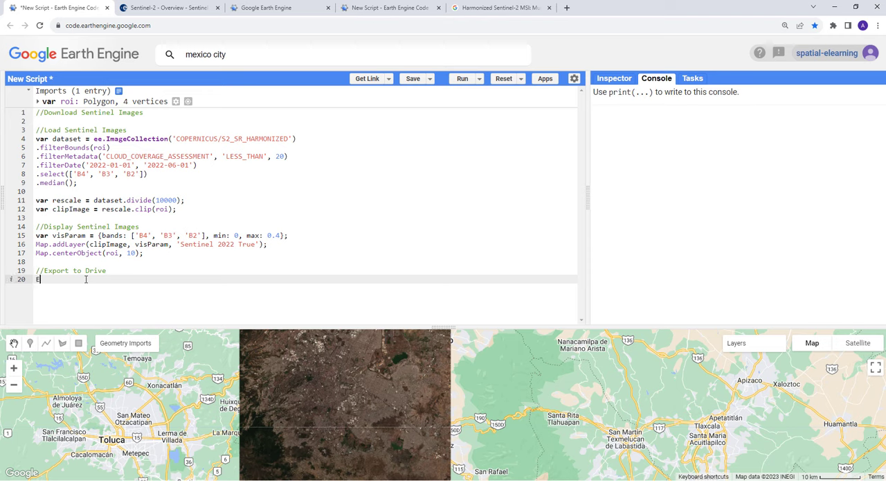
type("Export.")
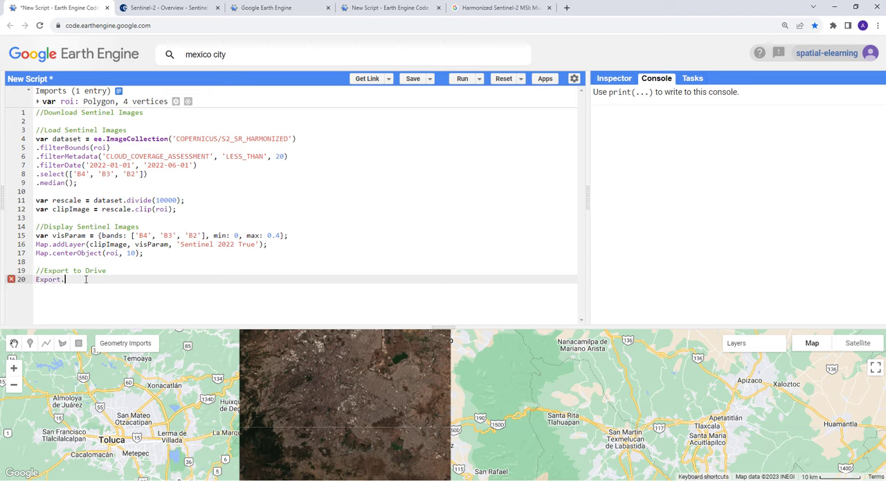
type("image.")
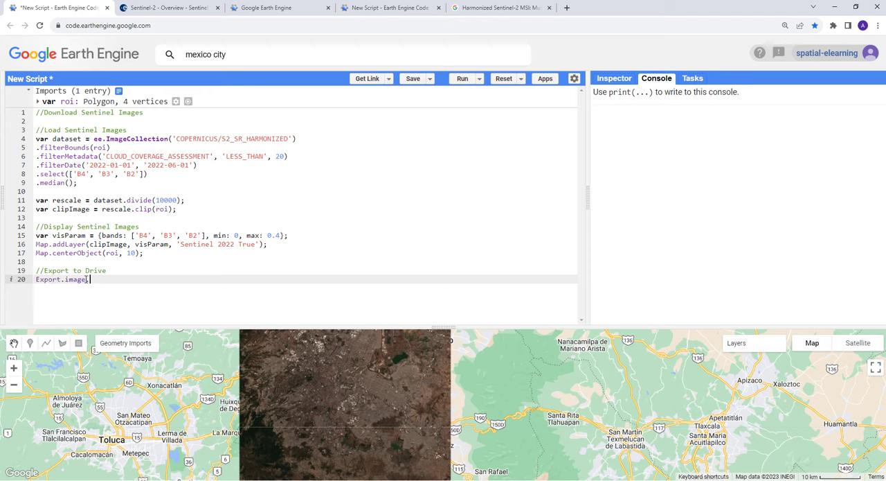
type("toDrive")
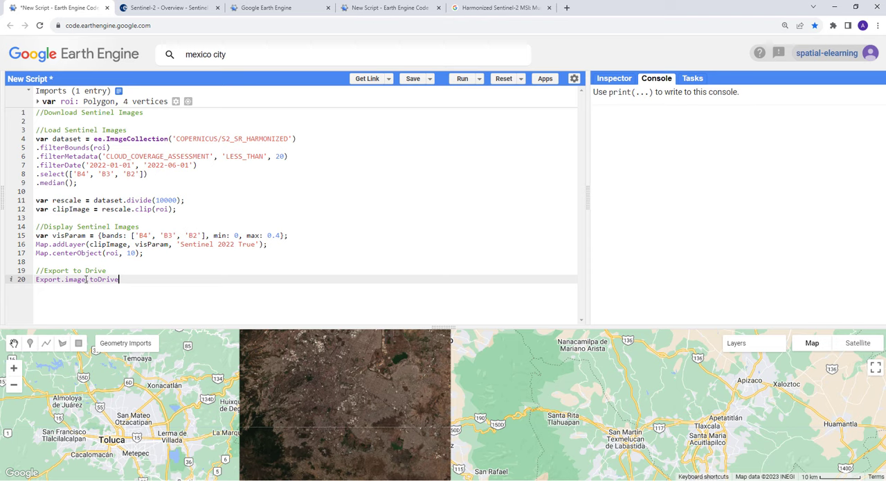
type("({})")
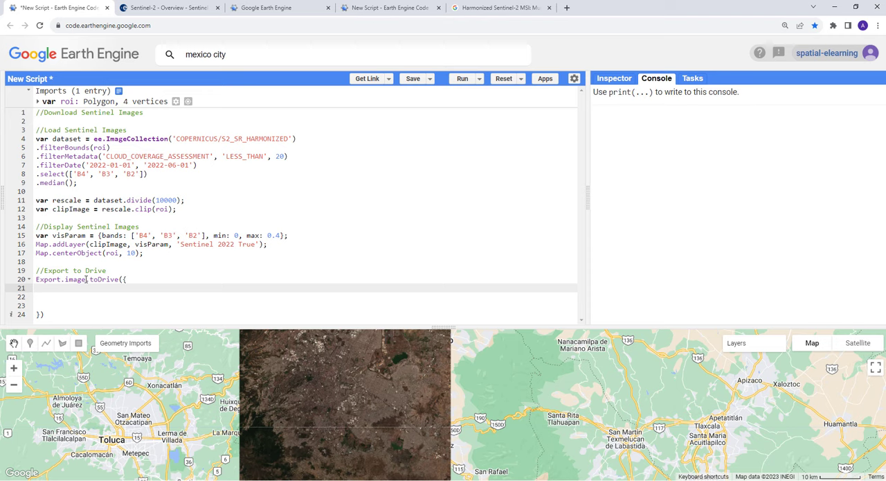
Set the export's image parameter to clipImage and widen the code editor
type("image")
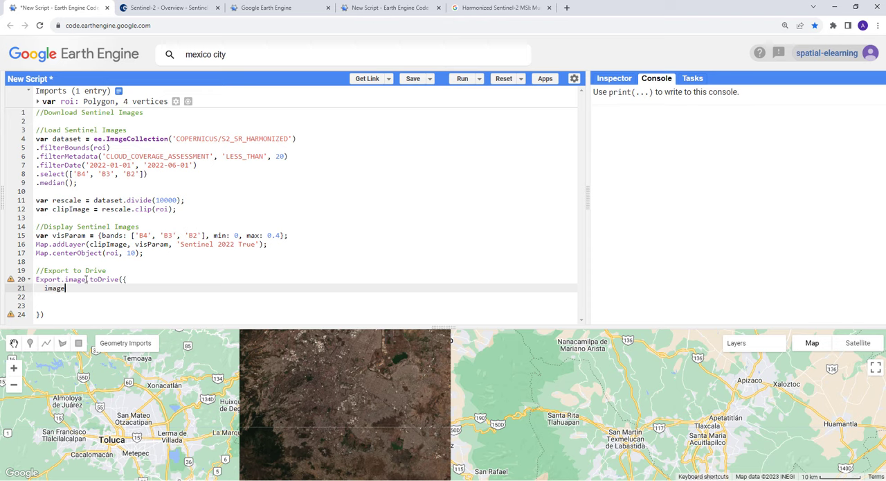
type(":")
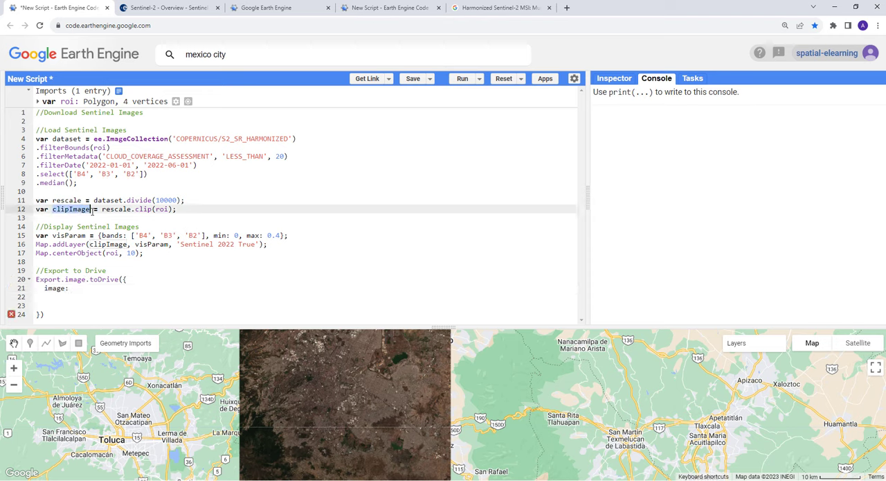
left_click(70, 287)
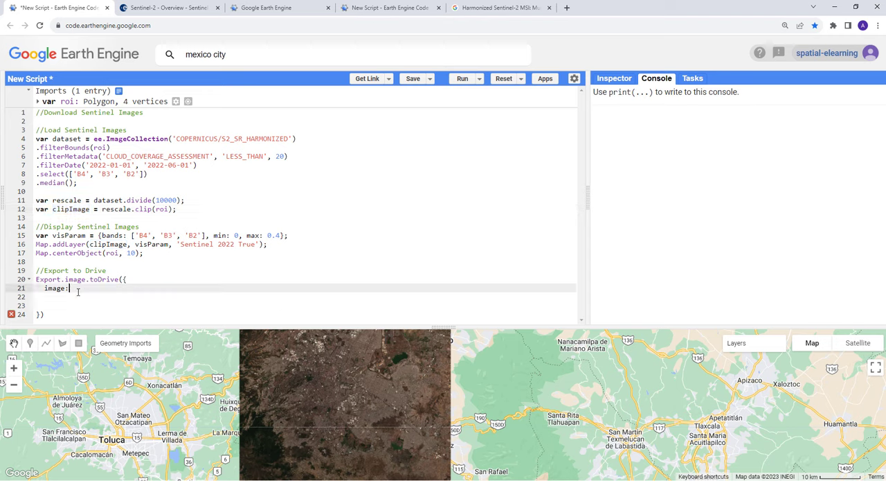
type("clipImage")
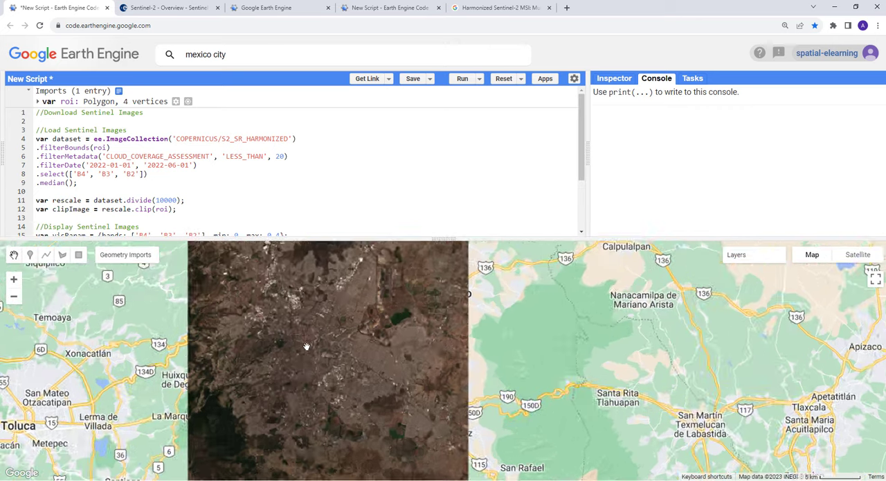
left_click_drag(307, 346, 337, 333)
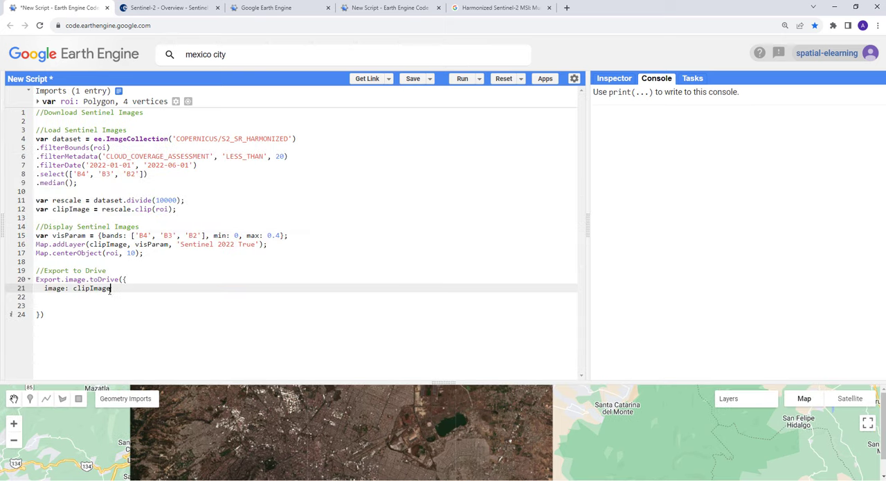
type(".visualize")
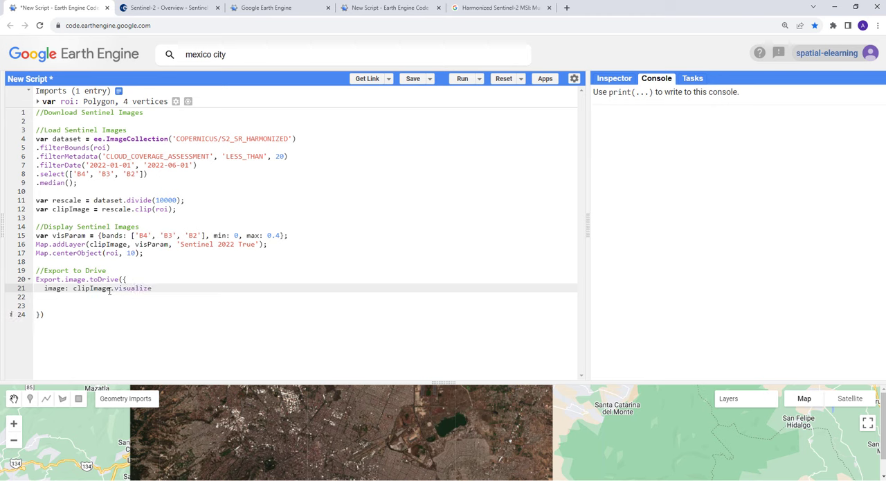
Complete the export image as clipImage.visualize(visParam)
type("()")
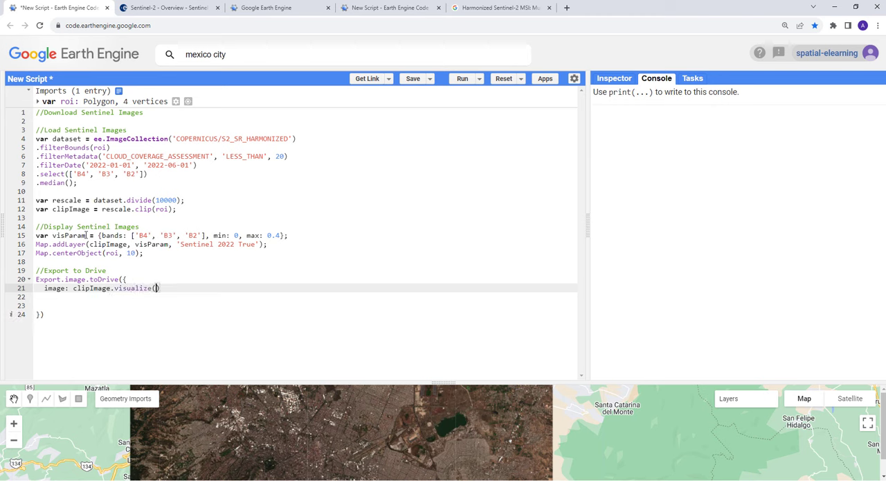
double_click(71, 235)
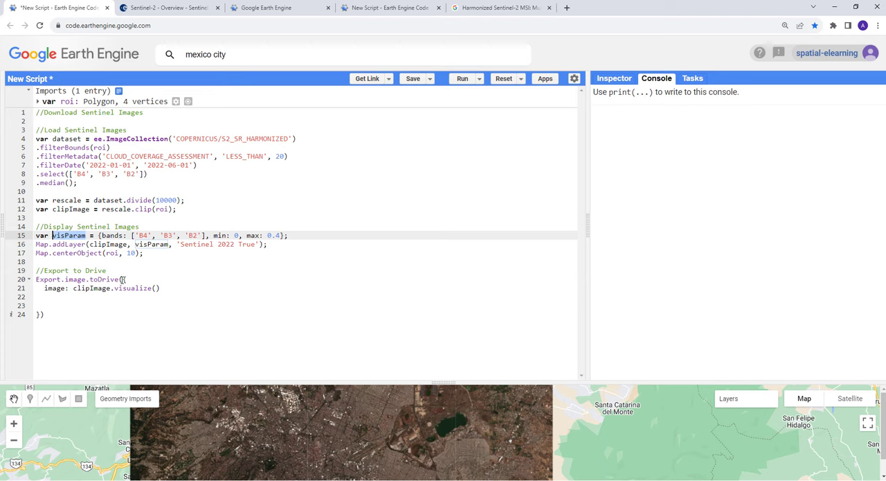
type("visParam")
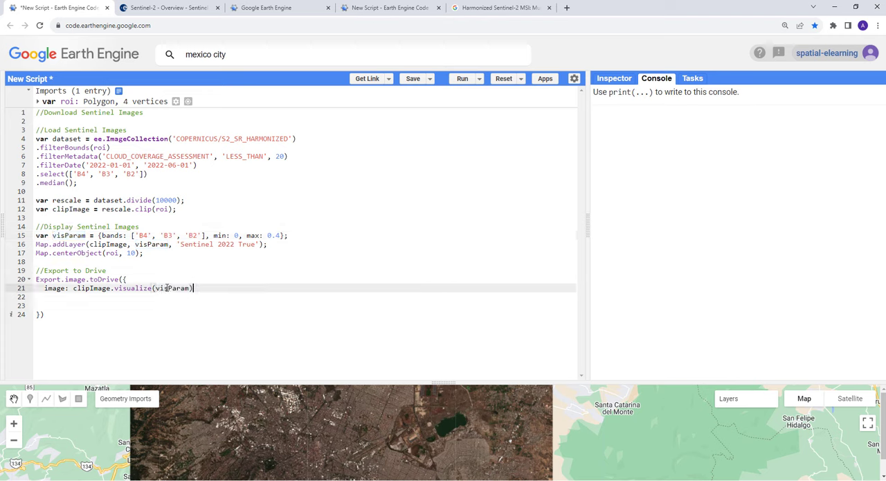
type(",")
key("Enter")
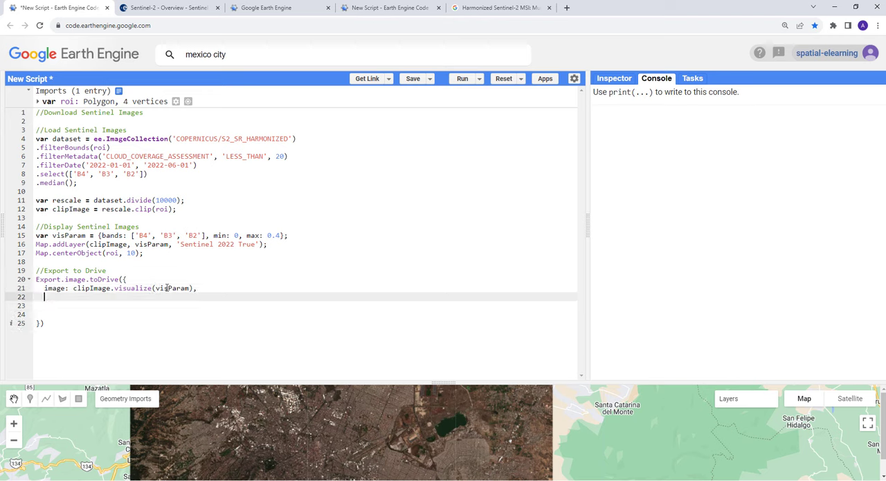
Add the export description 'Sentinel_2022'
type("de")
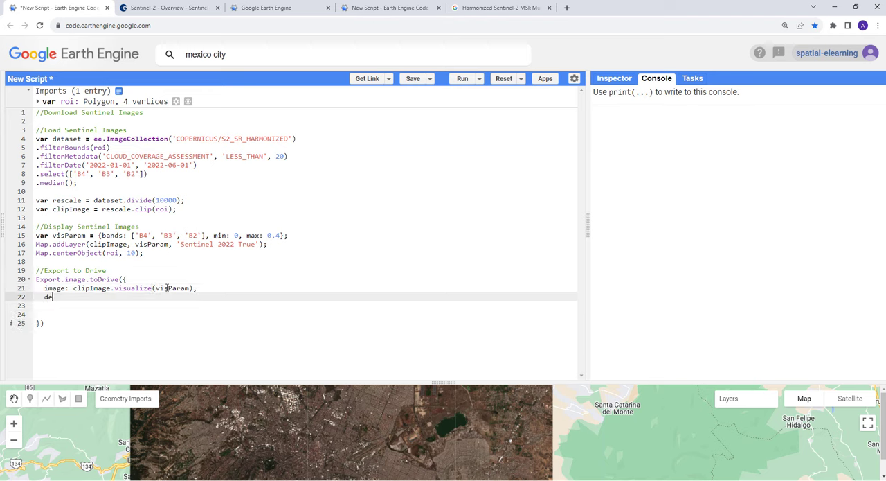
type("sc")
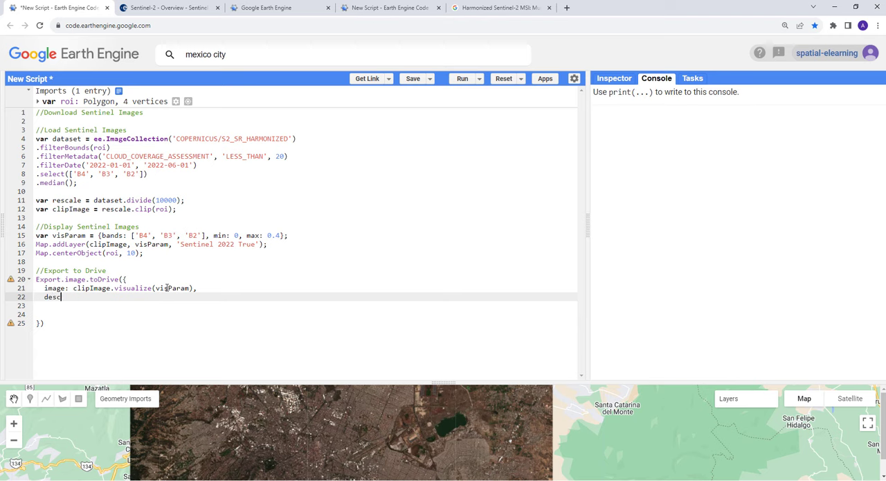
type("ri")
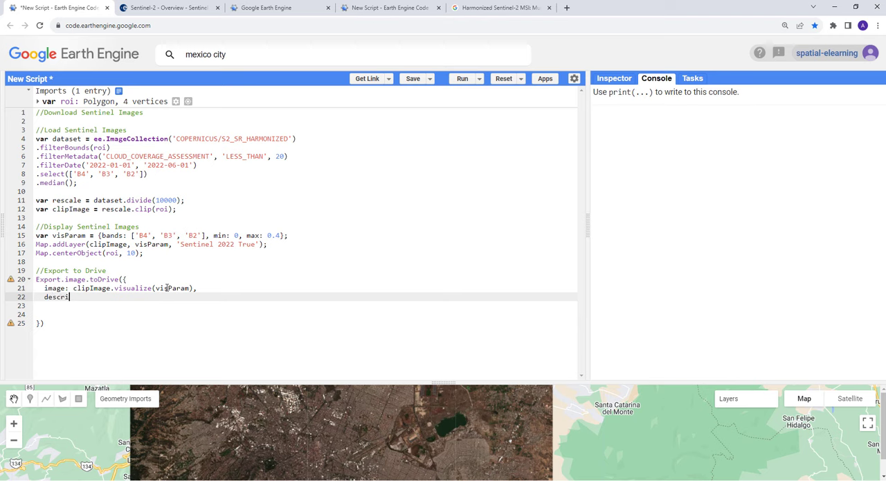
type("ption")
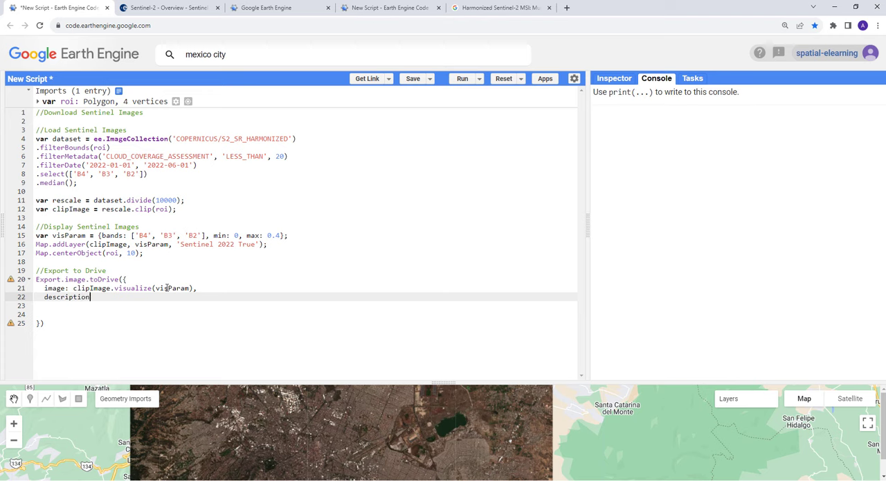
type(":")
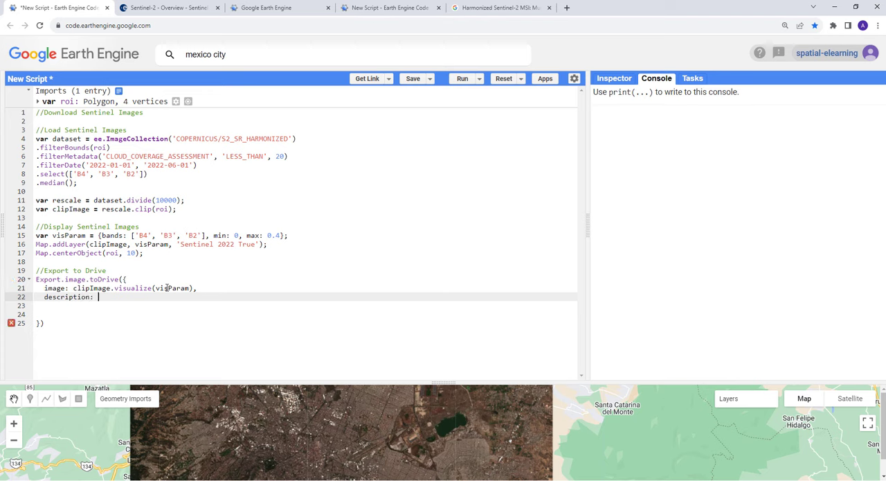
type("S")
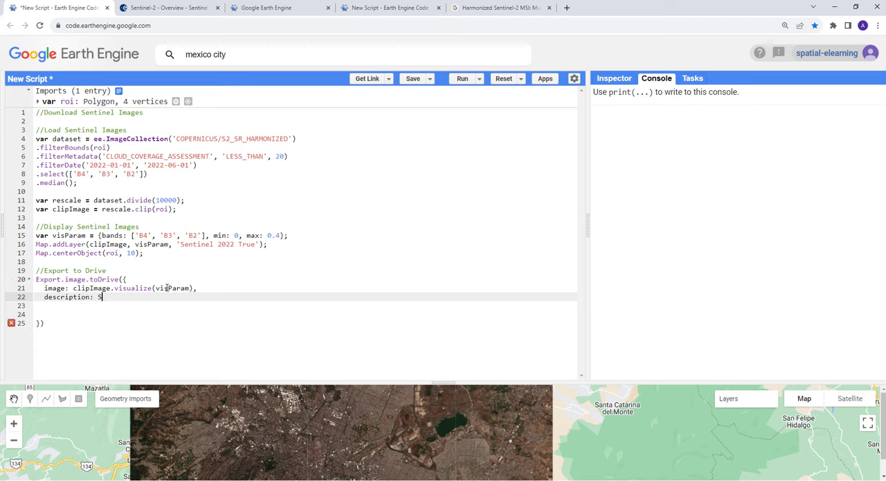
type("Sentinel")
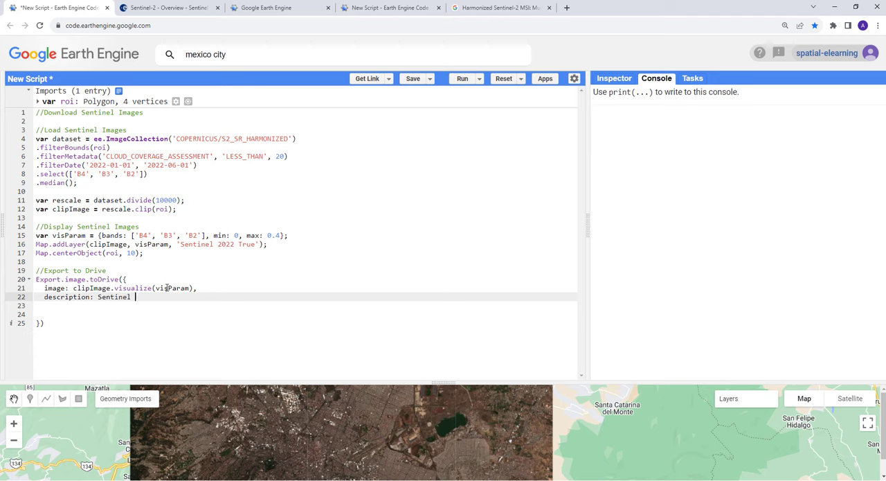
key("backspace")
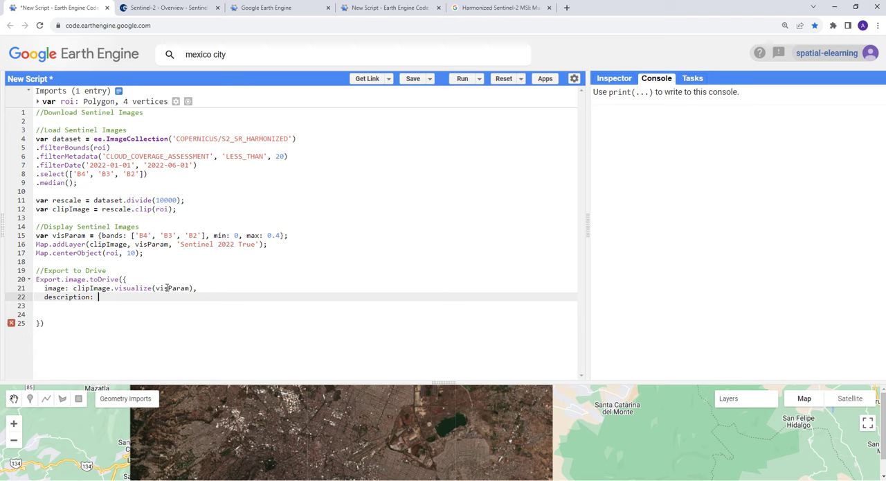
type("''")
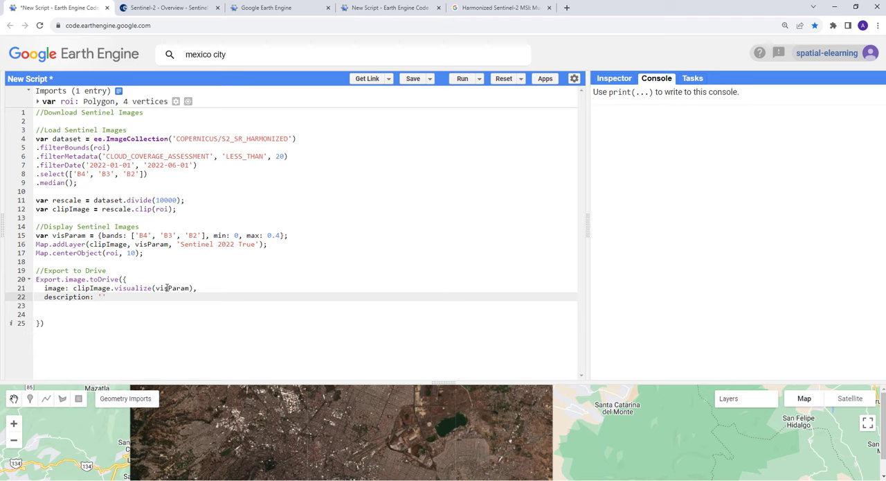
type("Sentinel")
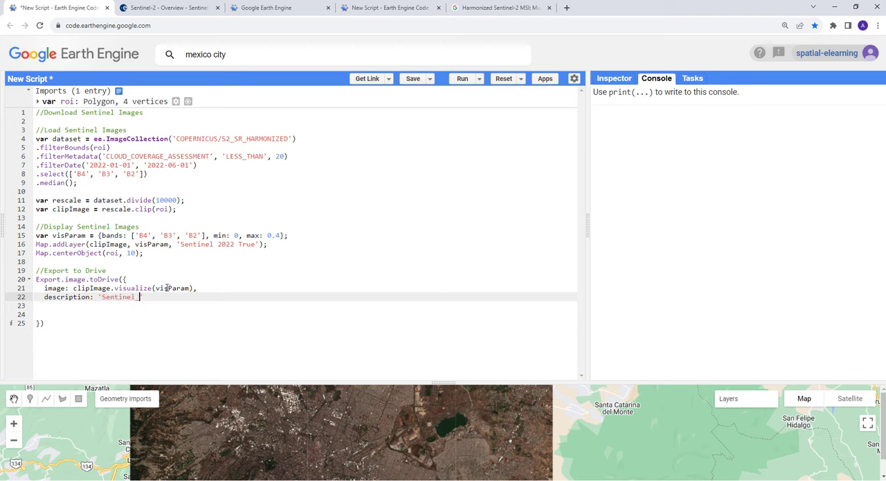
type("_2022',")
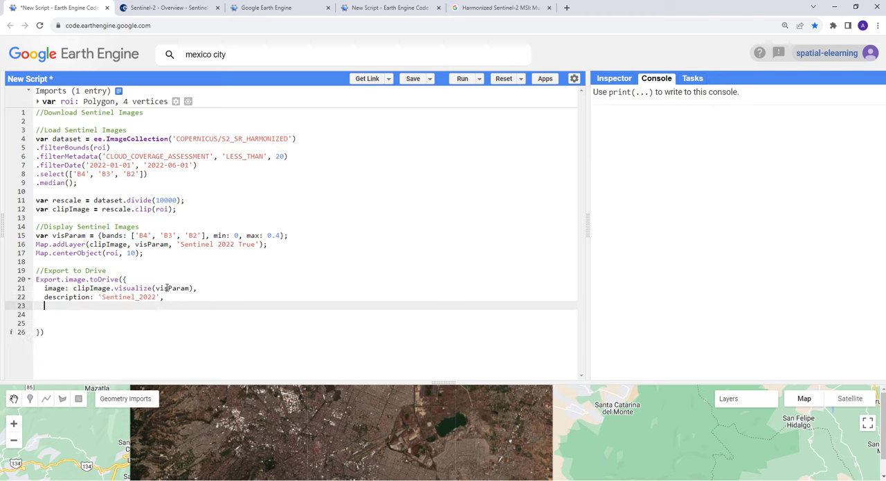
Add scale 10 and region roi, then close the export call
type("scale:")
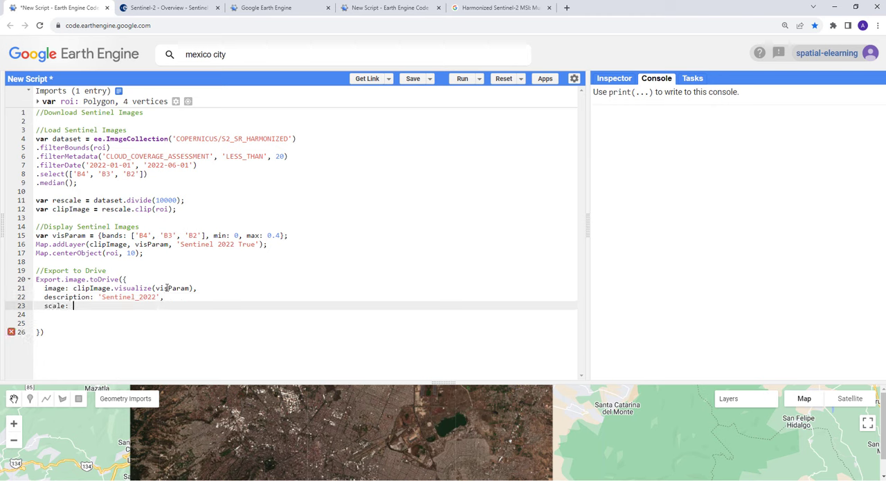
type("10,")
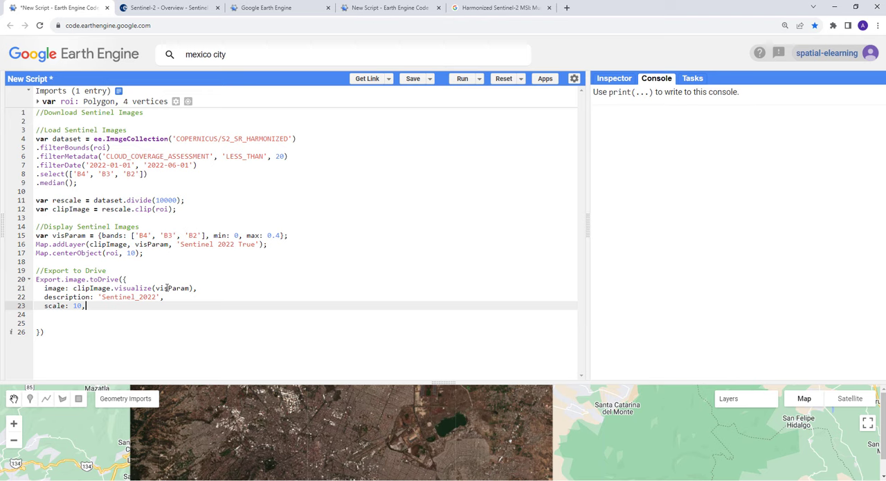
type("re")
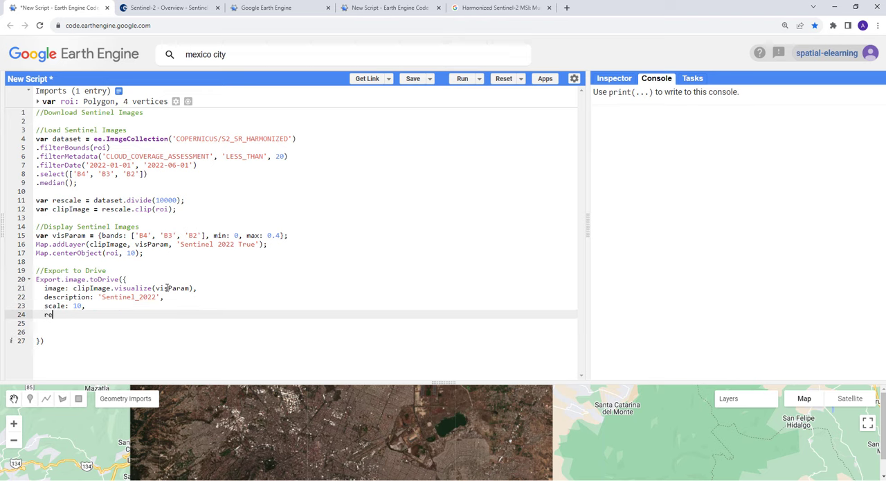
type("gion")
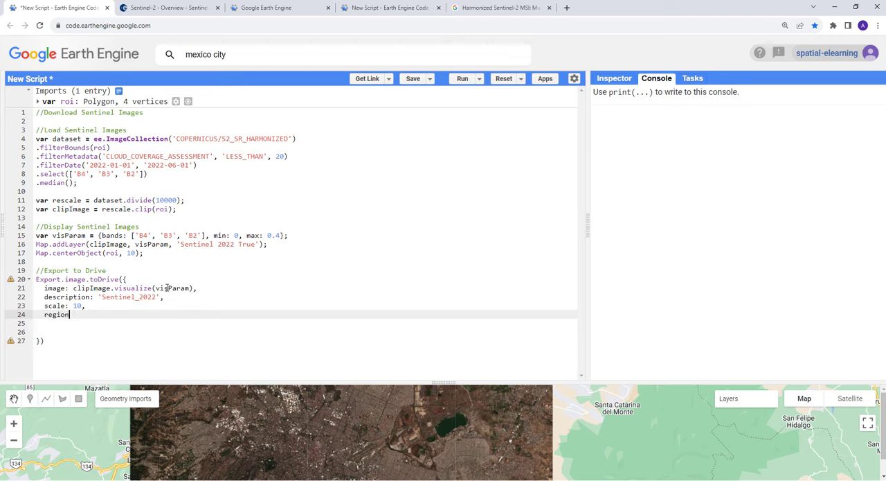
type(":")
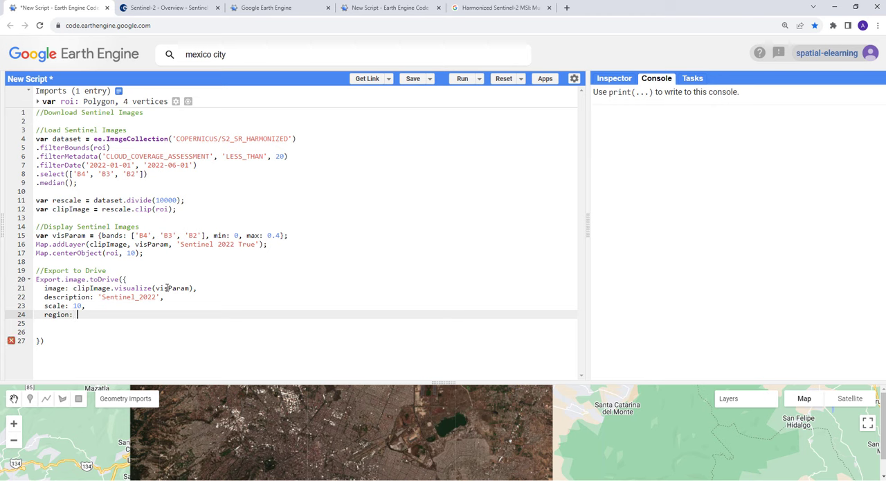
type("roi")
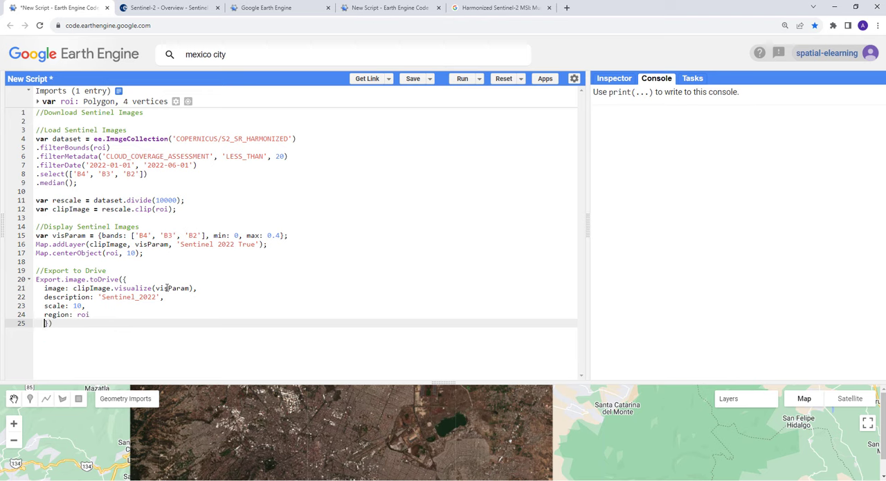
type(")")
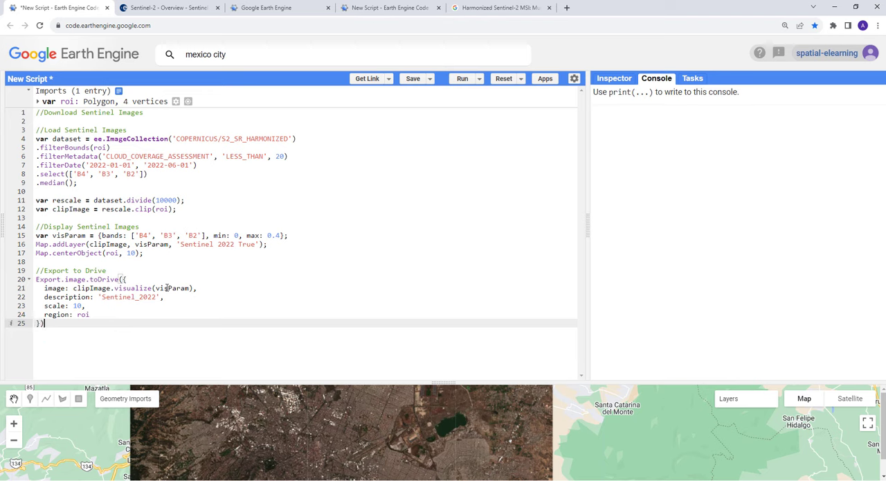
Finish the export line with a semicolon, run the script, and list the pending Sentinel_2022 task
type(";")
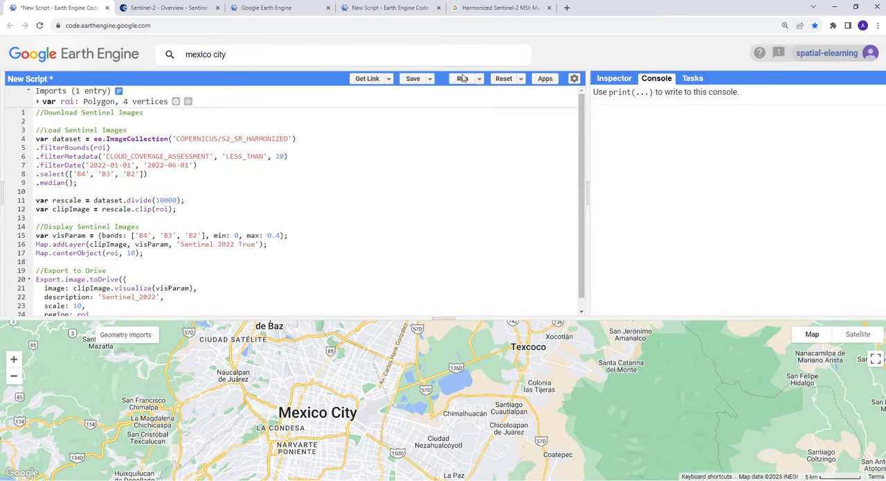
left_click(463, 78)
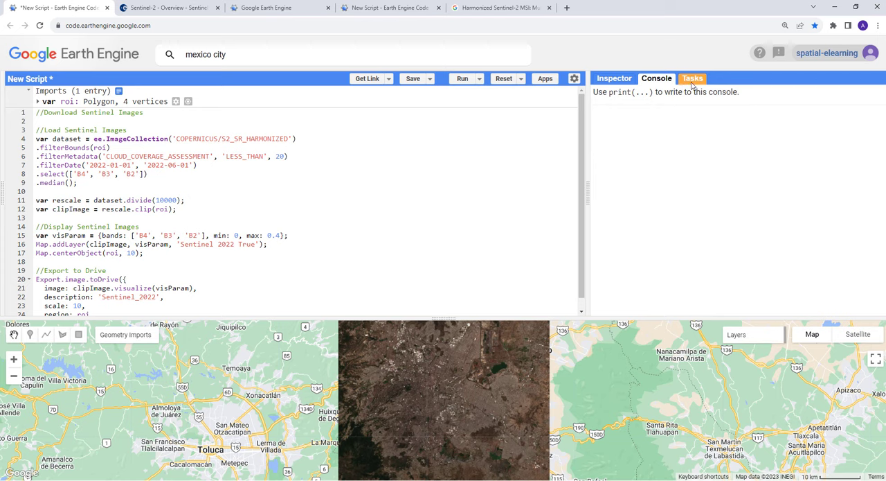
left_click(693, 77)
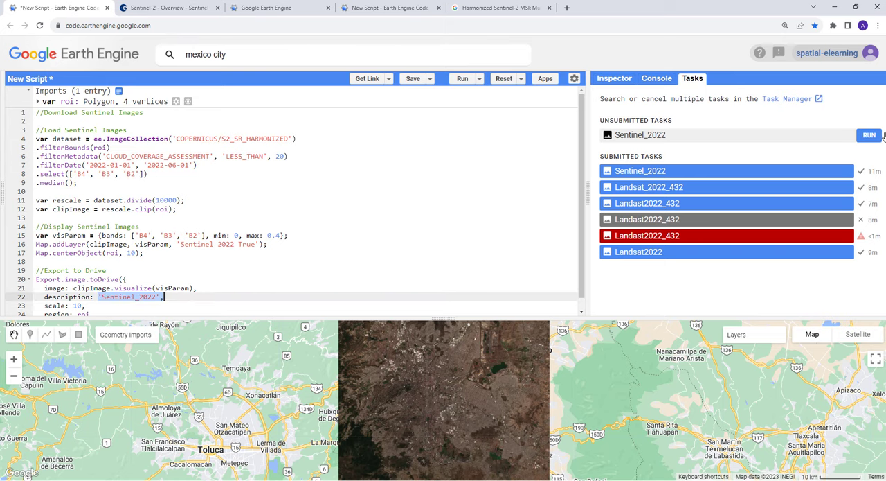
Start the Sentinel_2022 GeoTIFF export to Drive at 10 m scale from its settings dialog
left_click(869, 135)
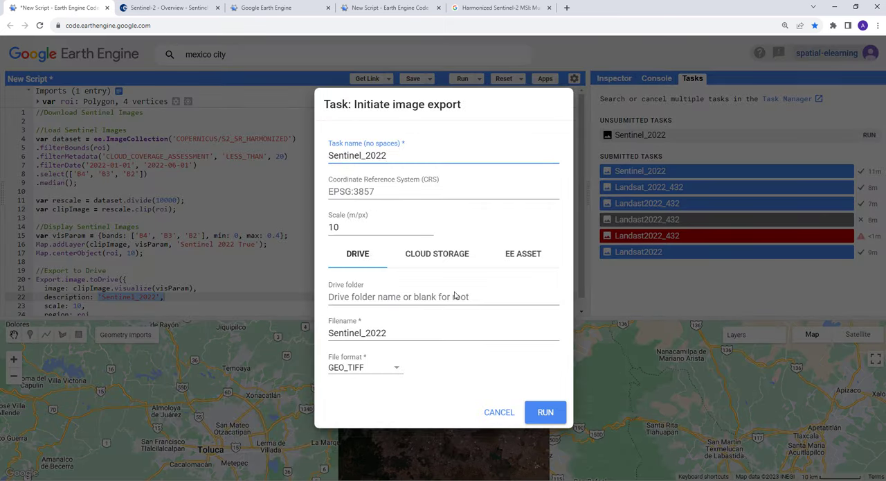
mouse_move(473, 384)
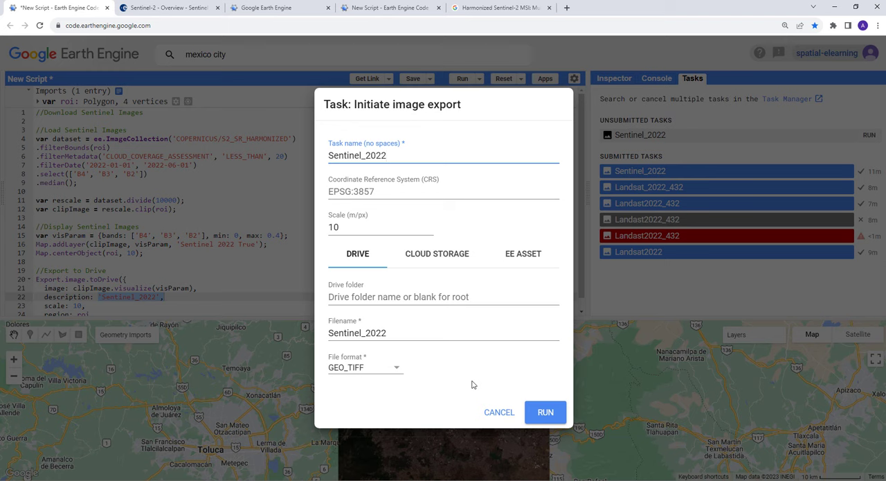
mouse_move(544, 402)
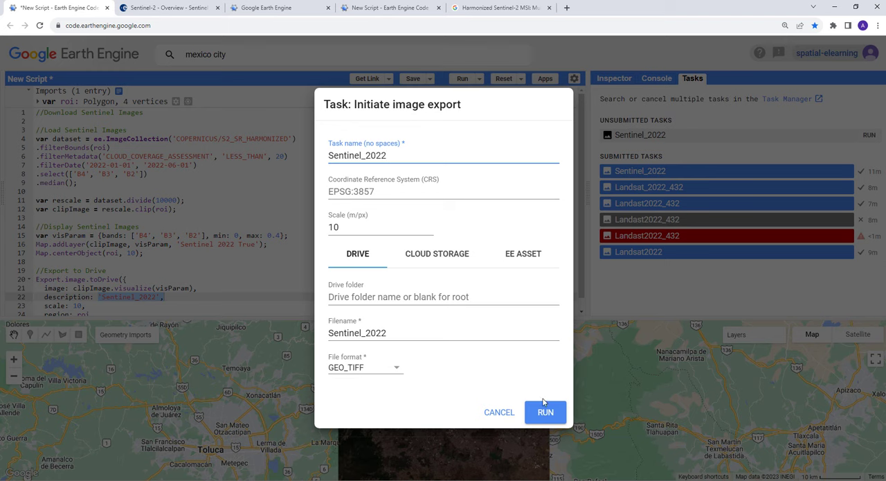
mouse_move(499, 411)
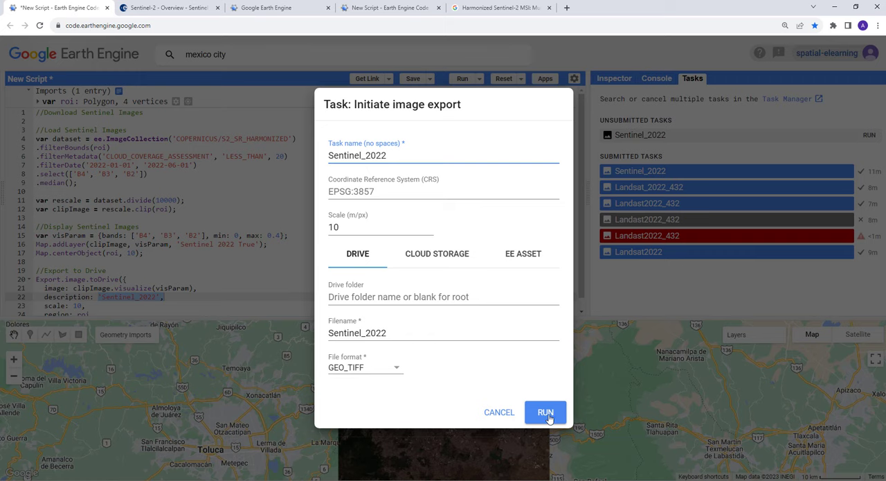
left_click(545, 411)
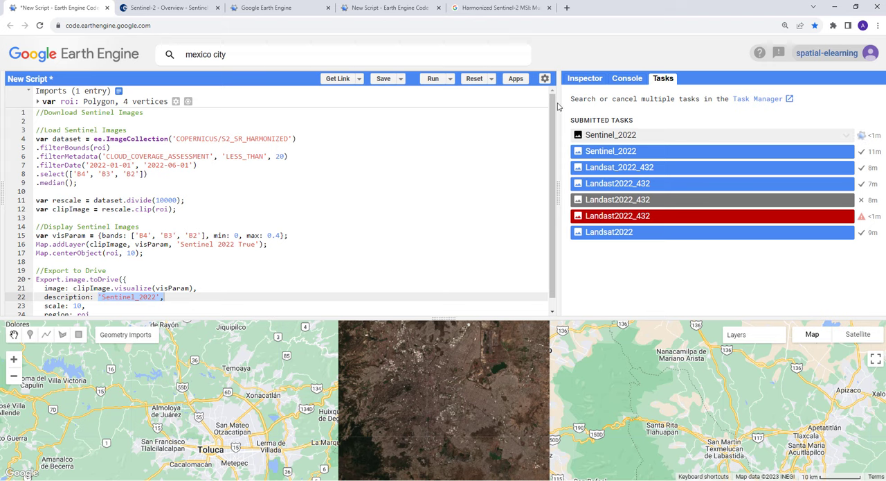
mouse_move(553, 132)
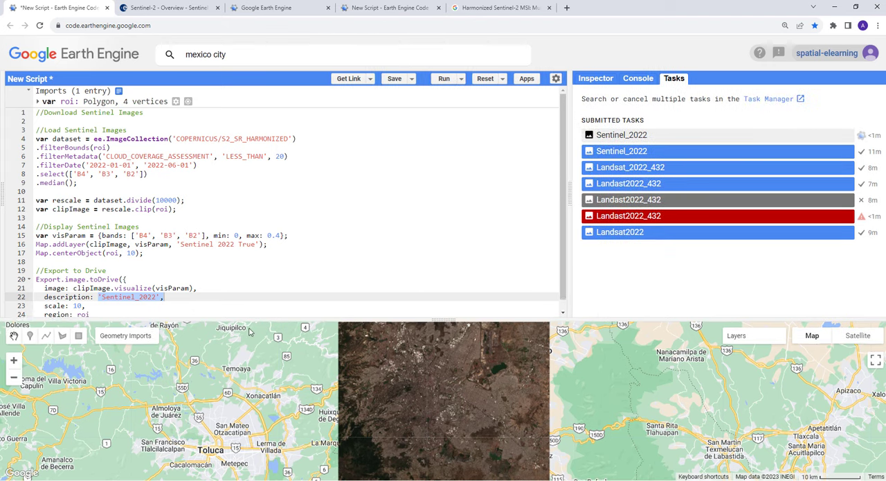
Lower the editor–map divider so the whole export code block is visible
left_click_drag(266, 318, 265, 345)
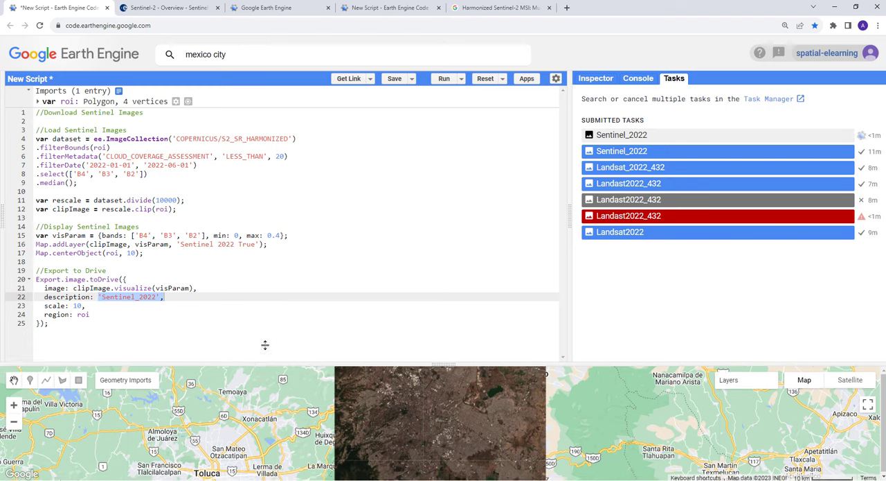